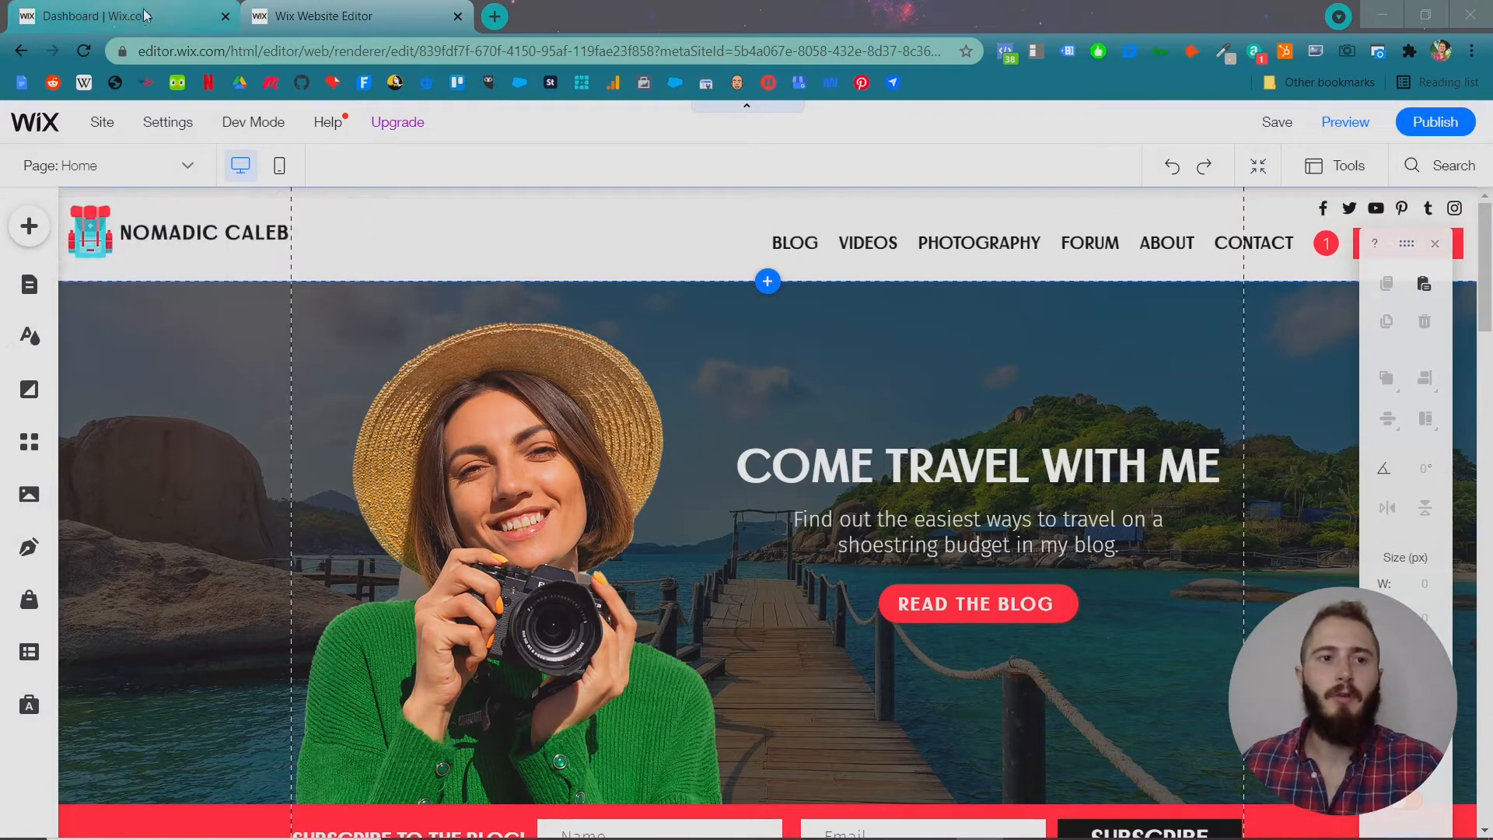
- From the Dashboard, open Marketing & SEO's Get Found on Google page
click(124, 16)
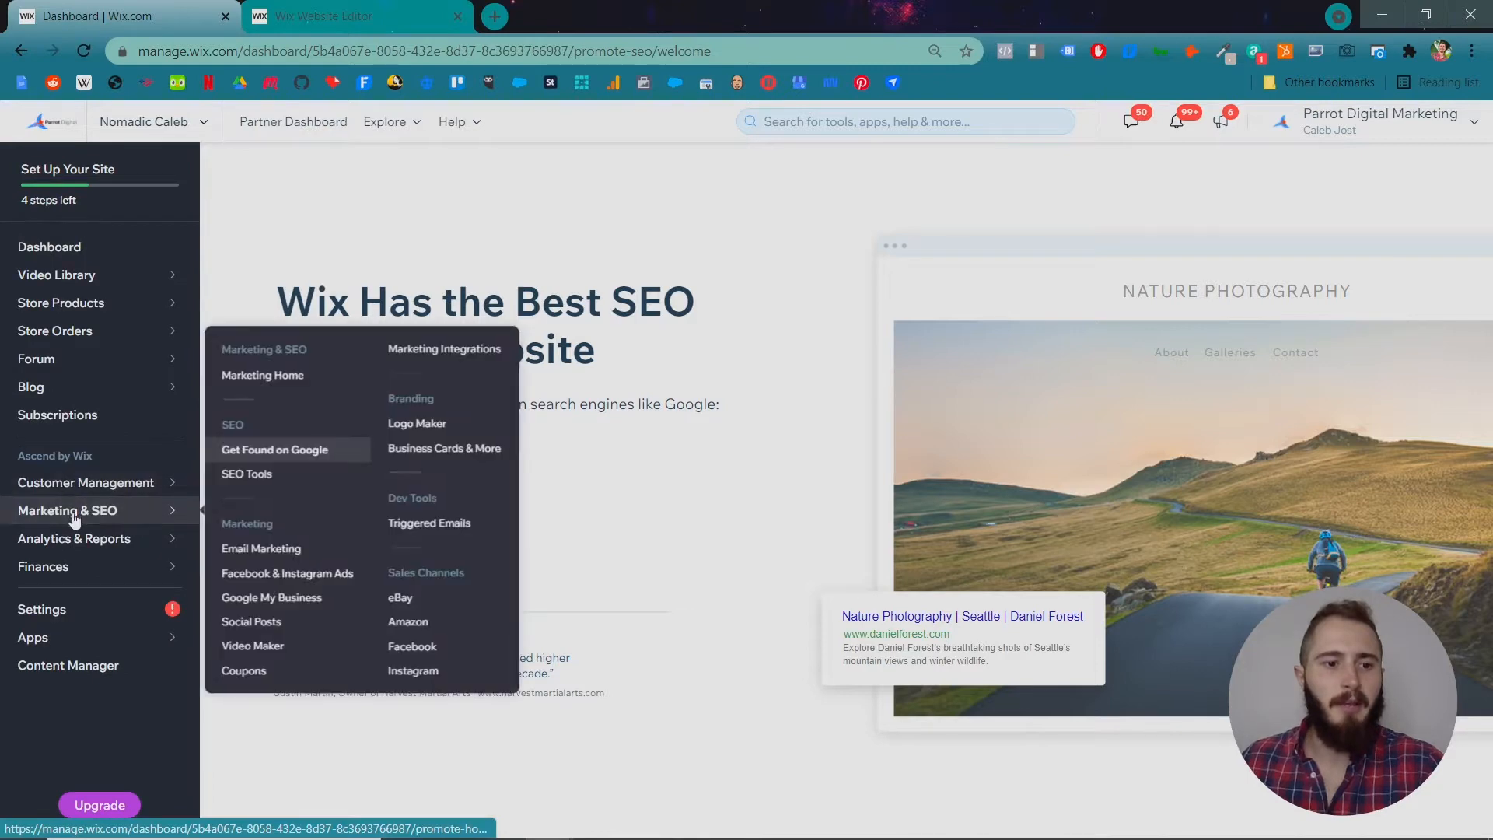
click(263, 374)
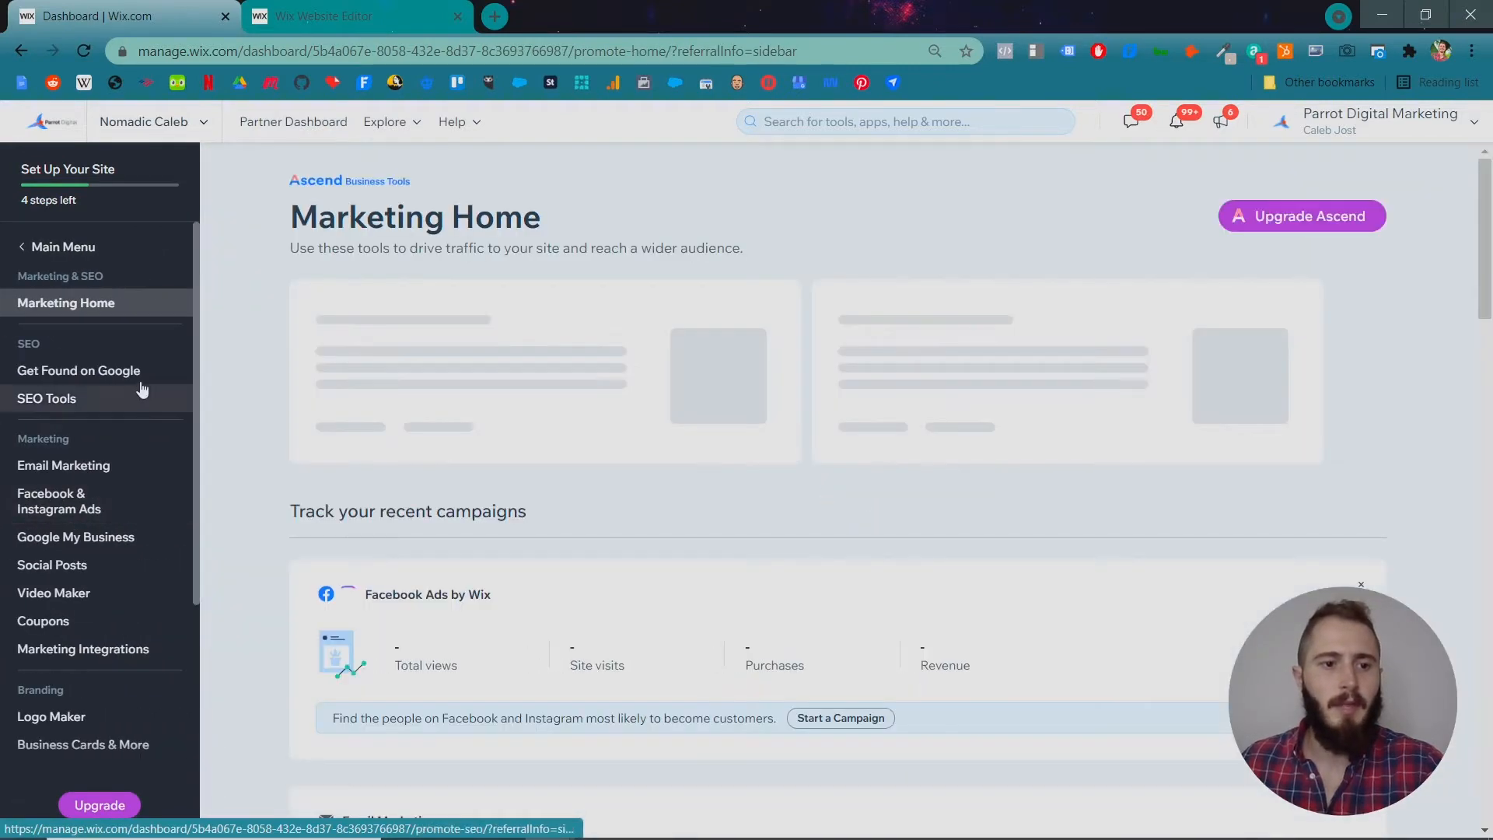
click(77, 370)
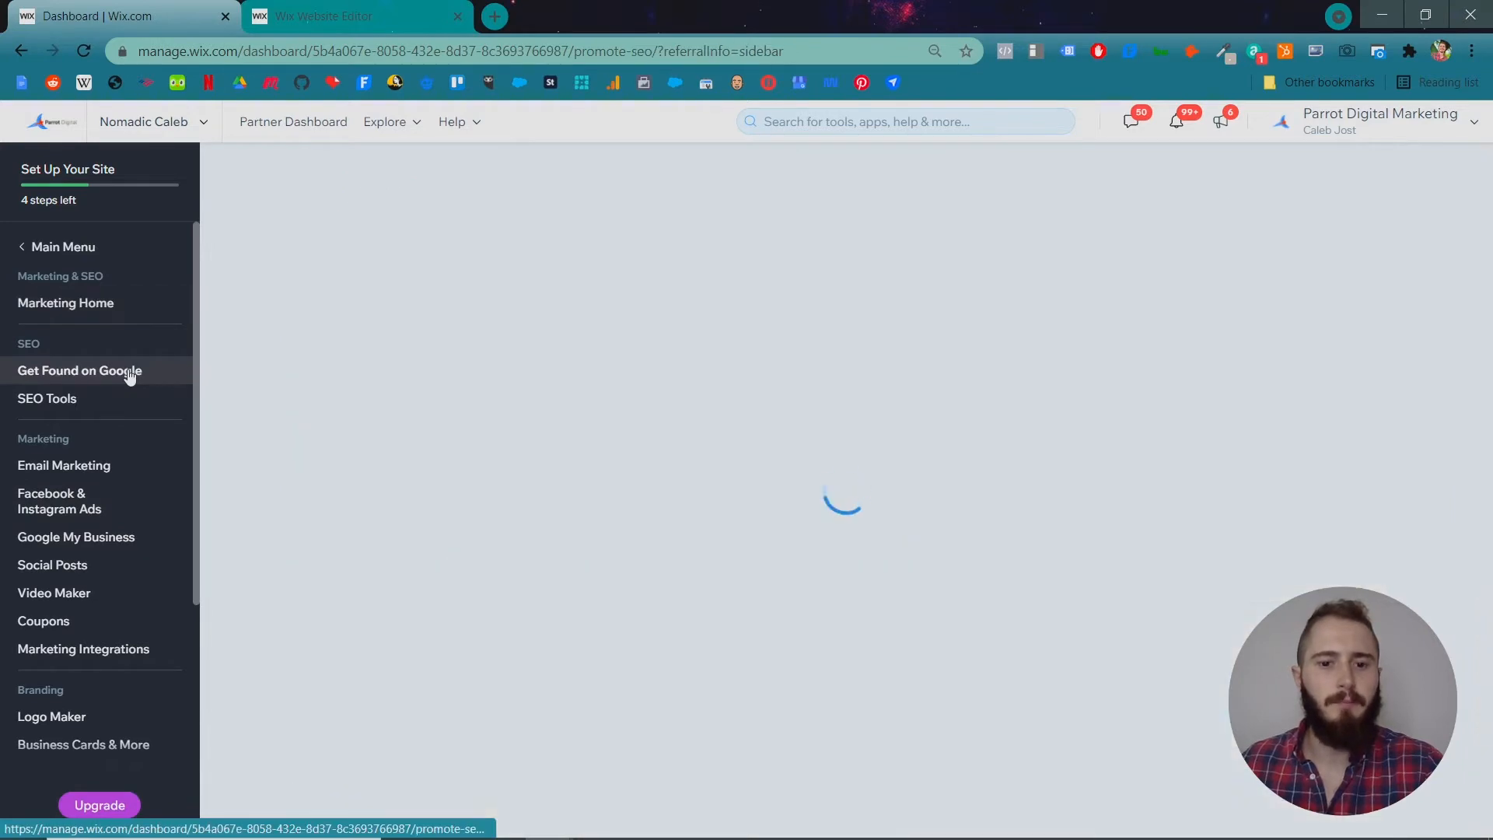
click(77, 370)
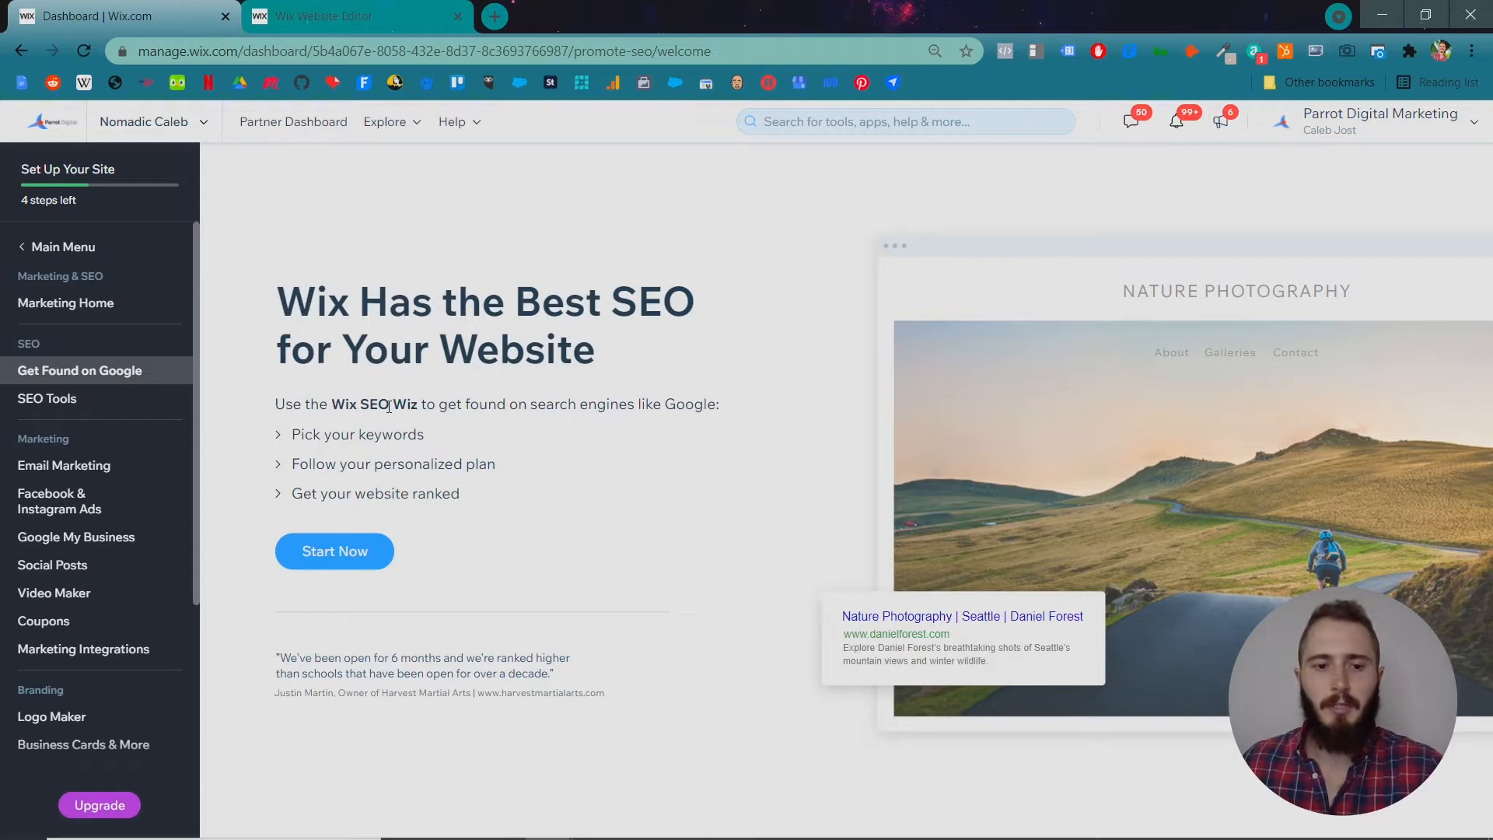
- Enter site name 'Nomadic Caleb', keep online only, and add the travel keyword phrases
click(334, 551)
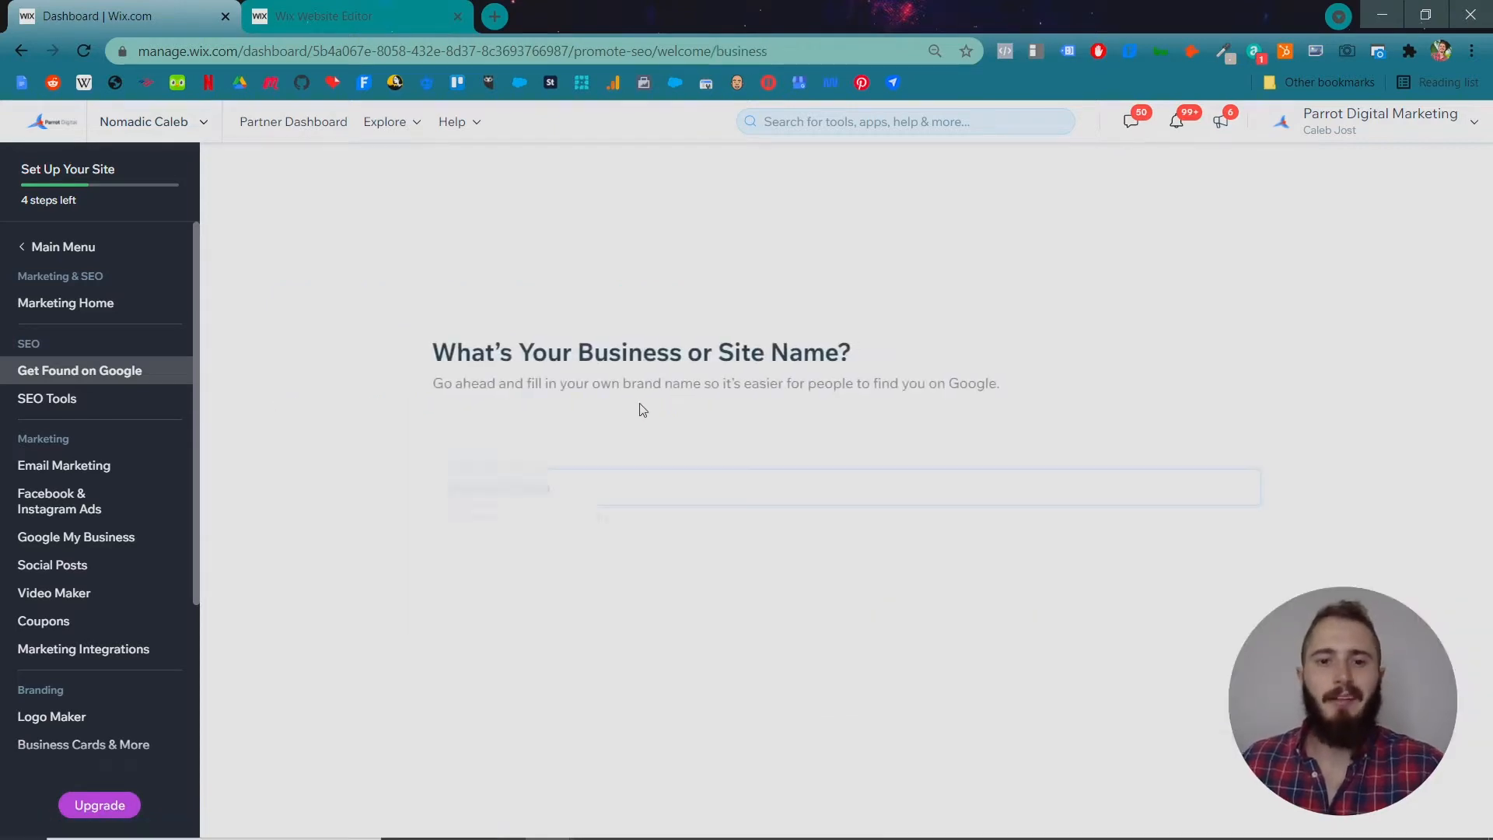
text(Nomadic Caleb)
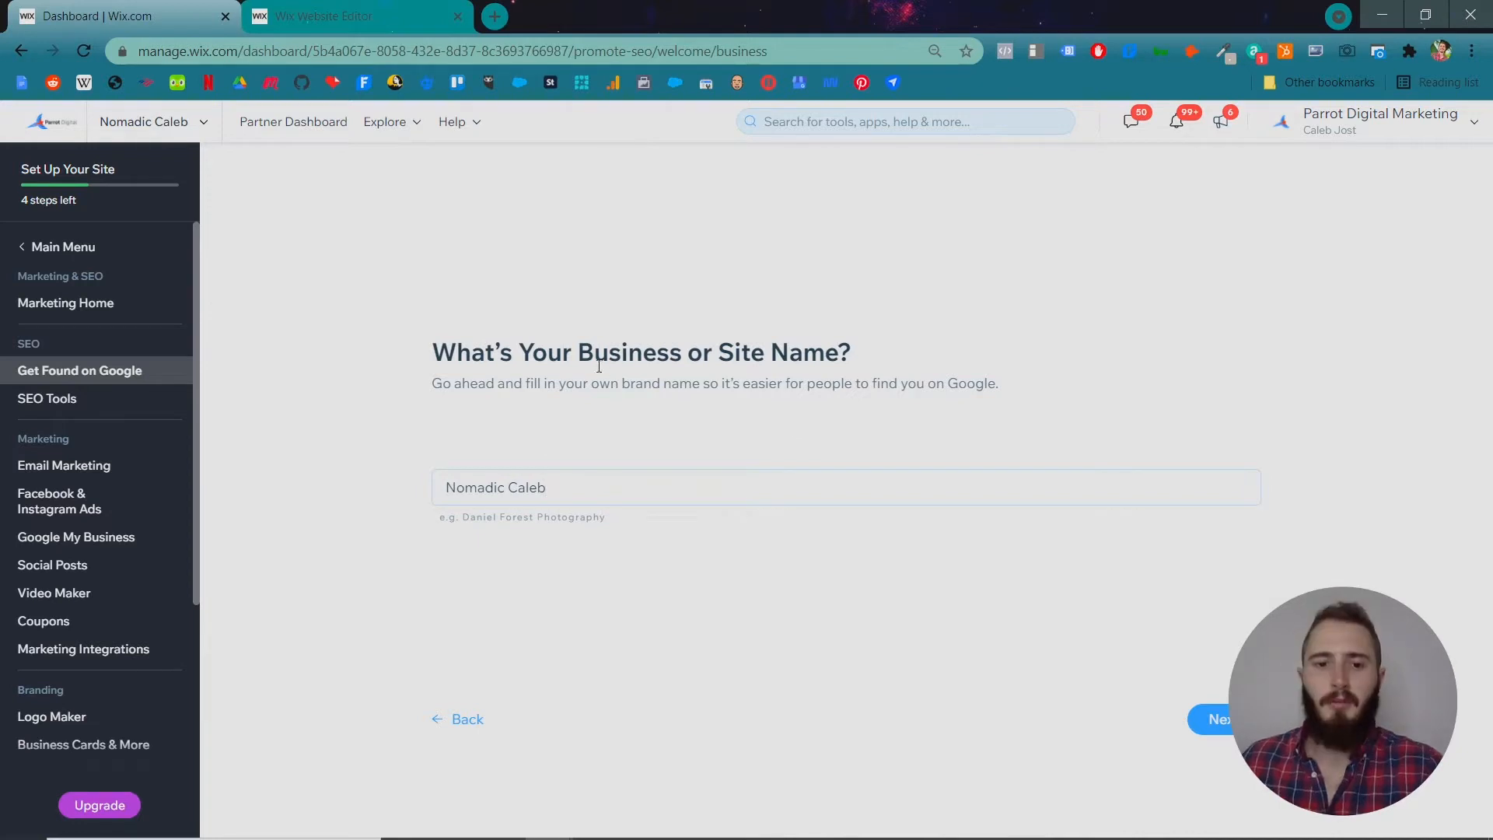
click(1219, 718)
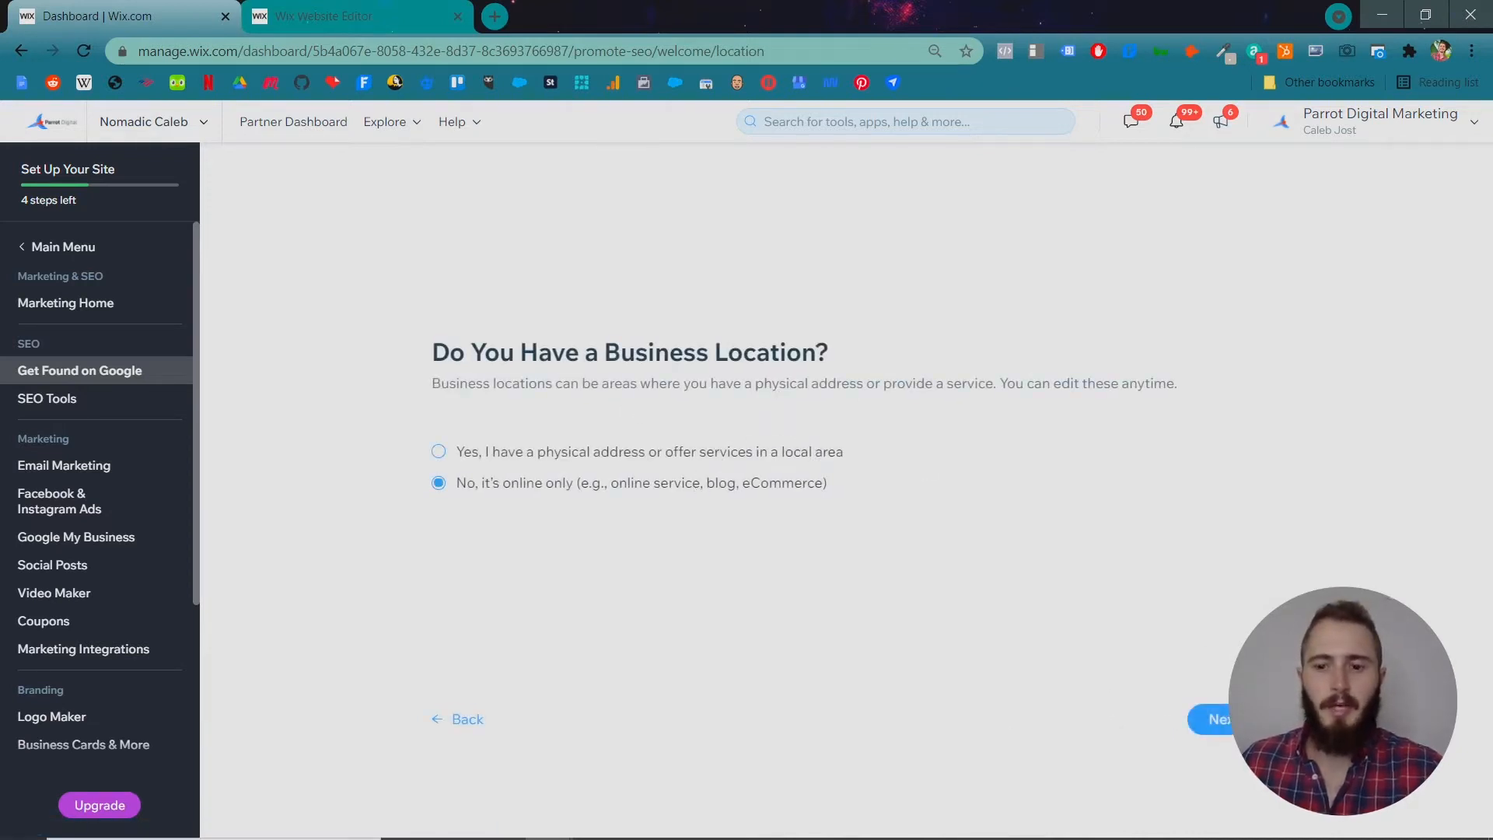
click(1219, 718)
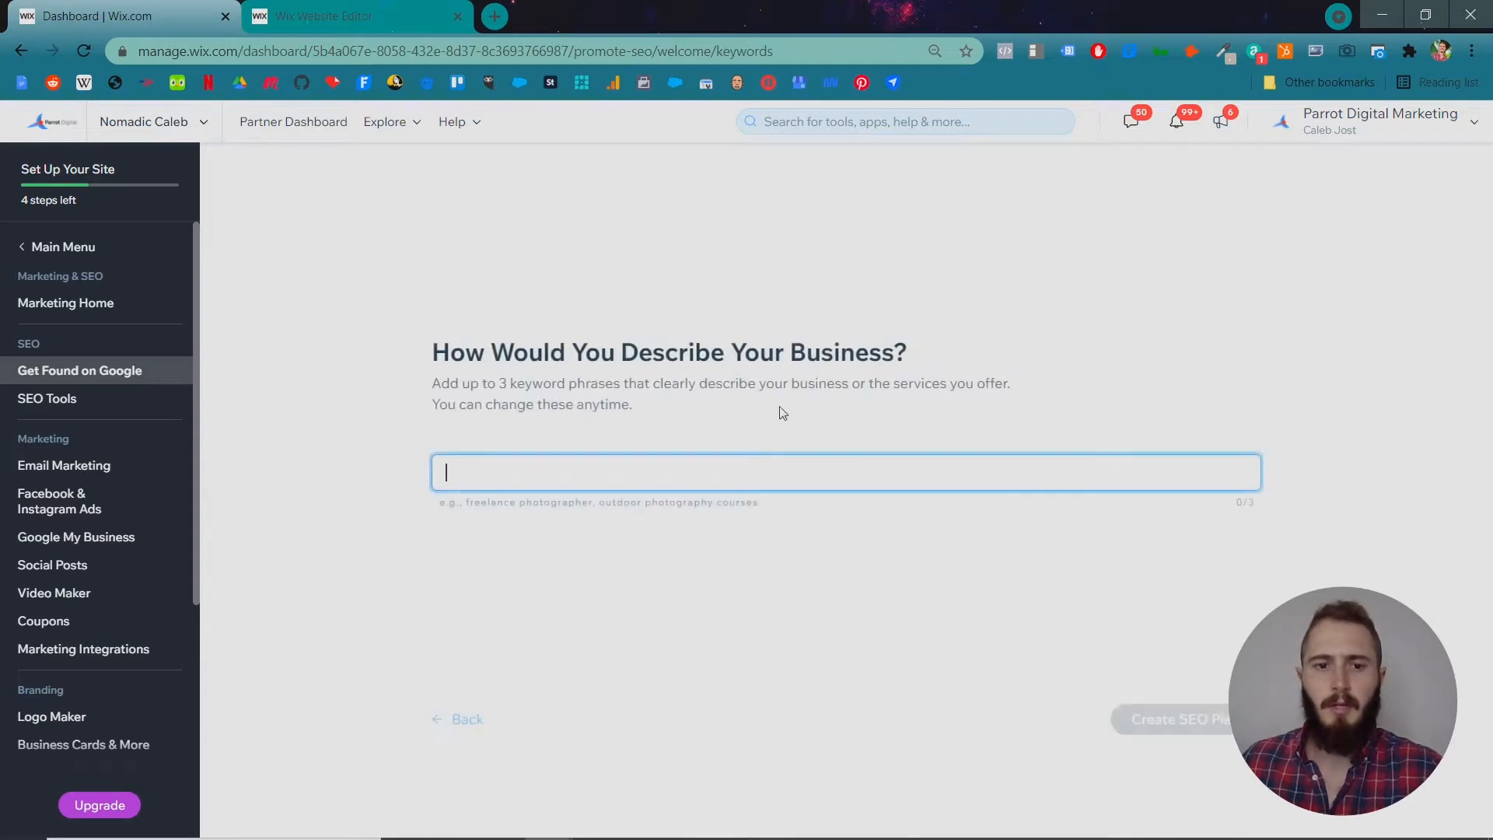
text(travel blo)
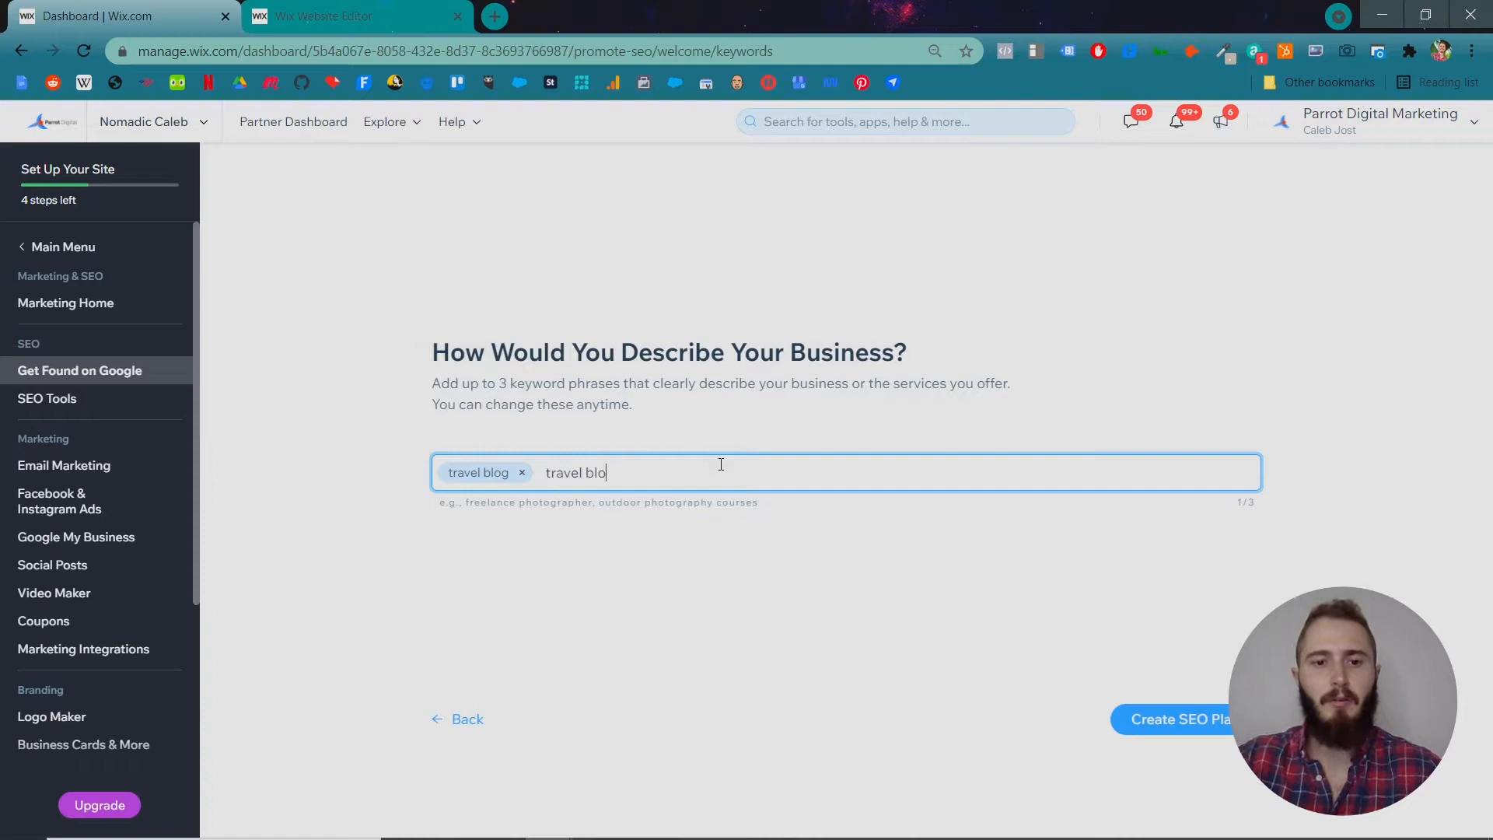
text(travel photographer)
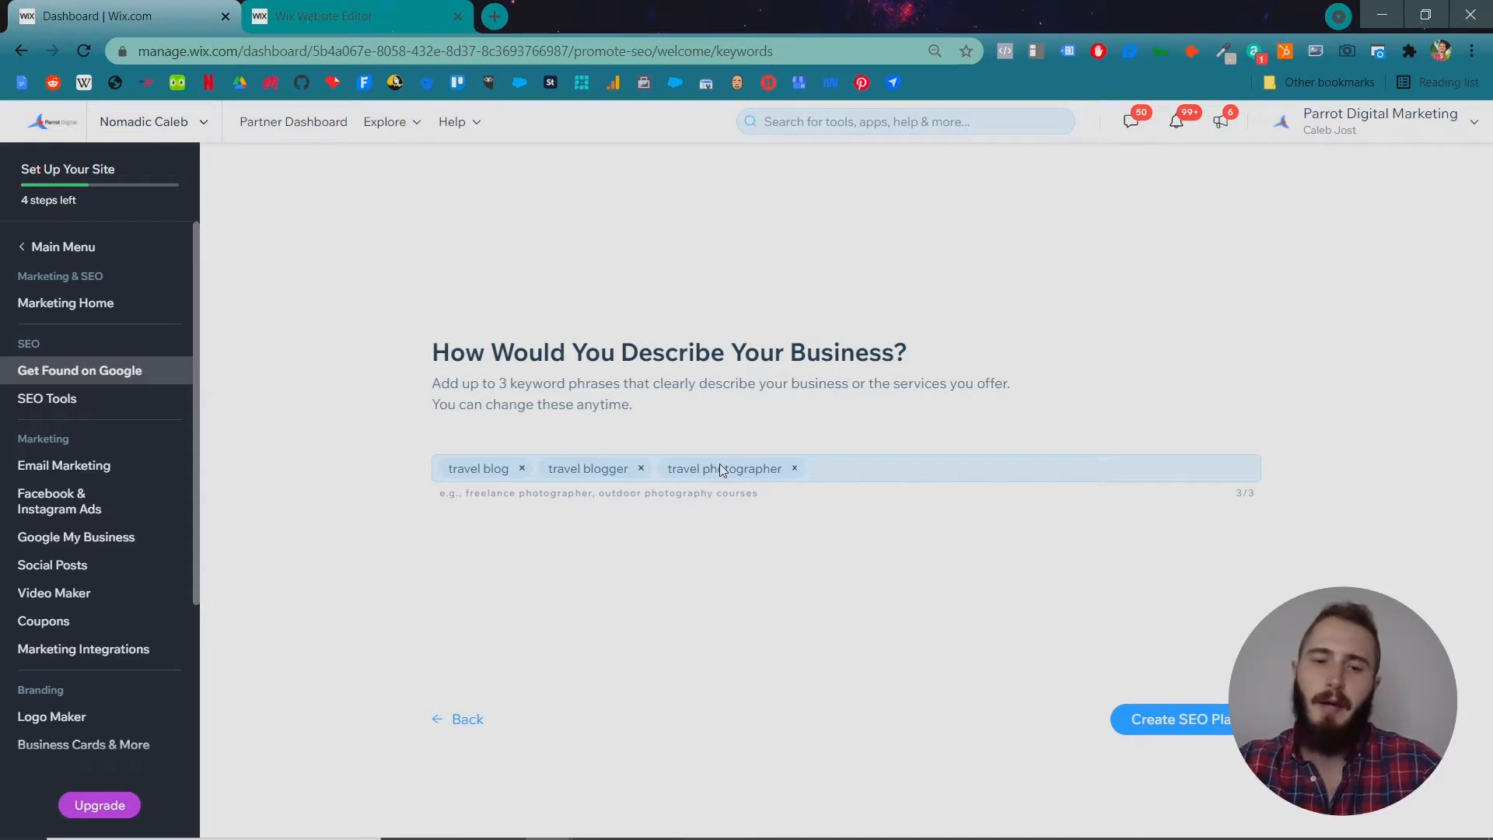
mouse_move(714, 433)
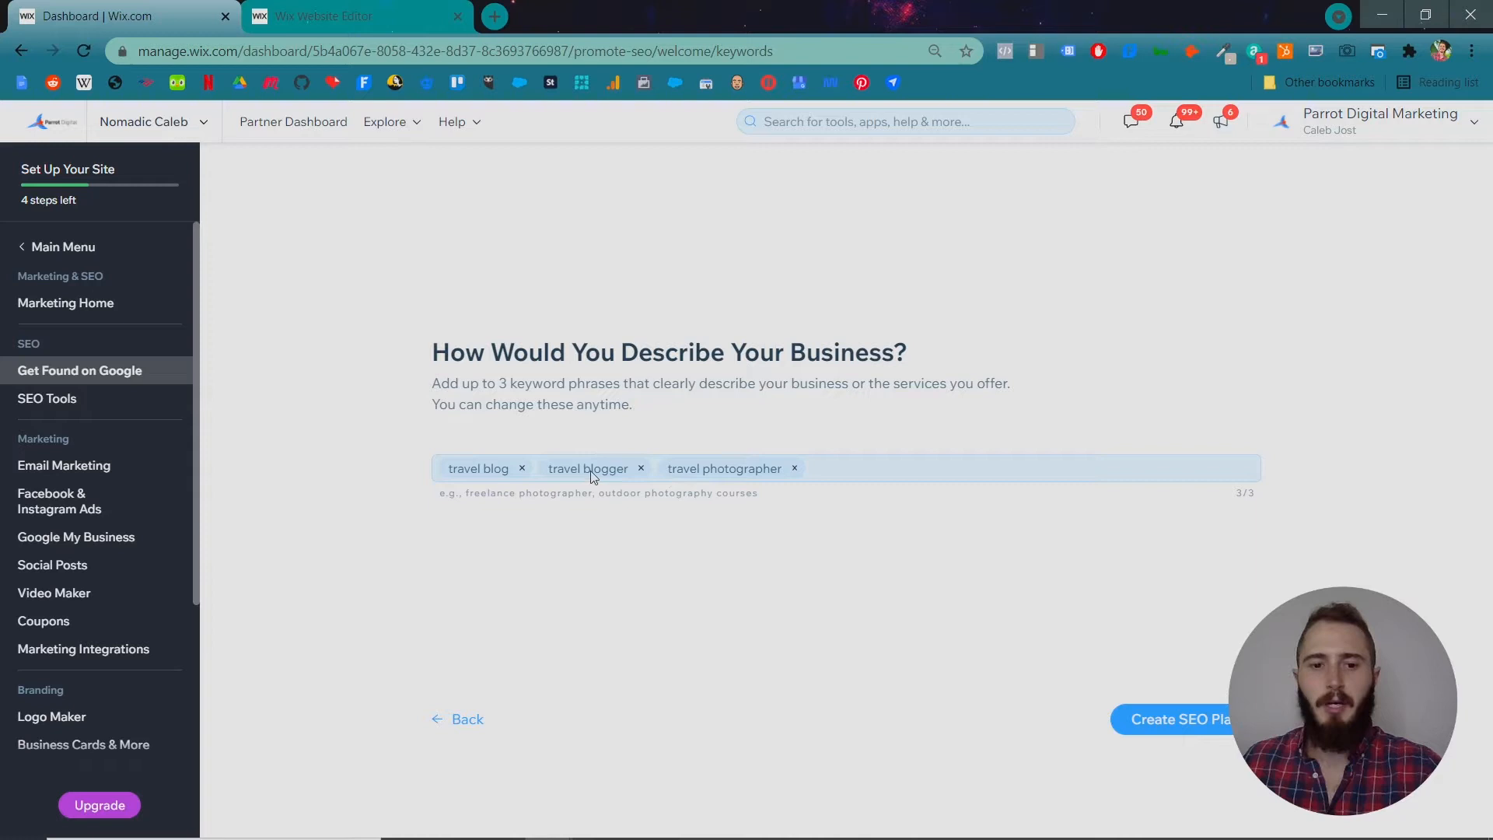
- Create the SEO plan and expand the 'Homepage text is optimized' checklist item
click(1181, 719)
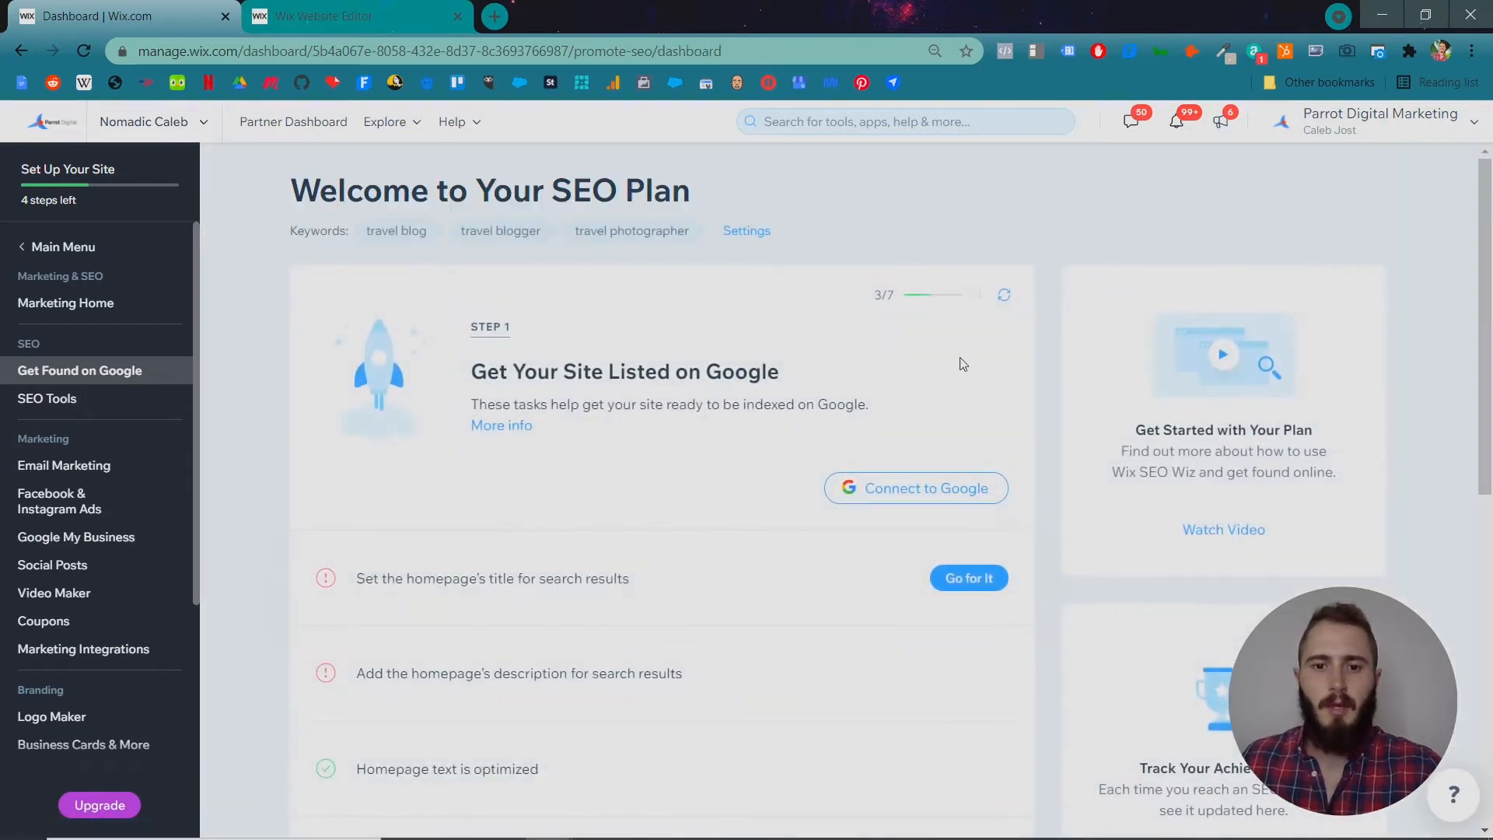
scroll(down, 3)
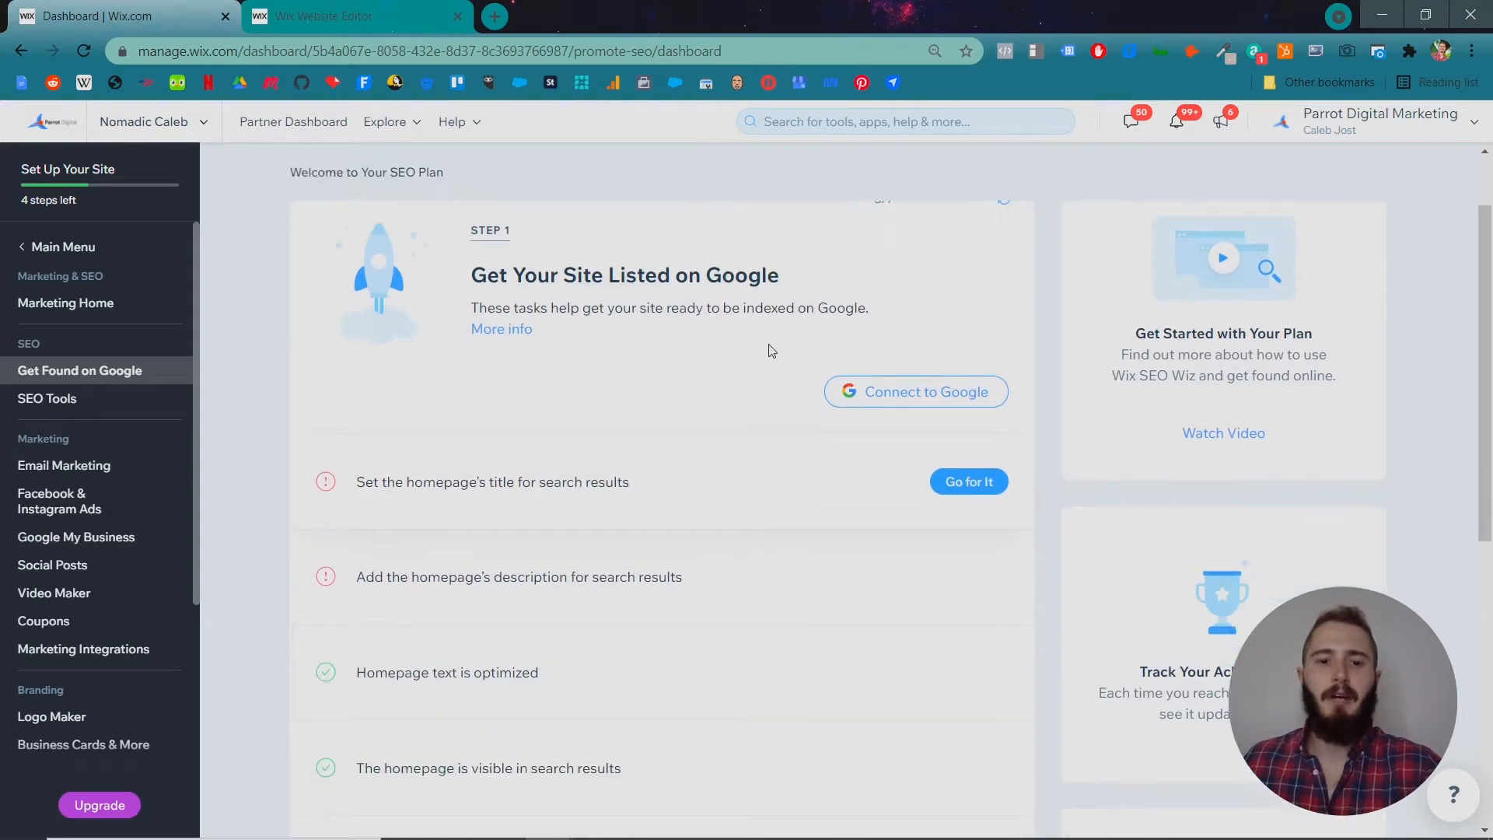
scroll(down, 3)
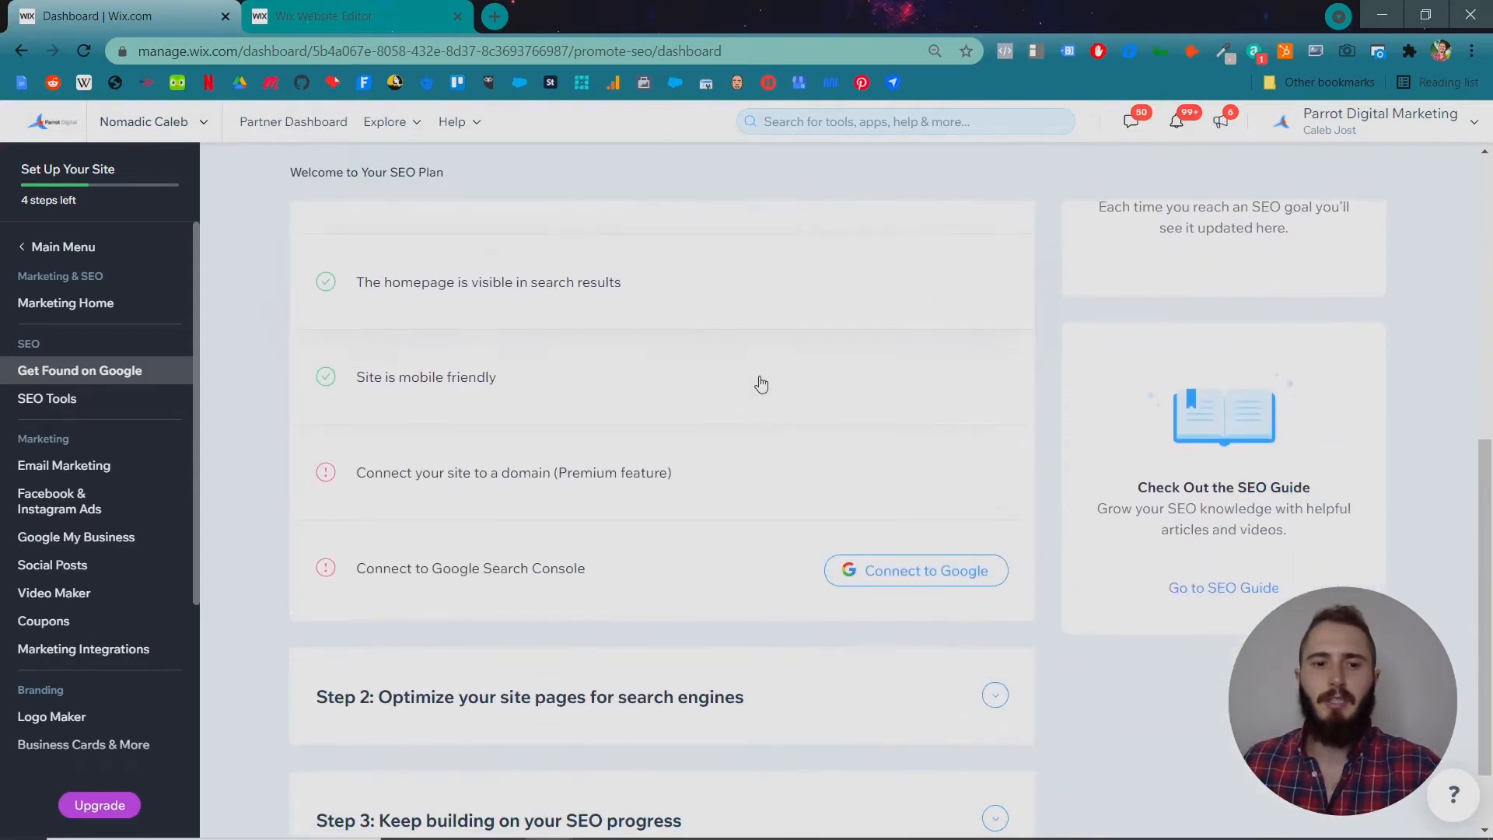
scroll(down, 3)
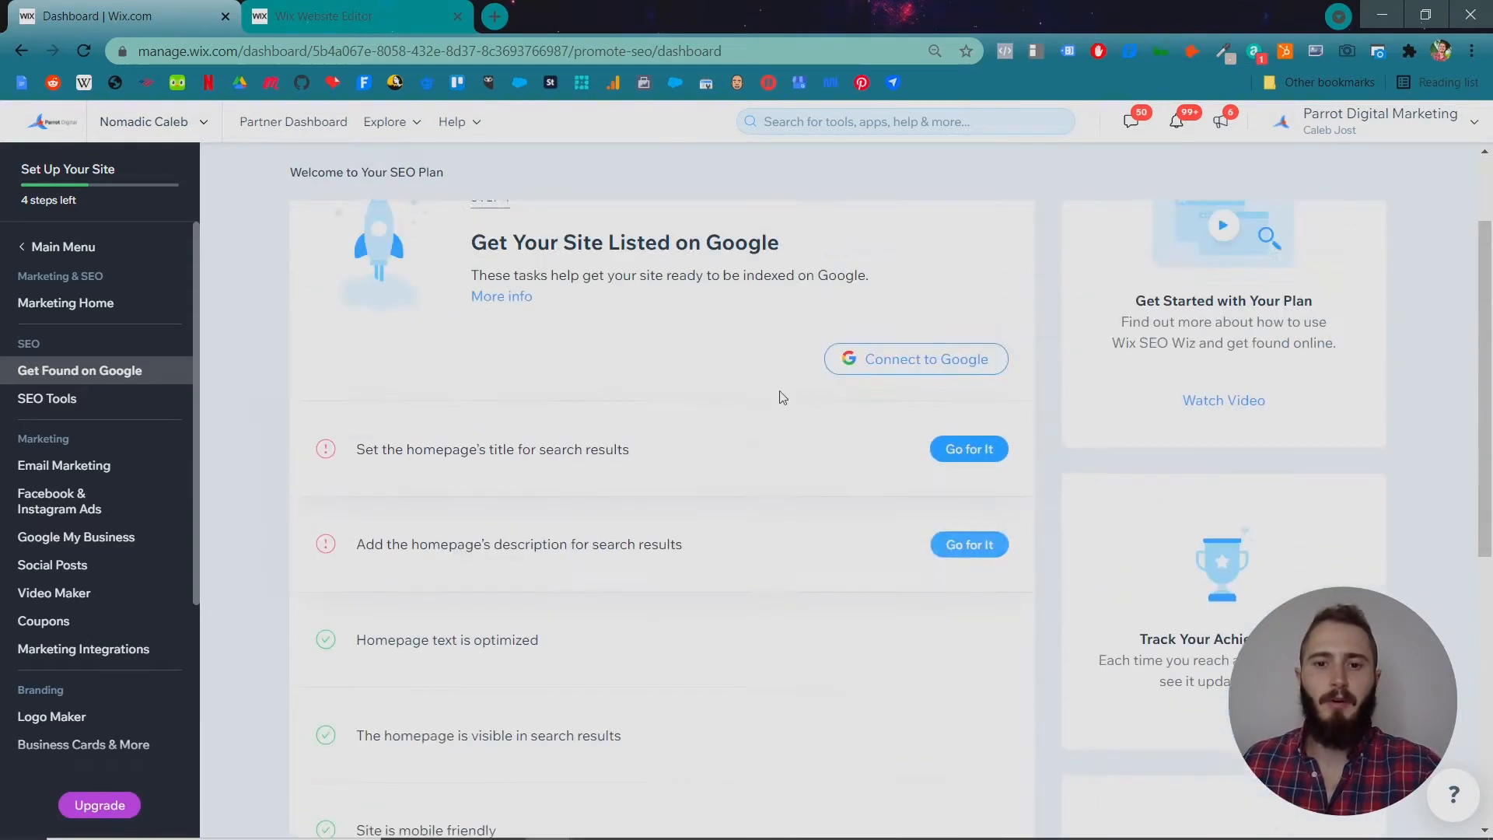
scroll(down, 3)
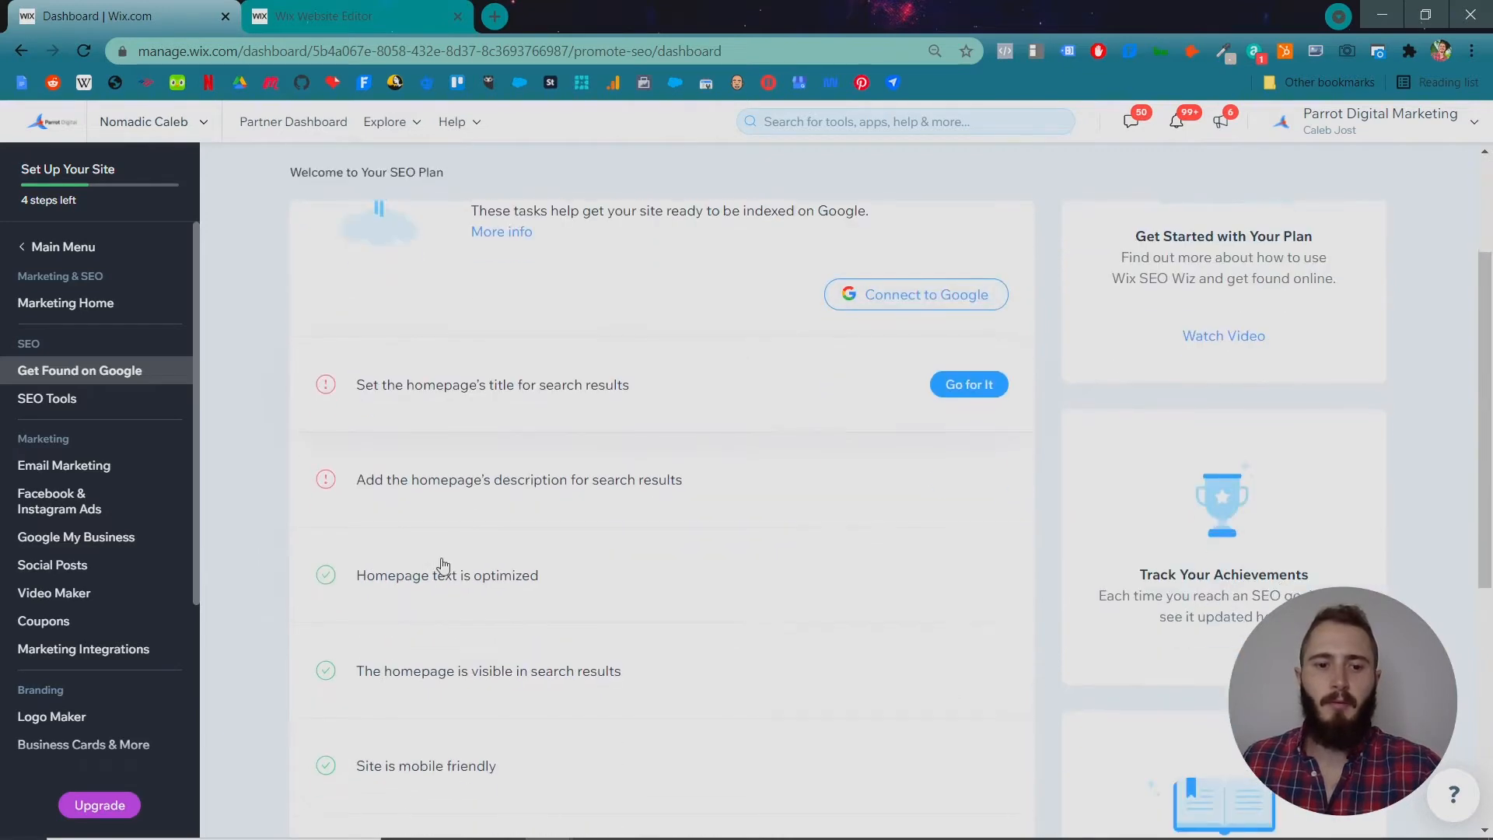
click(447, 575)
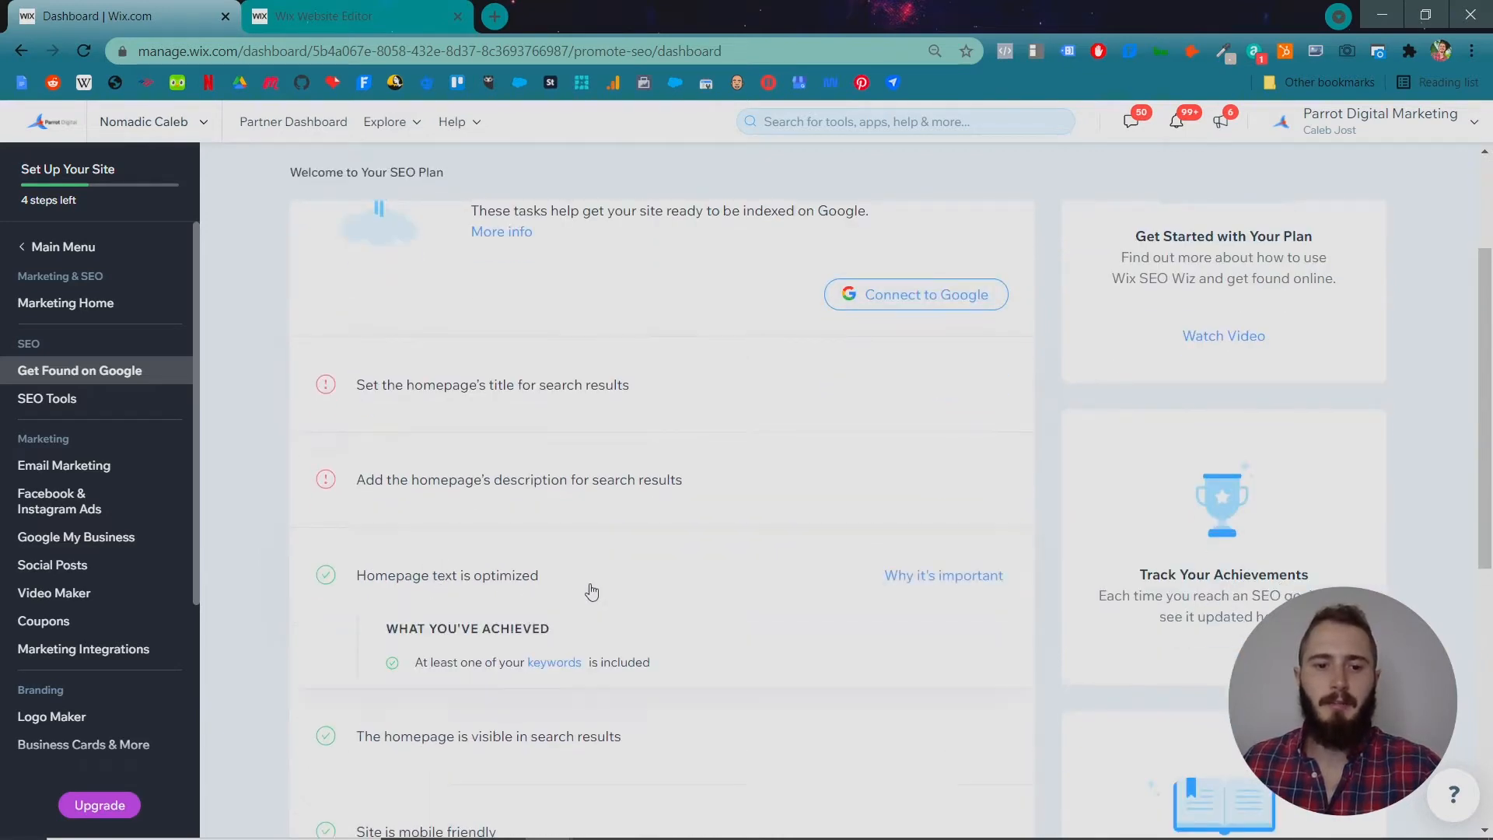
scroll(down, 3)
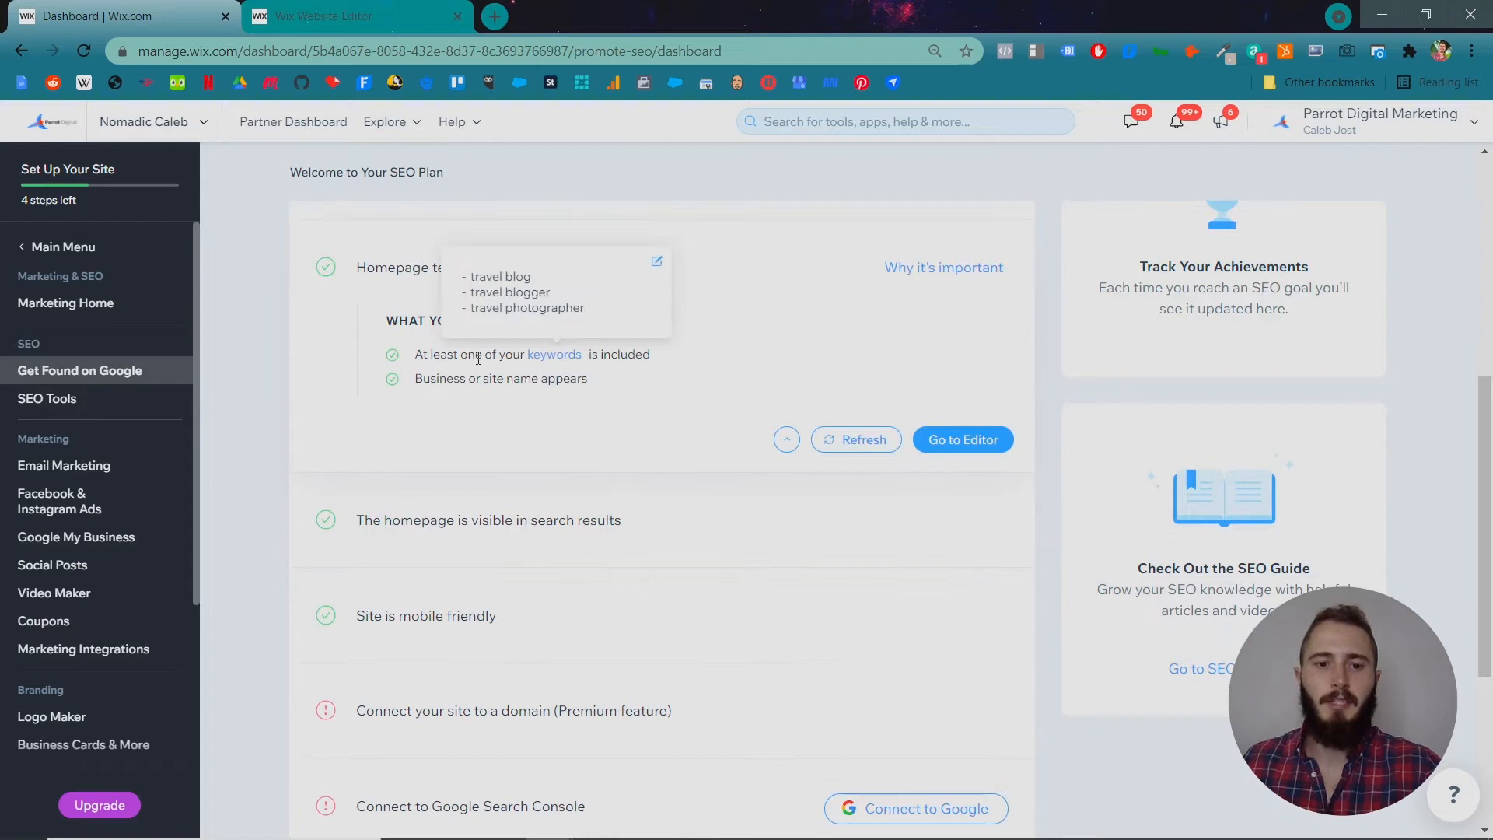
mouse_move(690, 527)
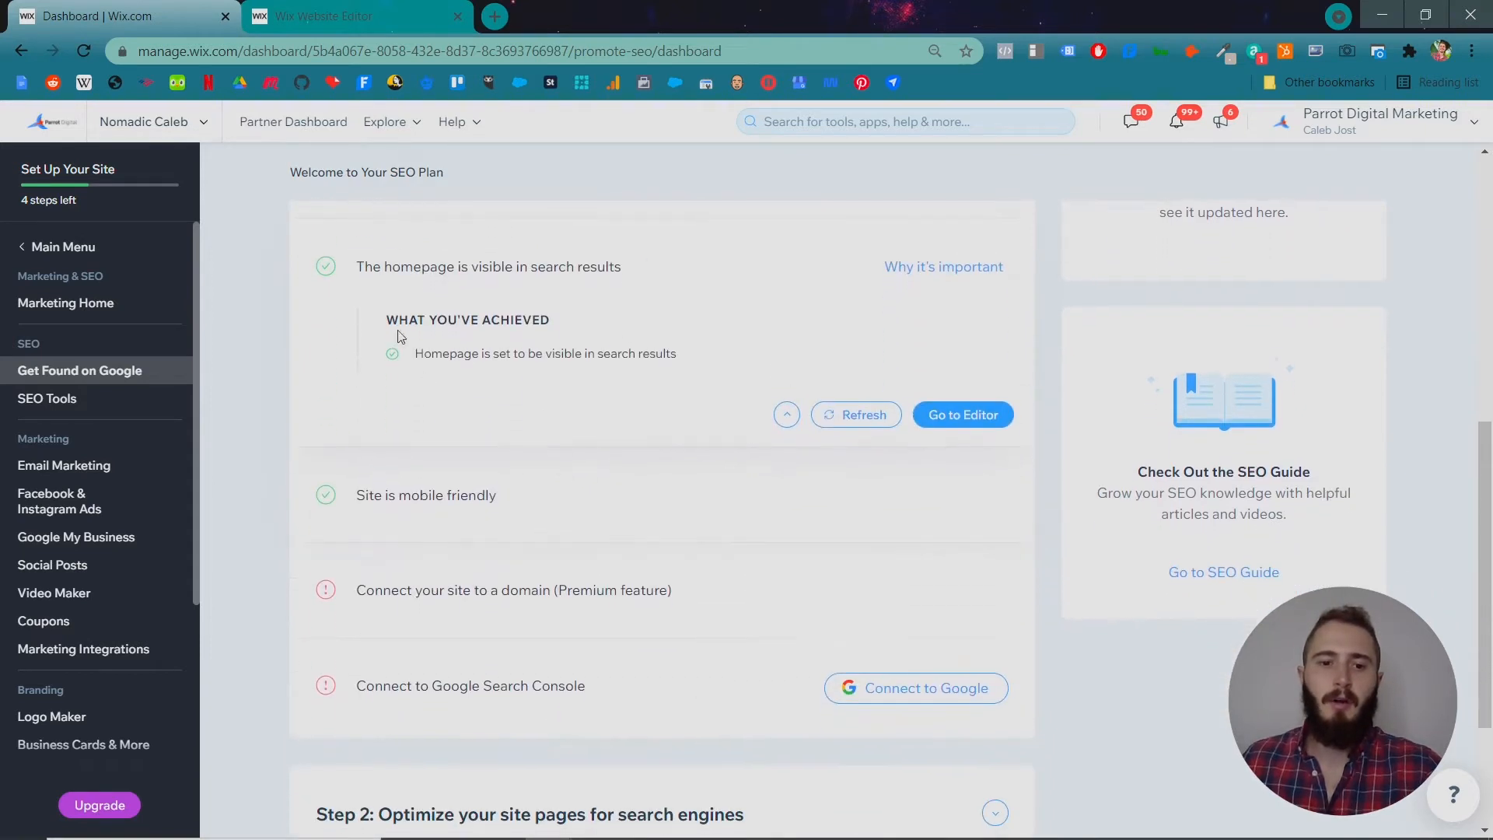
mouse_move(534, 499)
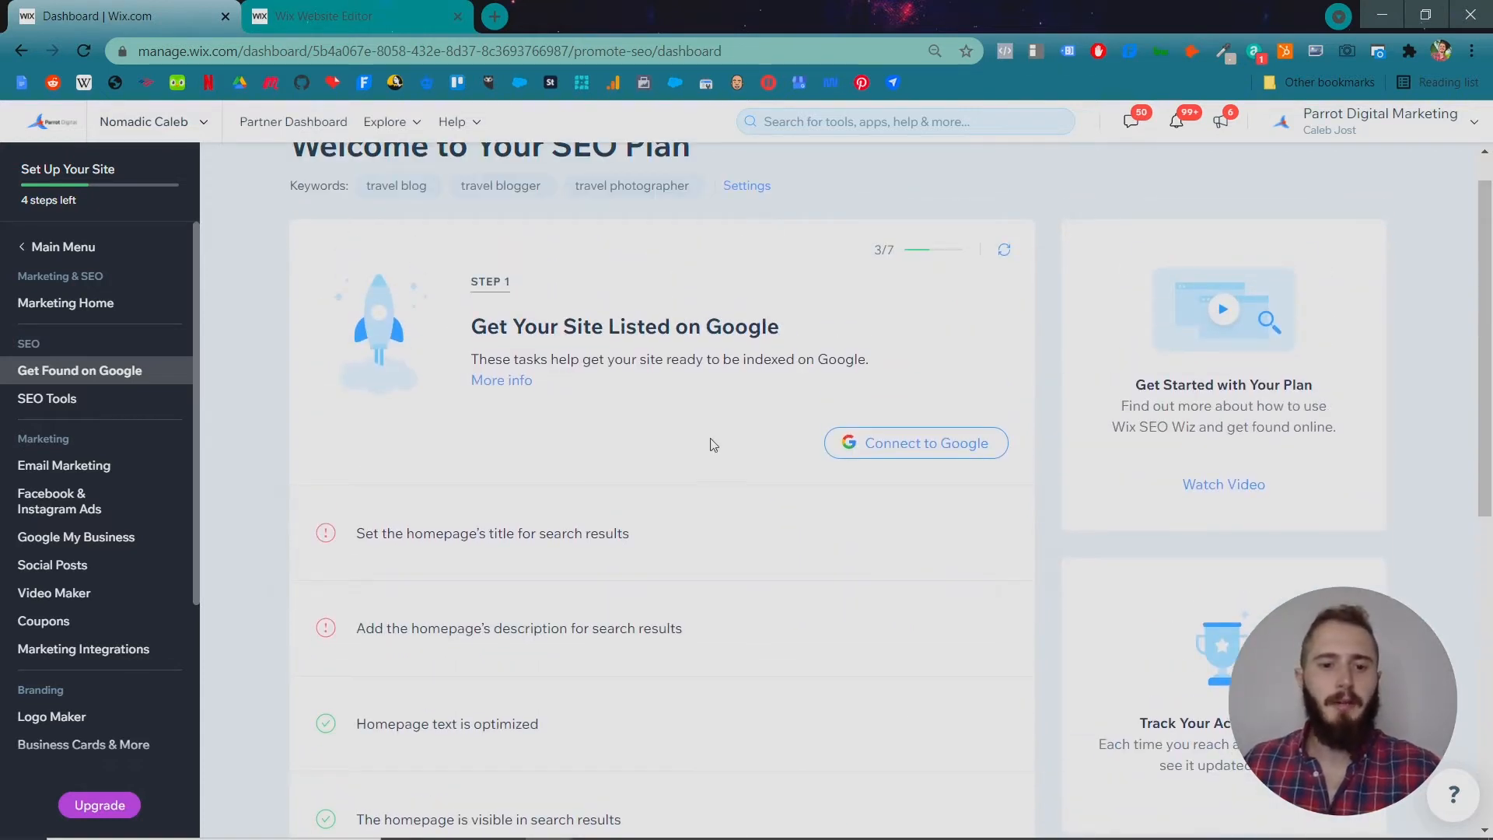
mouse_move(667, 505)
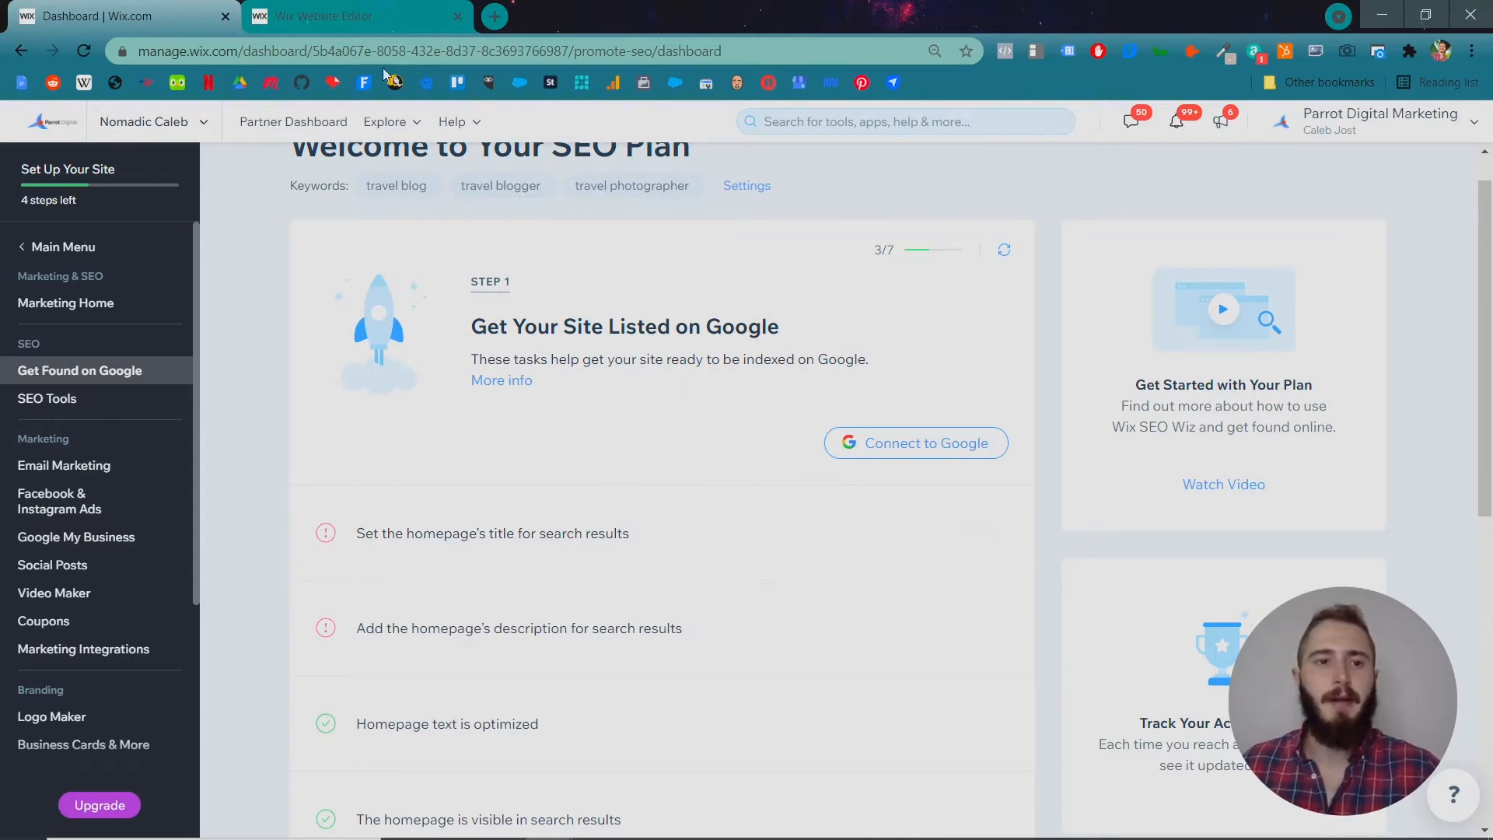
- Search Google for 'travel blog', select travelblog.org's description, and return to the editor
click(352, 17)
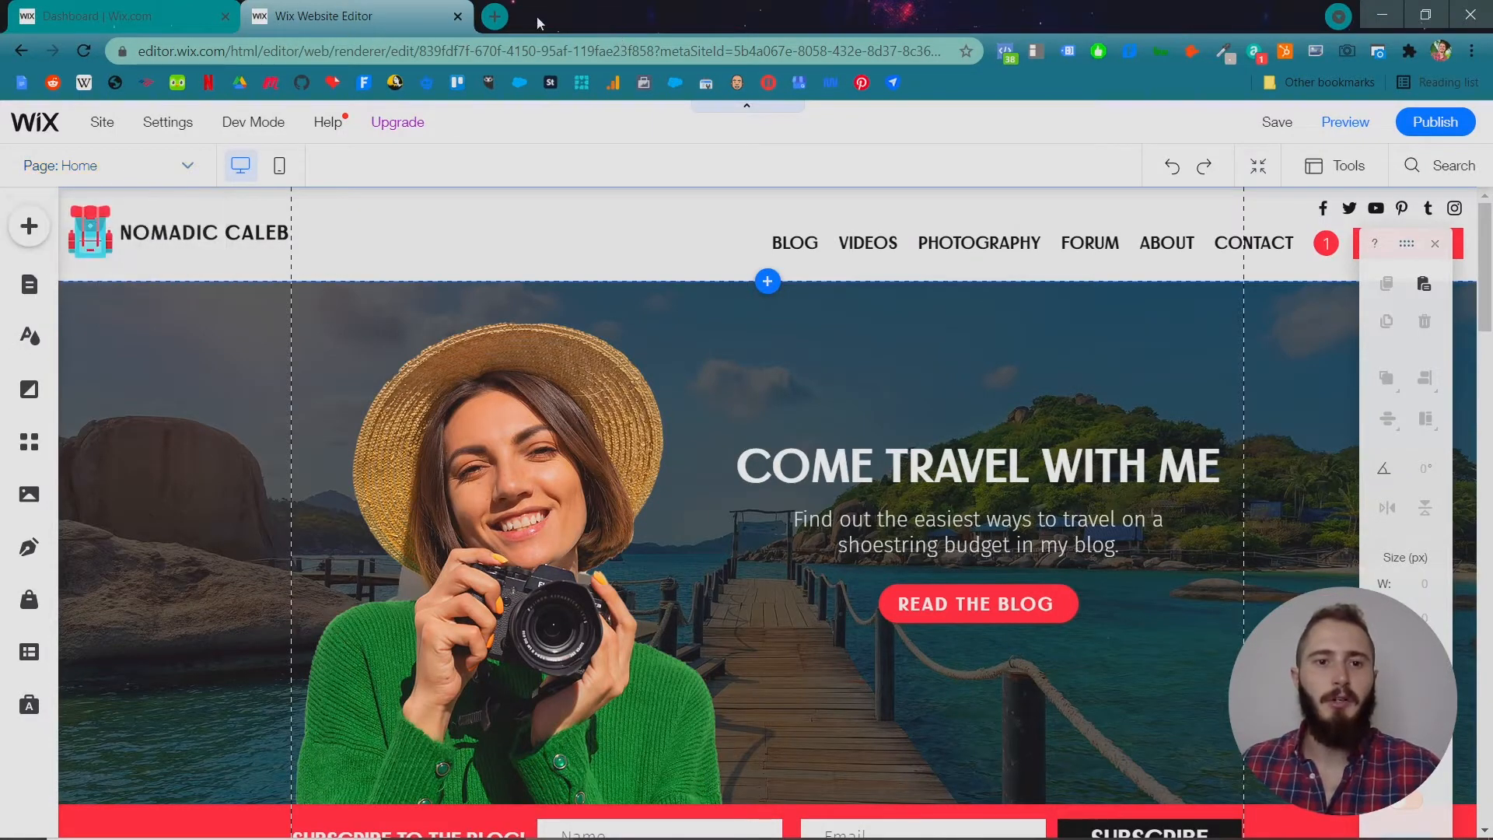
click(494, 16)
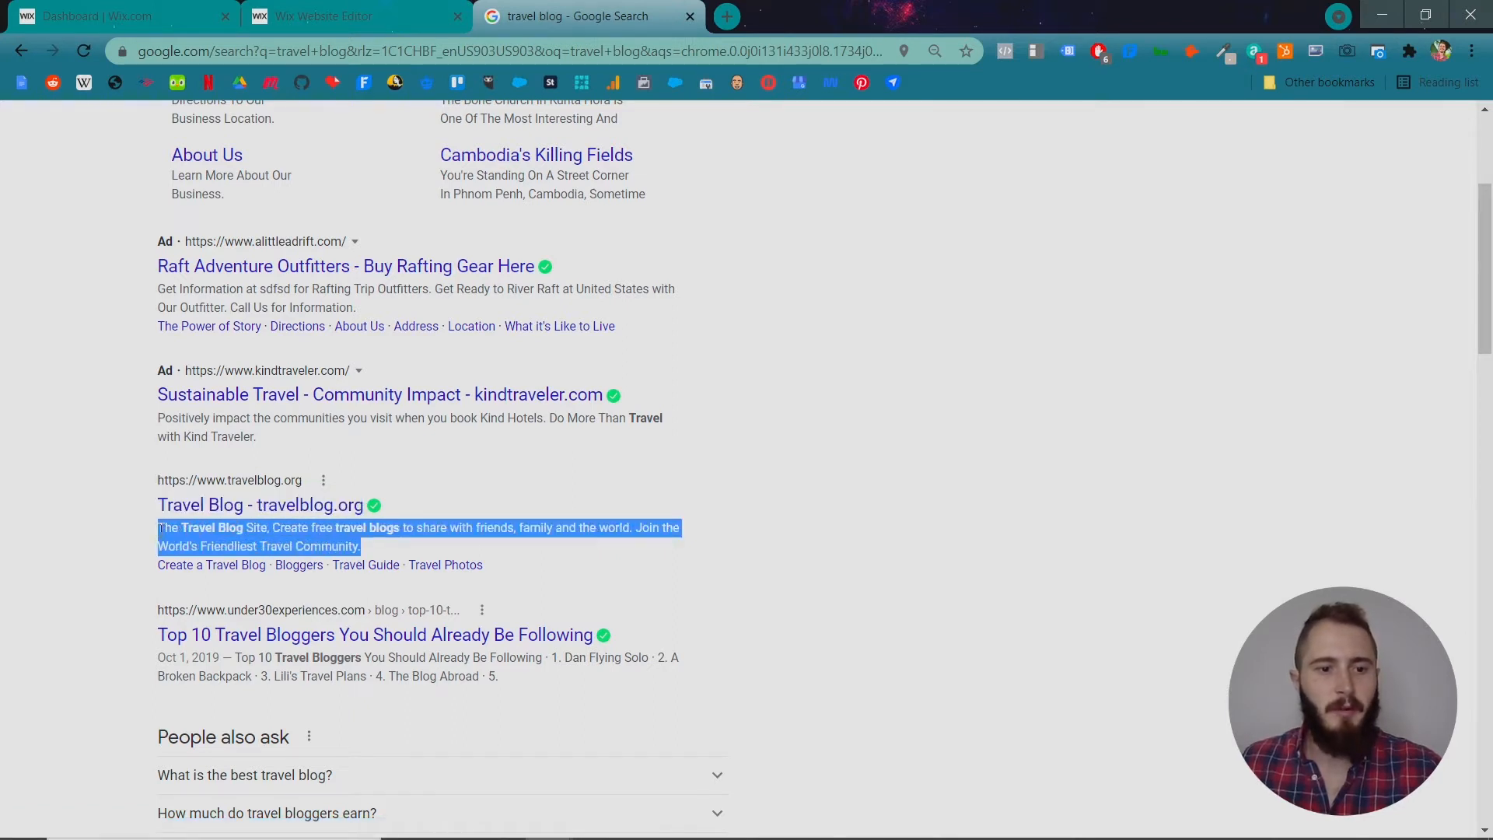
click(155, 539)
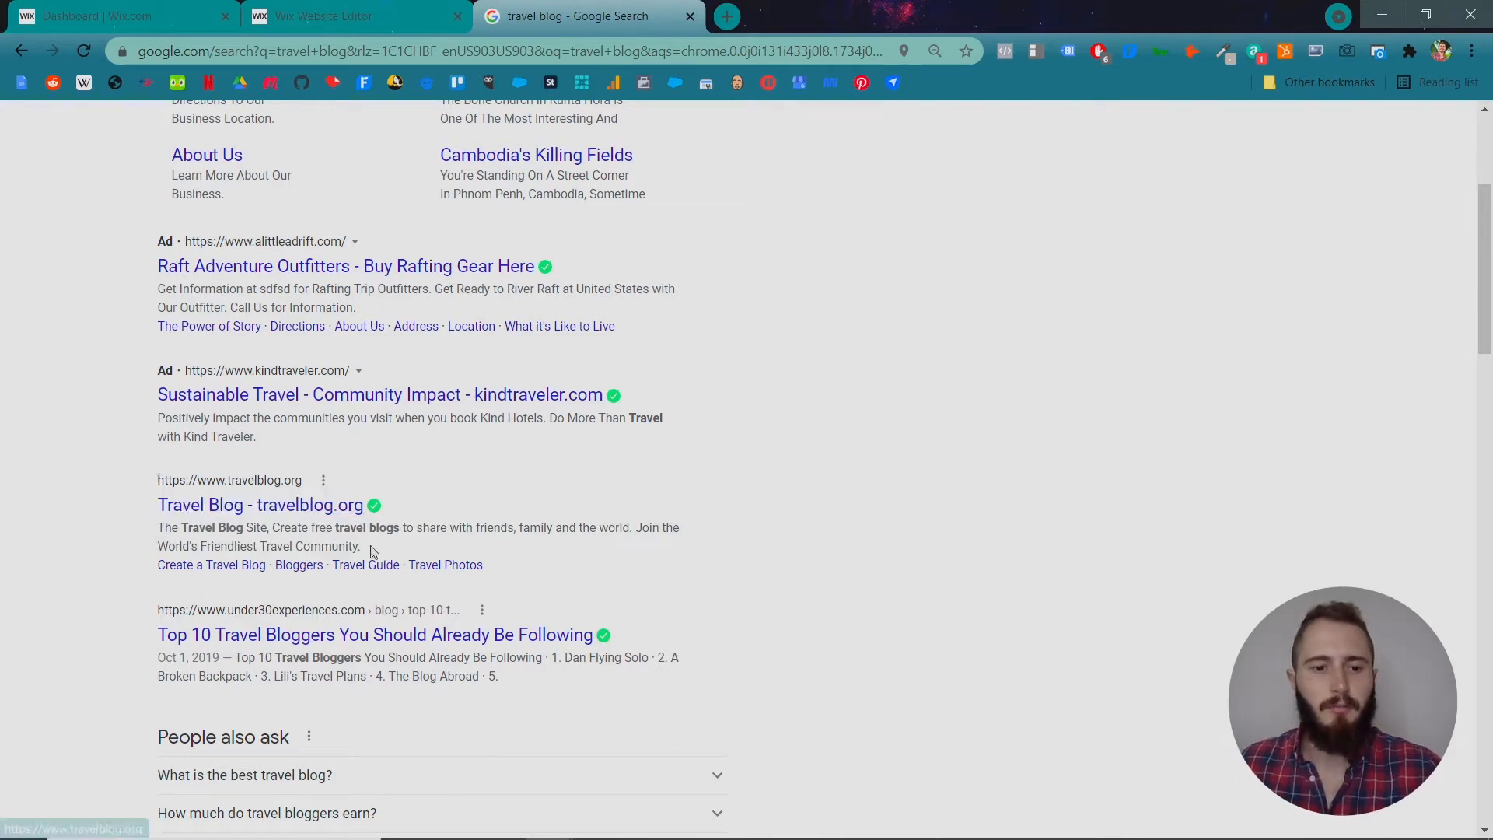
drag(158, 527, 361, 546)
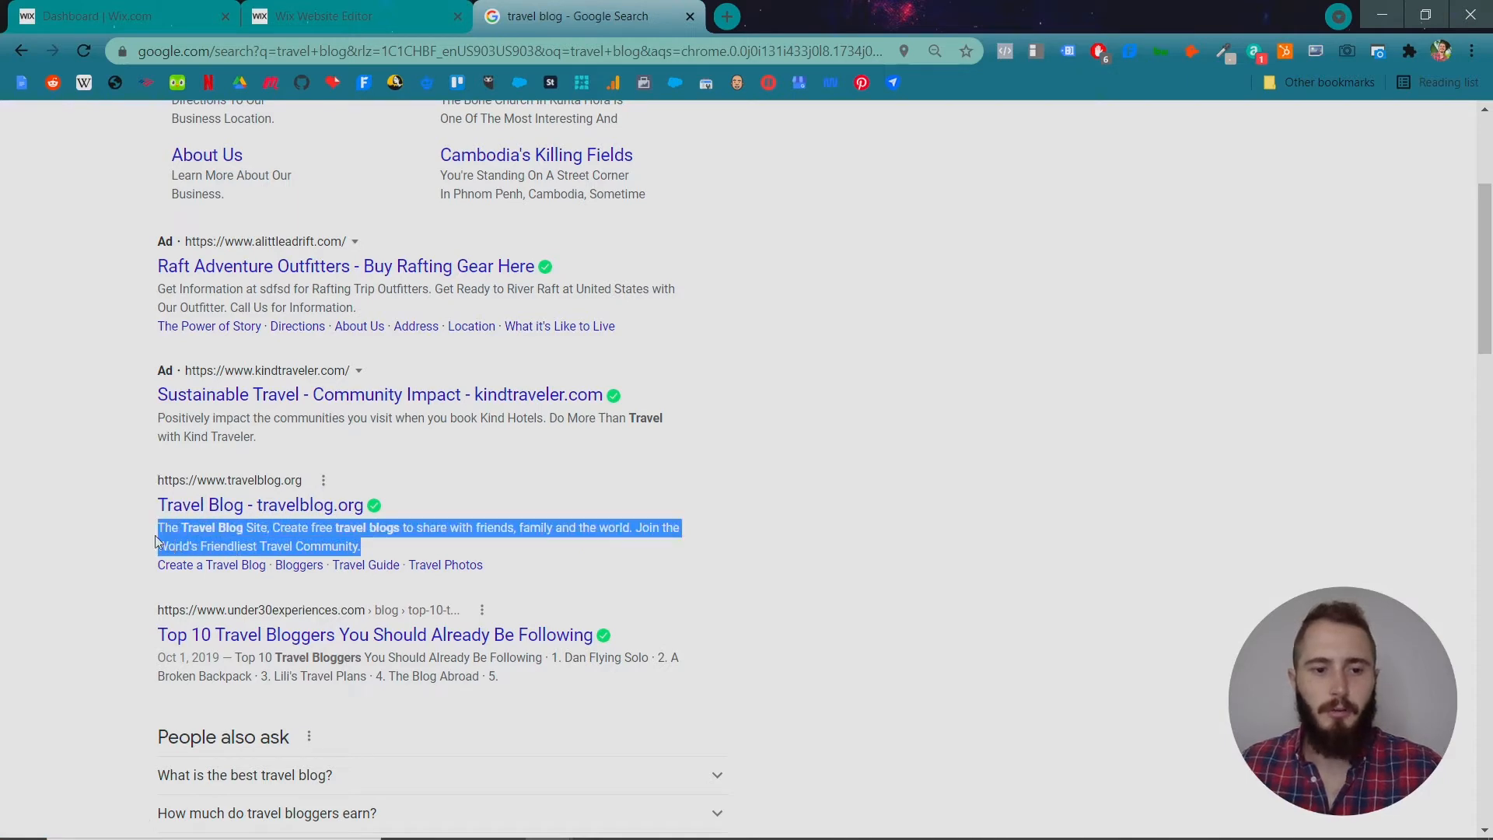
click(353, 16)
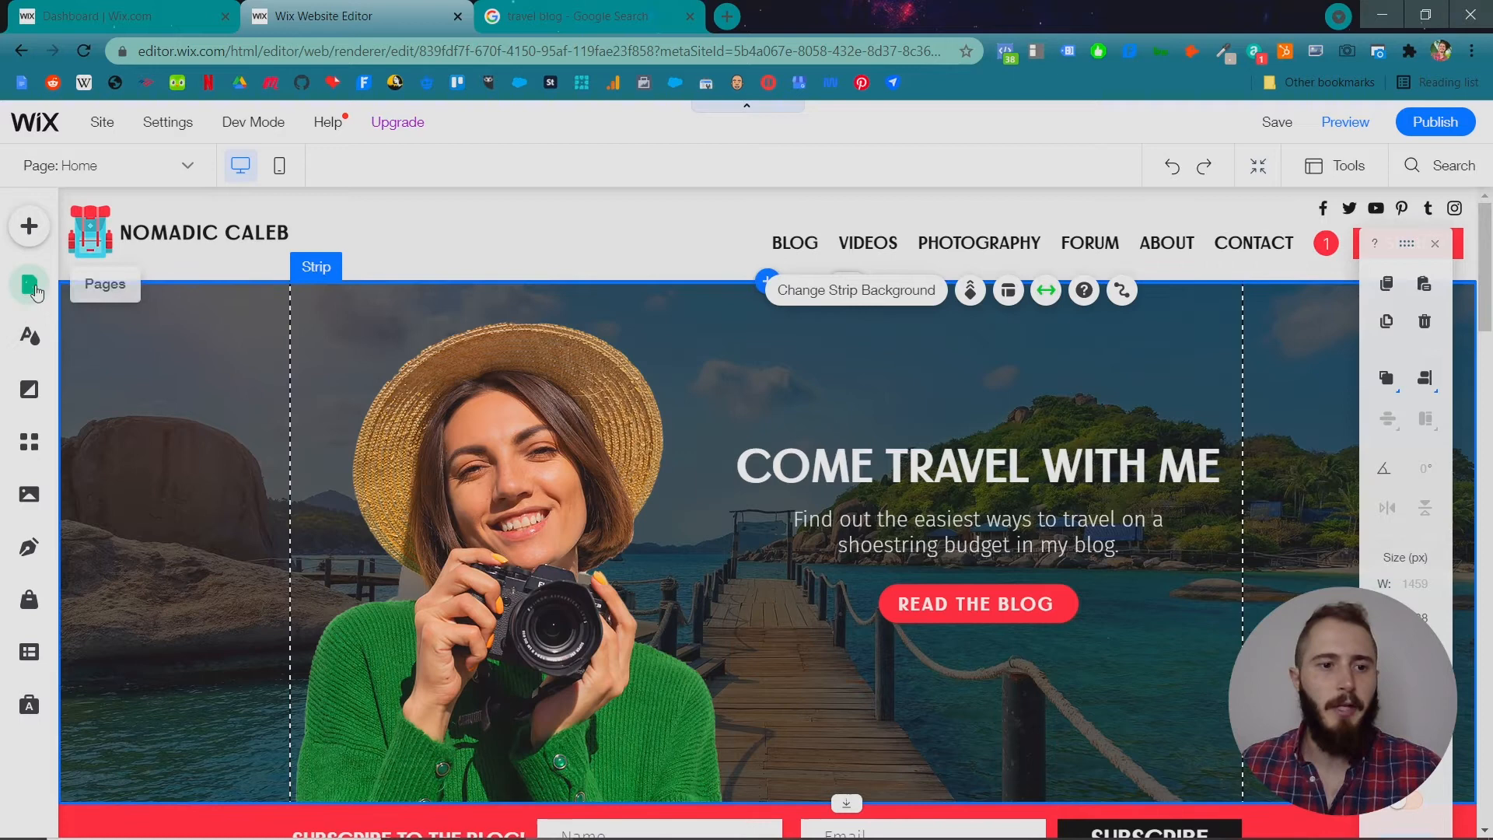
- Set the Home page's SEO title to 'Nomadic Caleb | Travel Blogger'
click(29, 284)
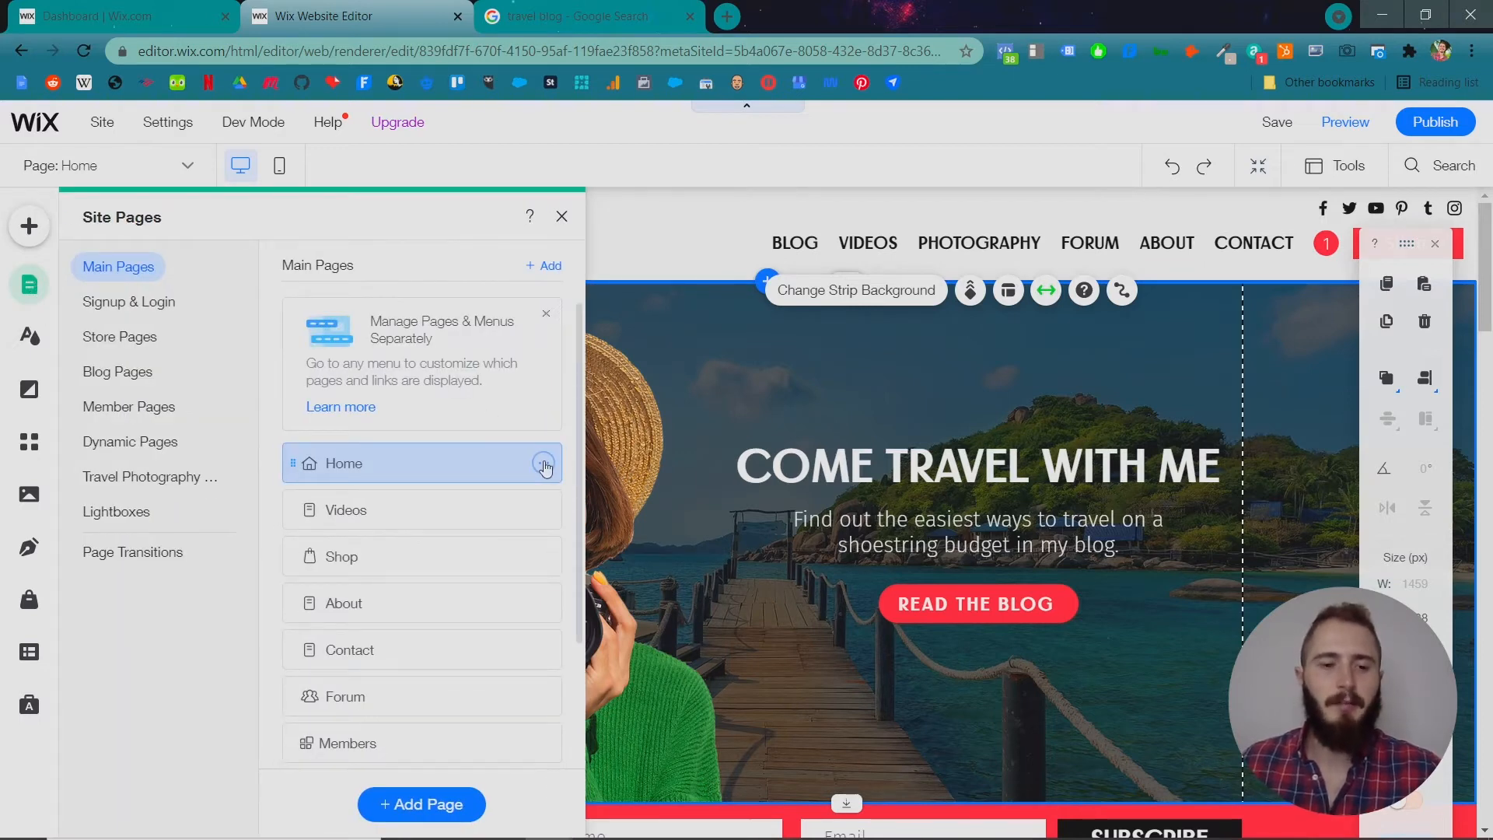
click(542, 463)
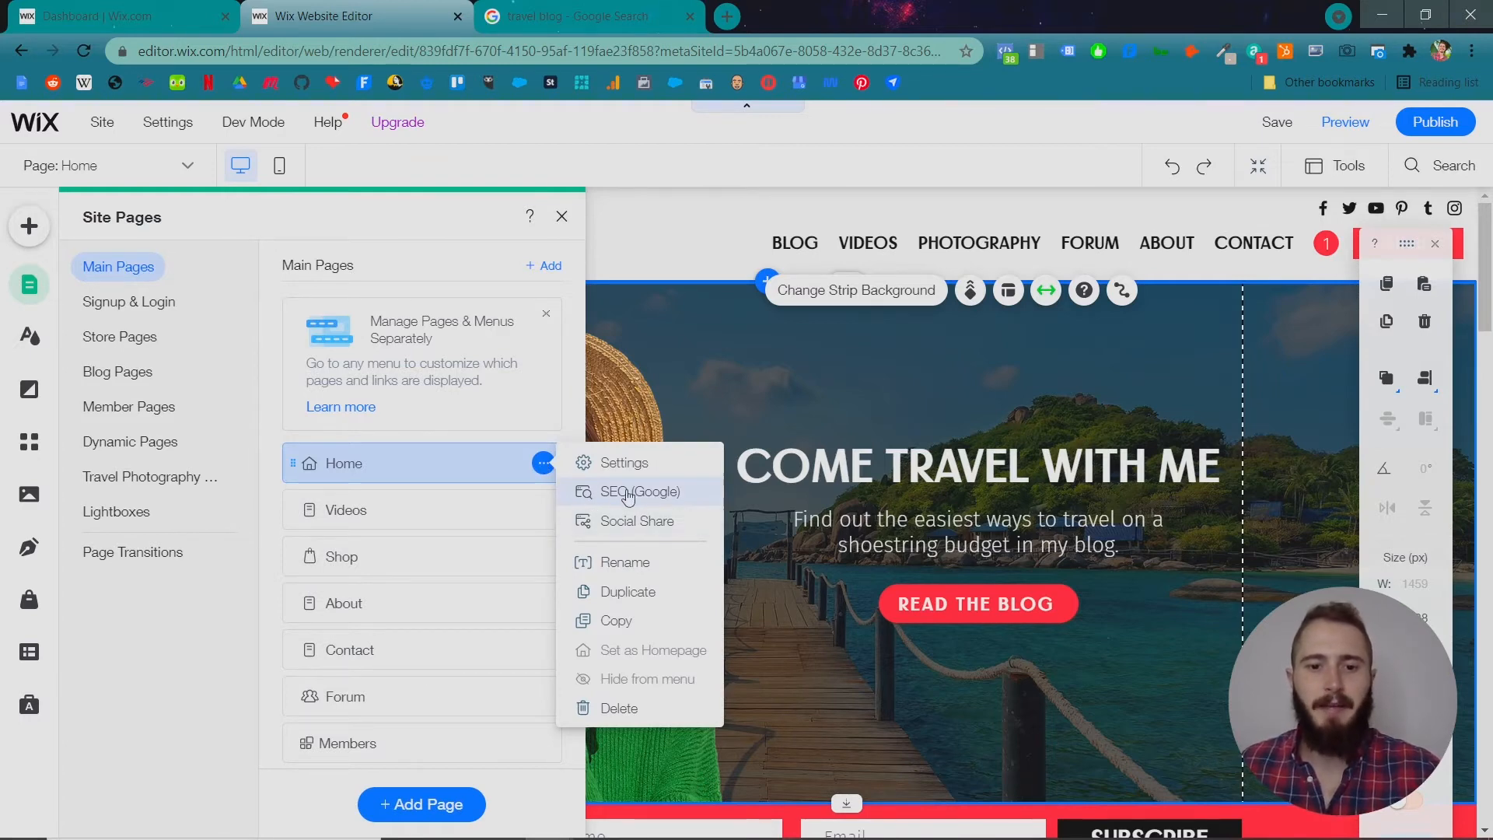
mouse_move(640, 504)
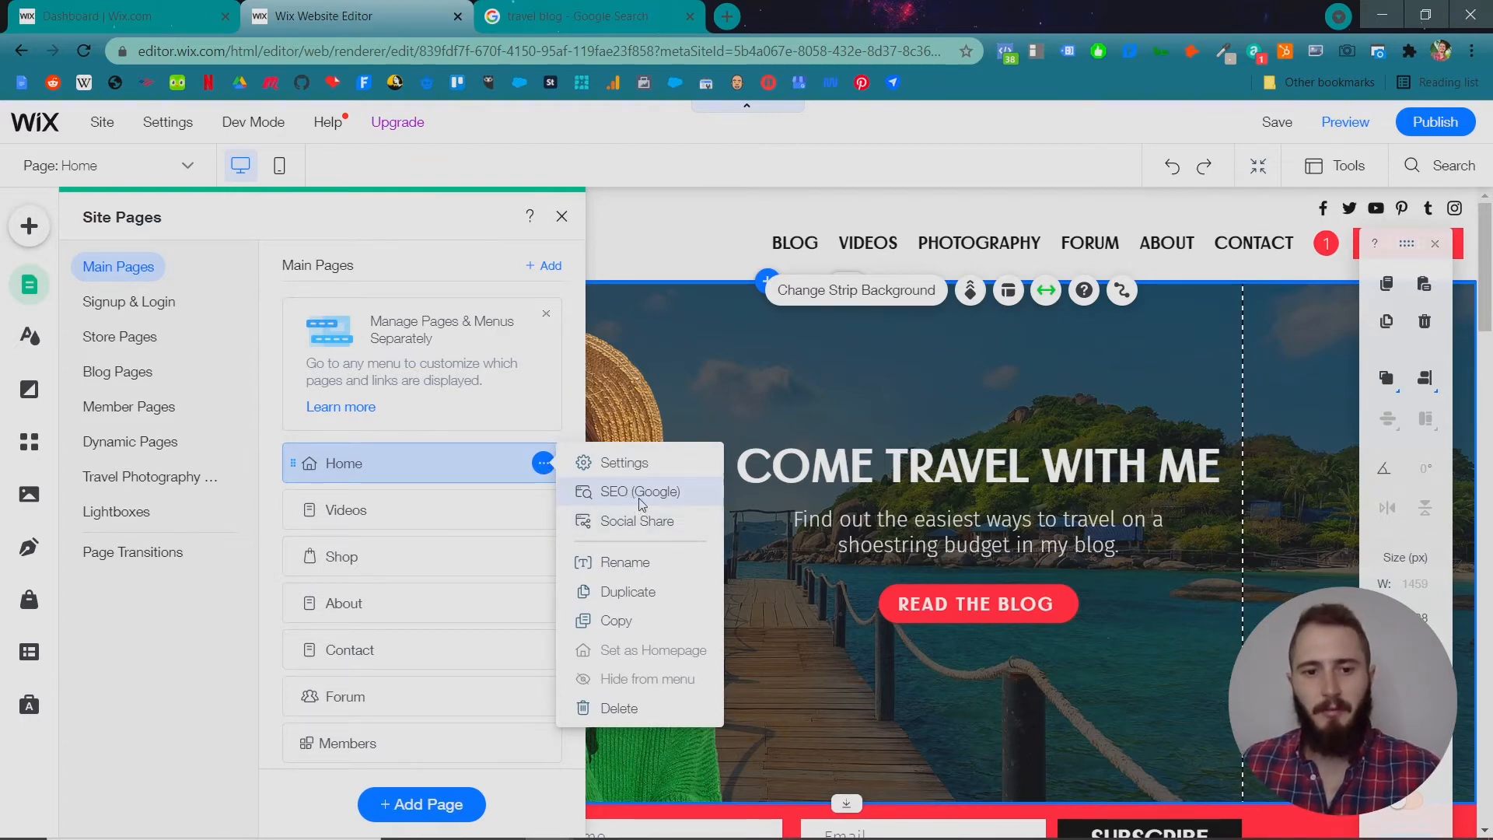
click(640, 491)
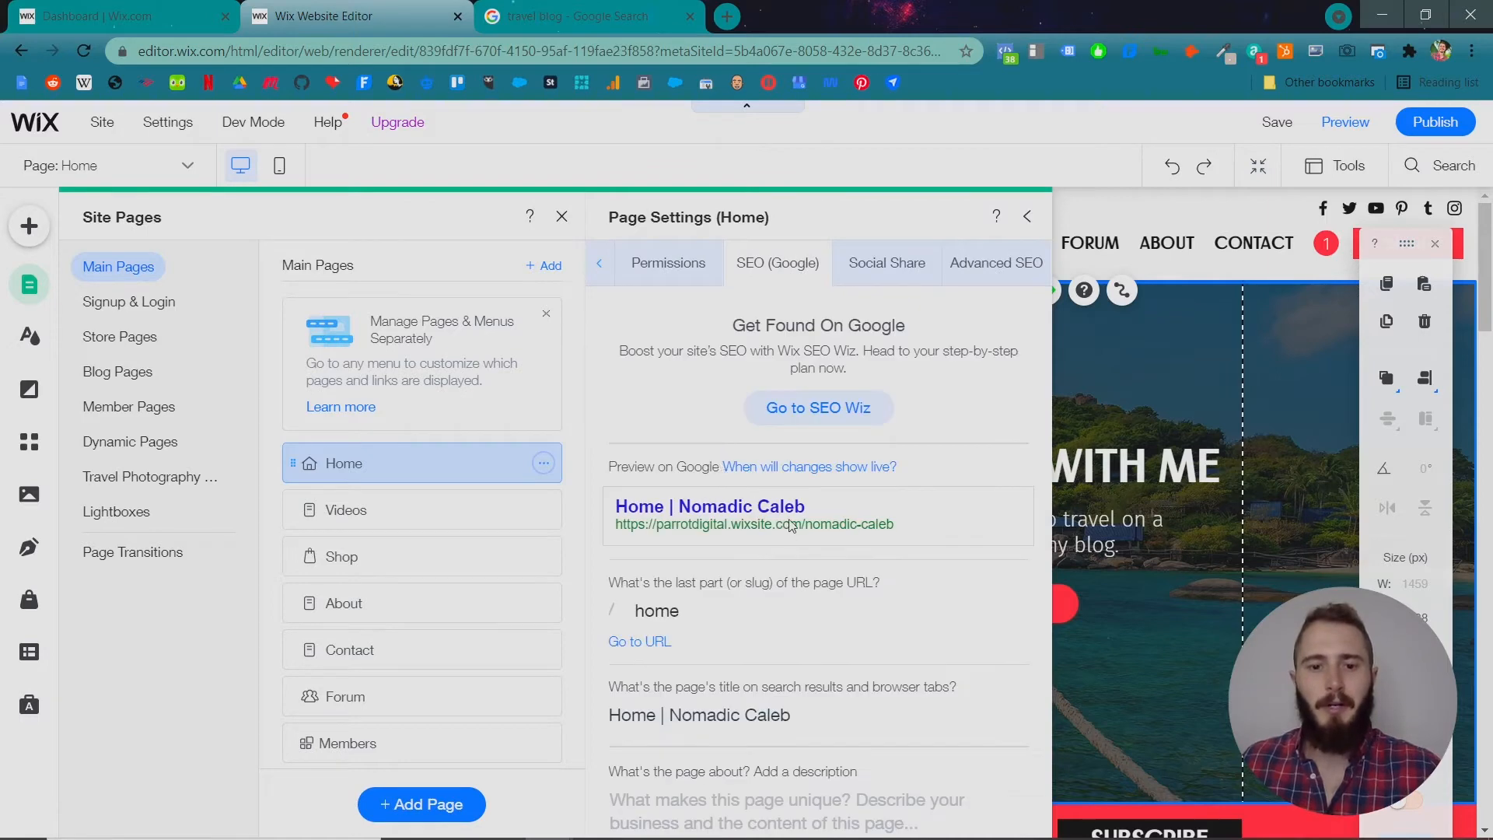
click(657, 611)
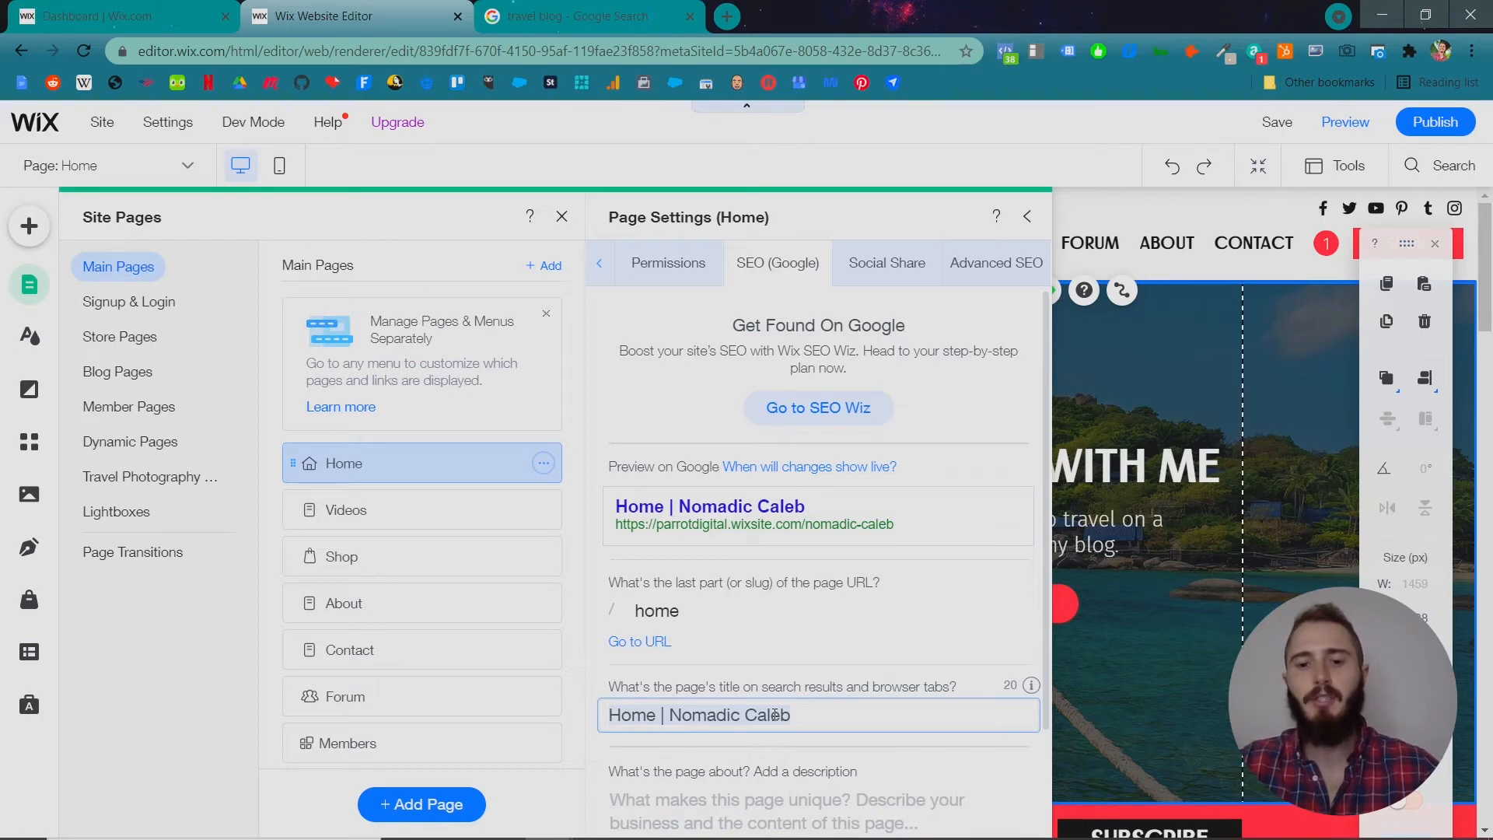
text(Nomadi)
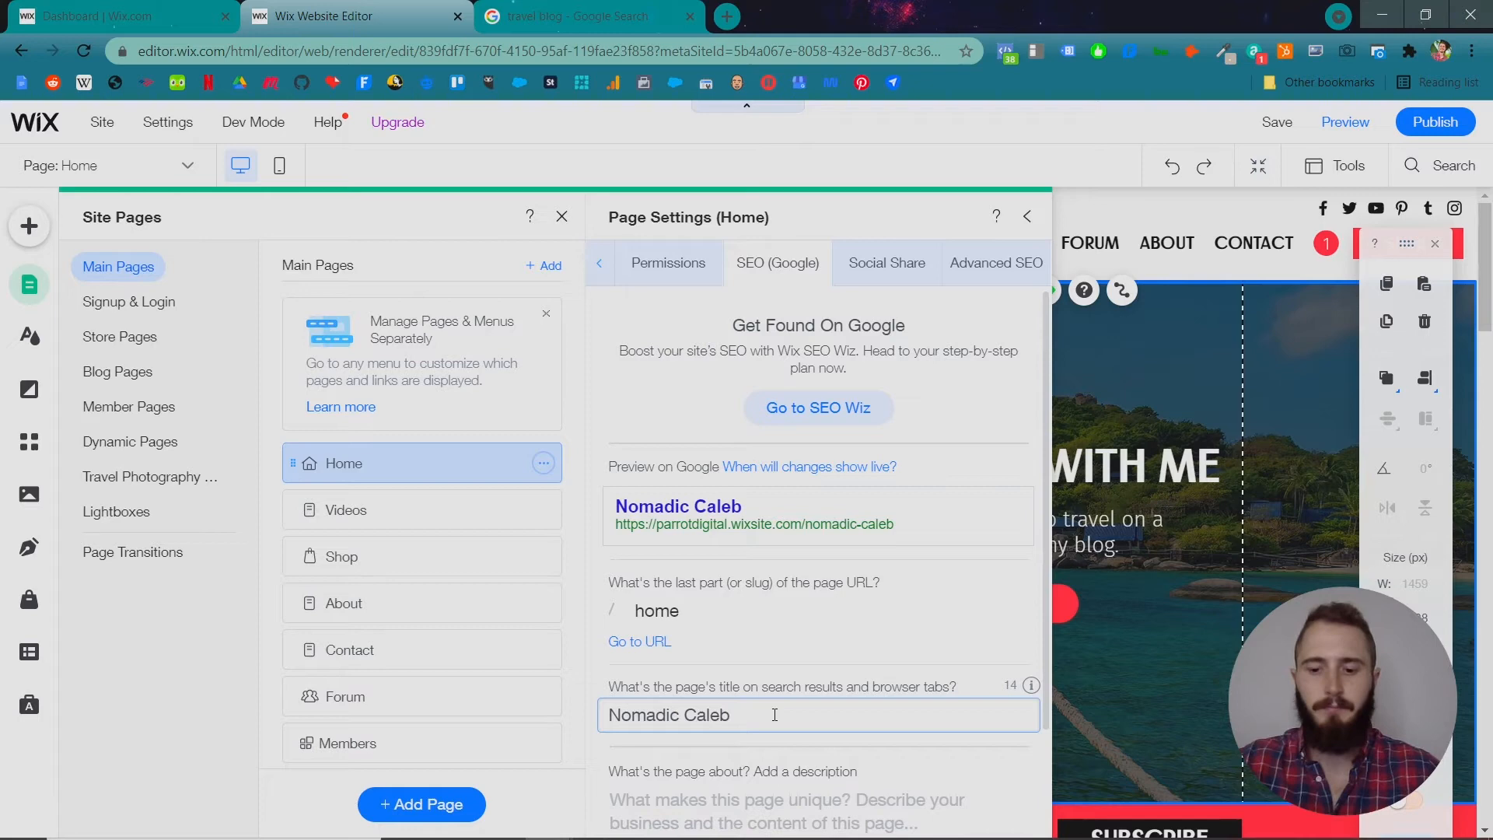
text(| Travel Blogger)
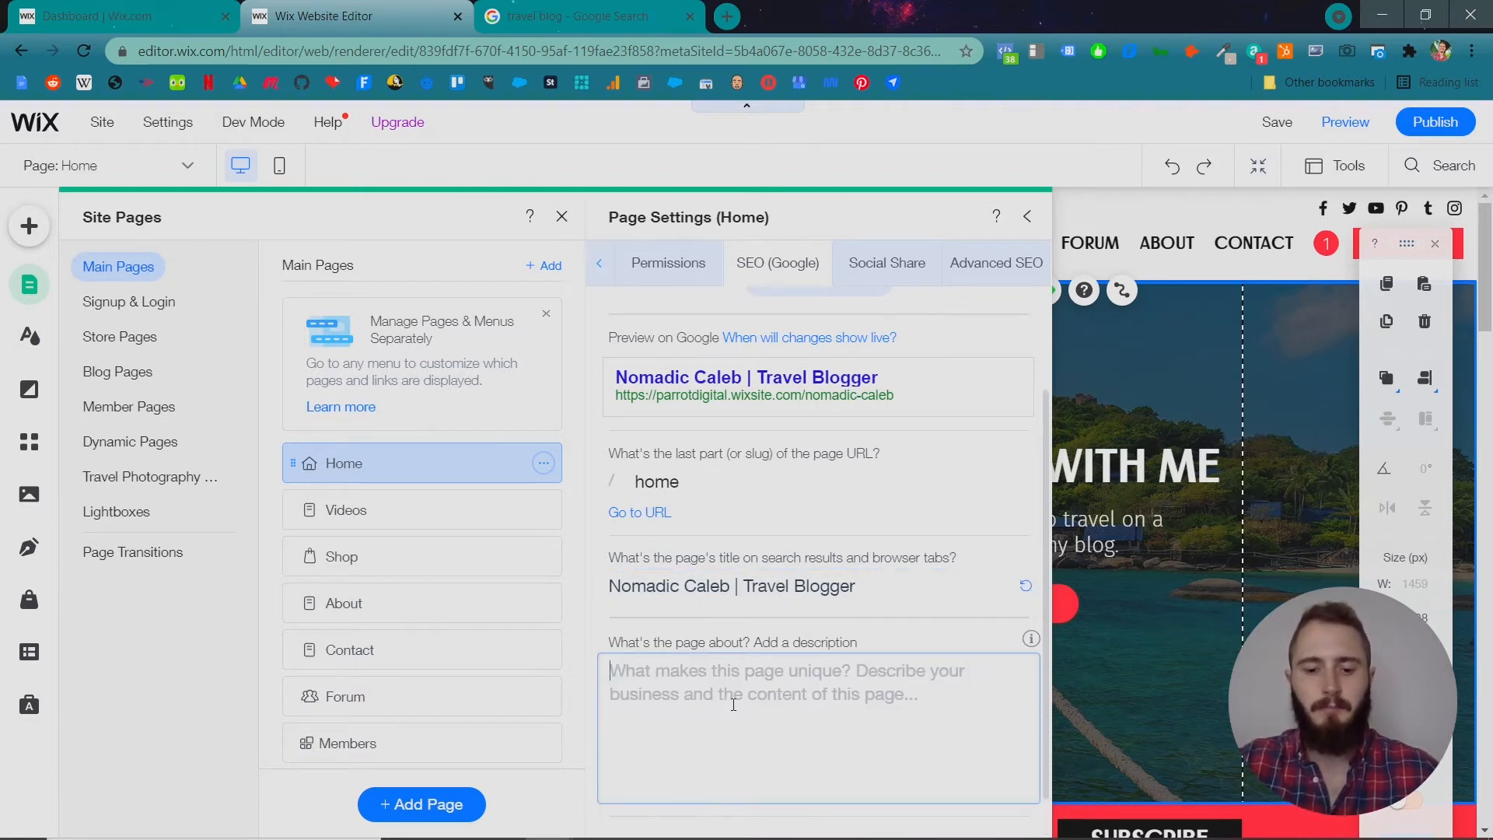
- Write the Home description about the award-winning travel blog and travel photography
text(Come check out my)
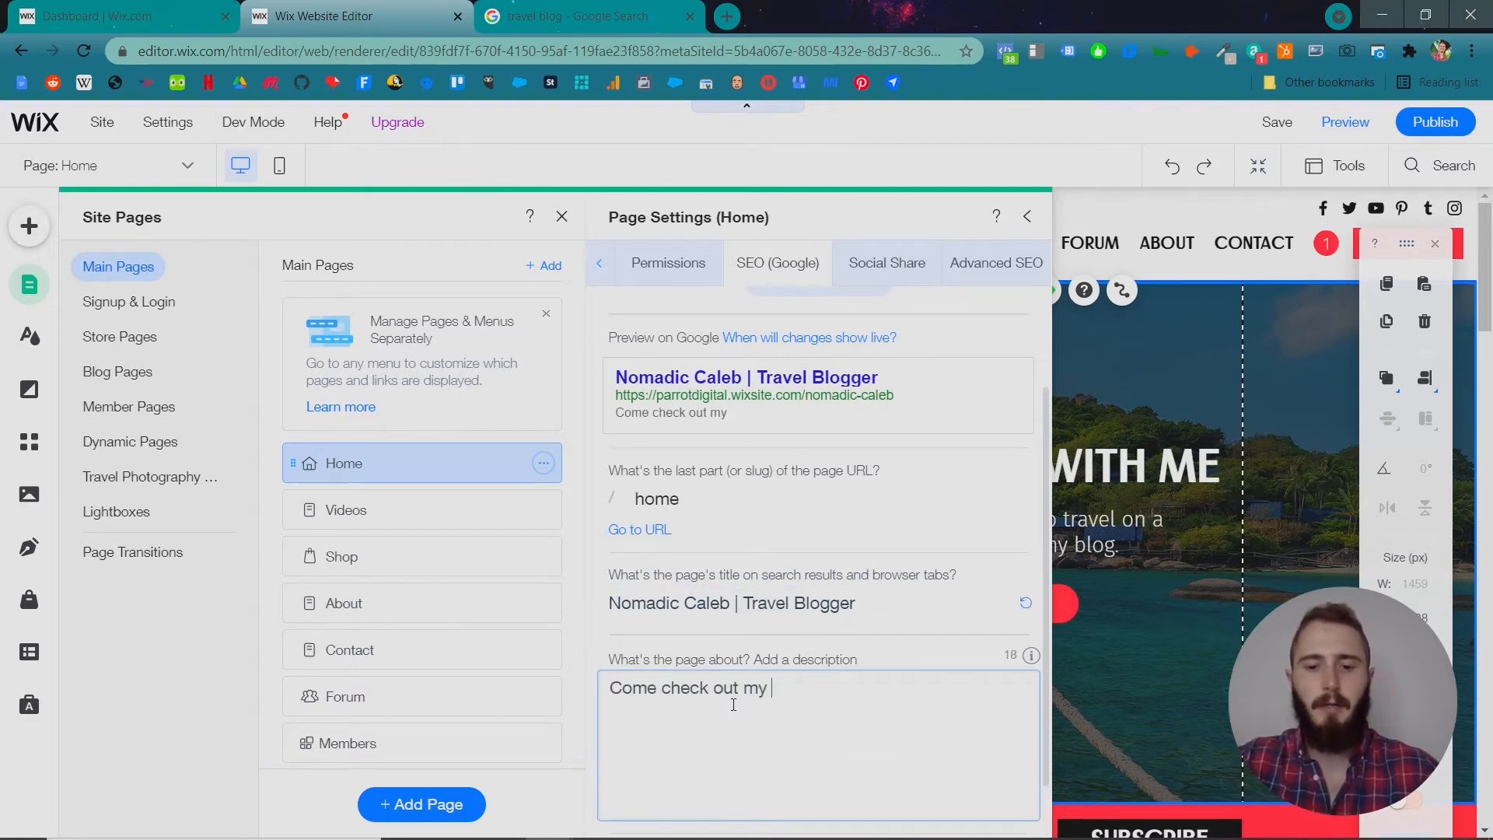
text(award-win)
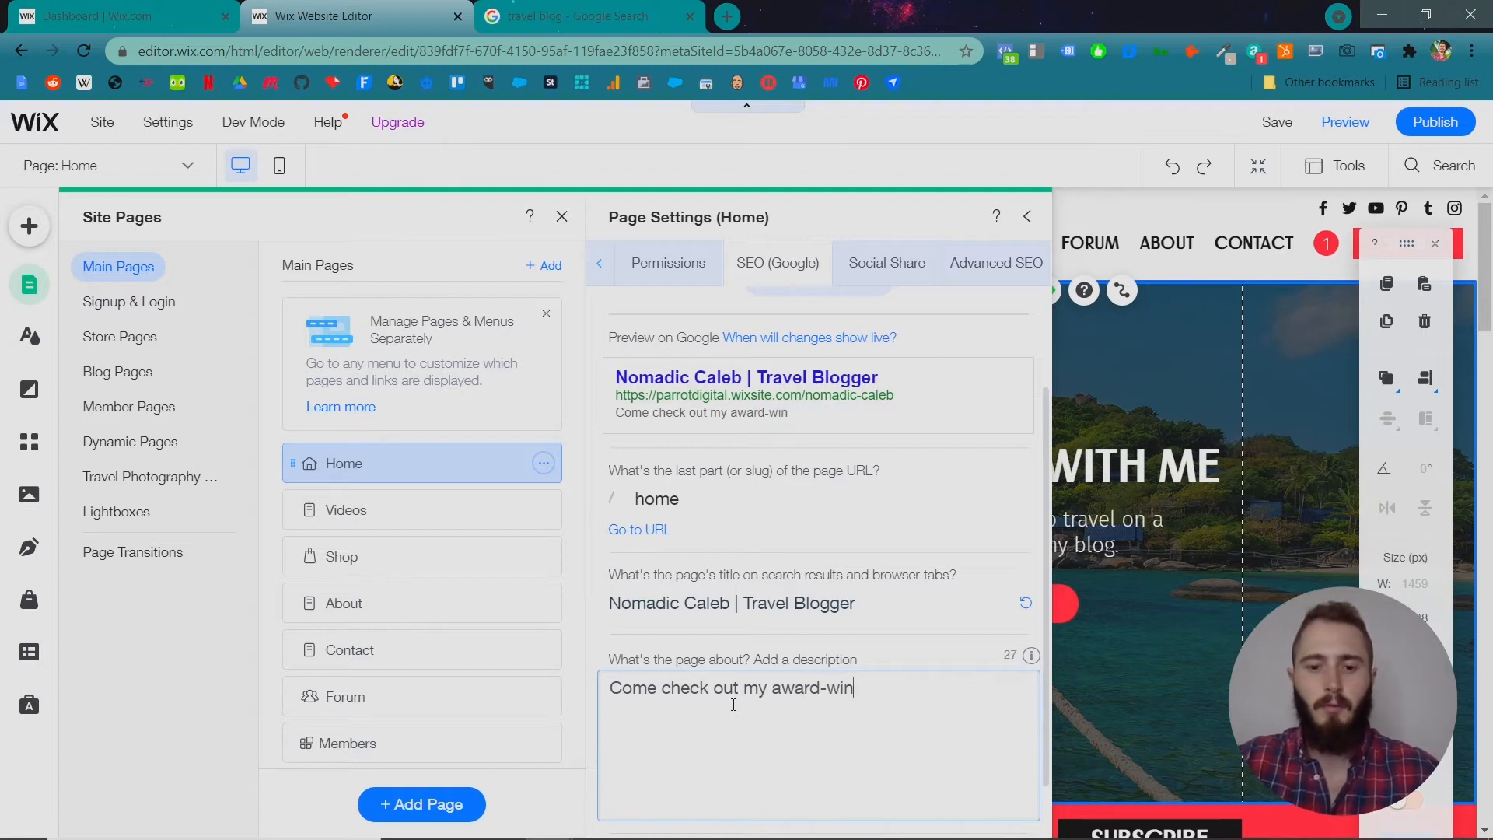
text(ning travel blog and see some)
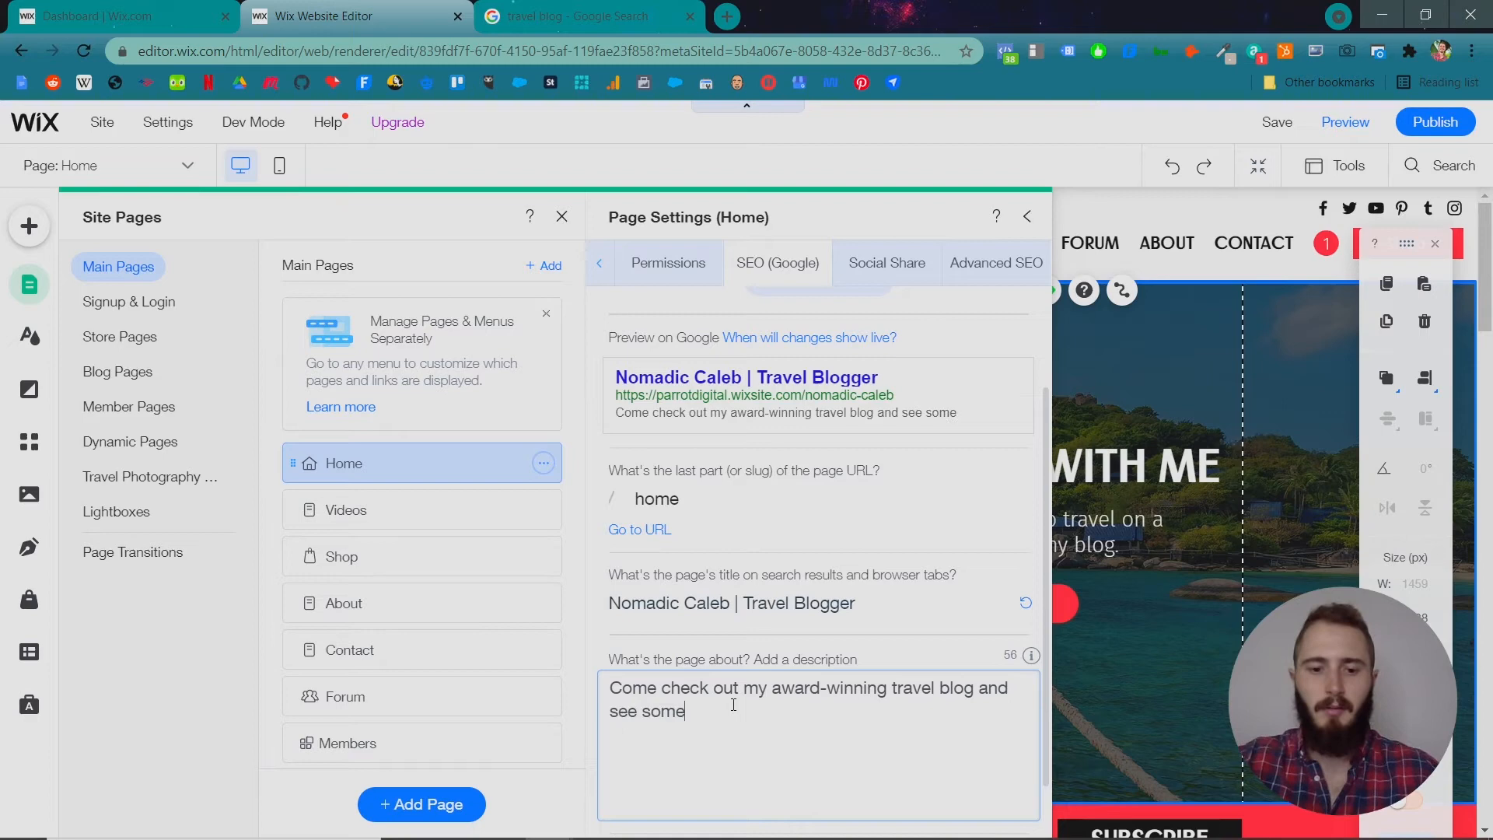
text(of my t)
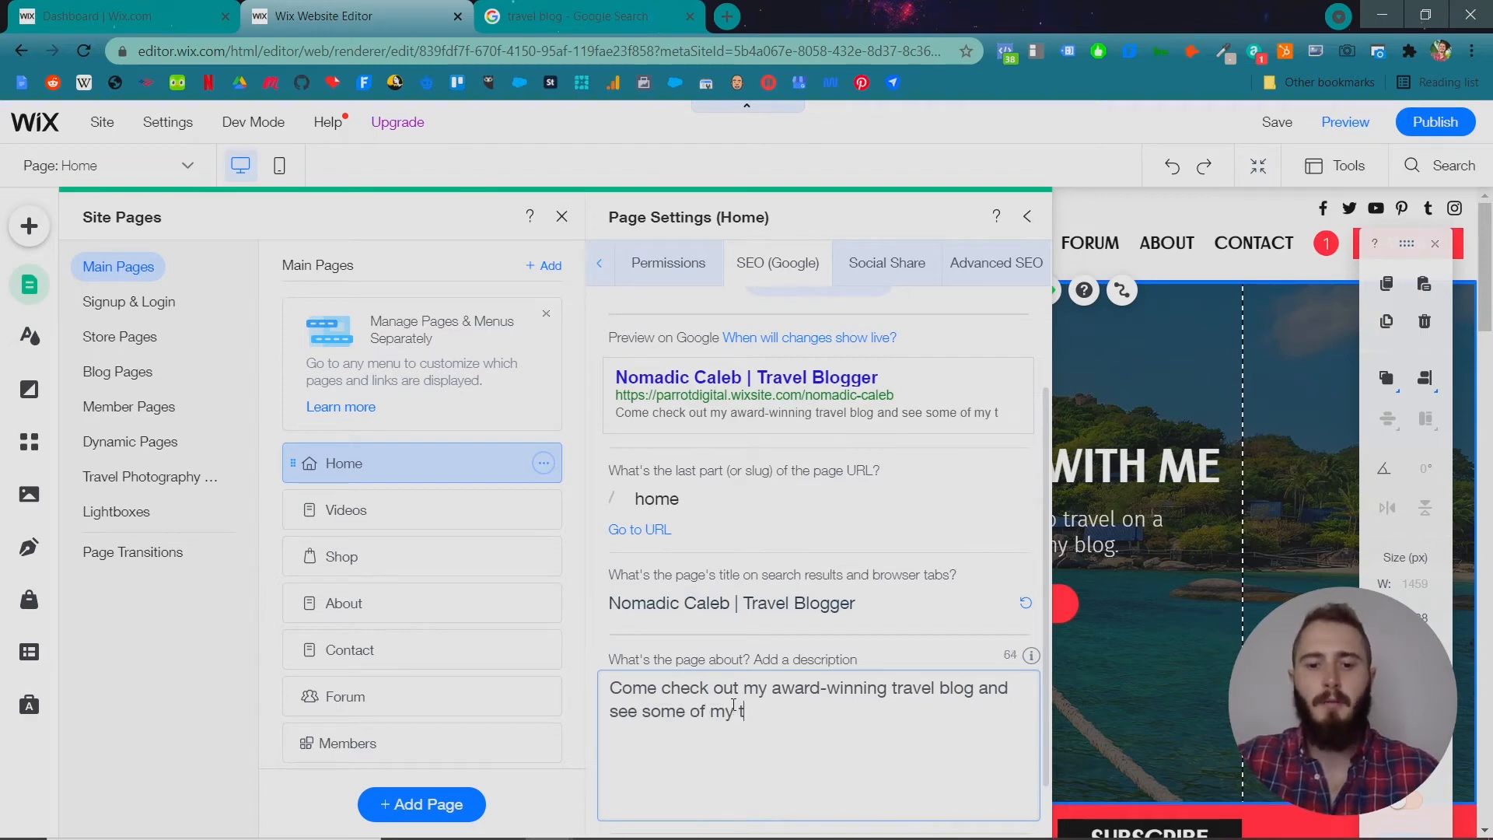
text(awesome travel pho)
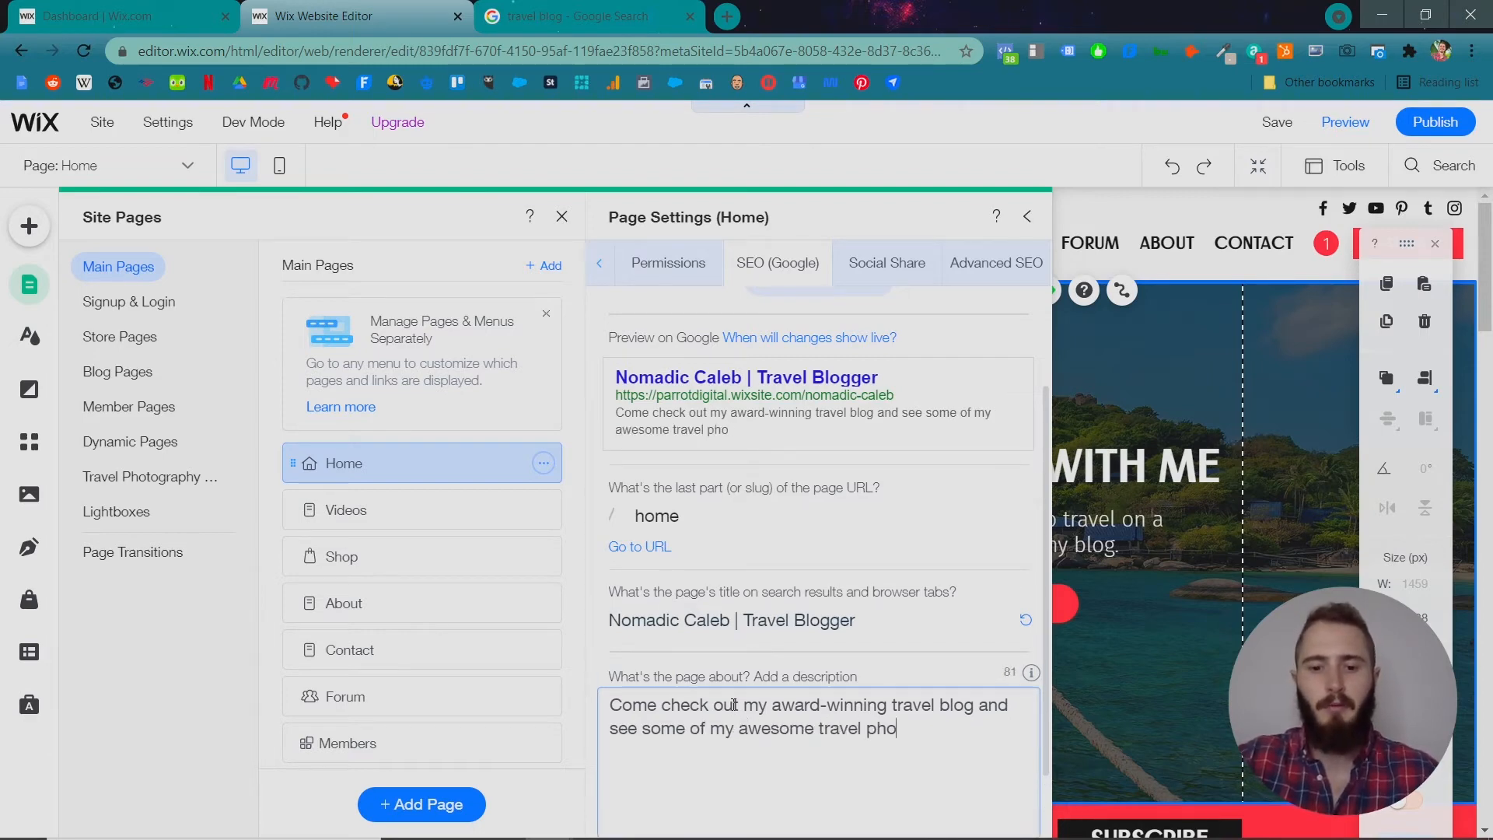
text(tography.)
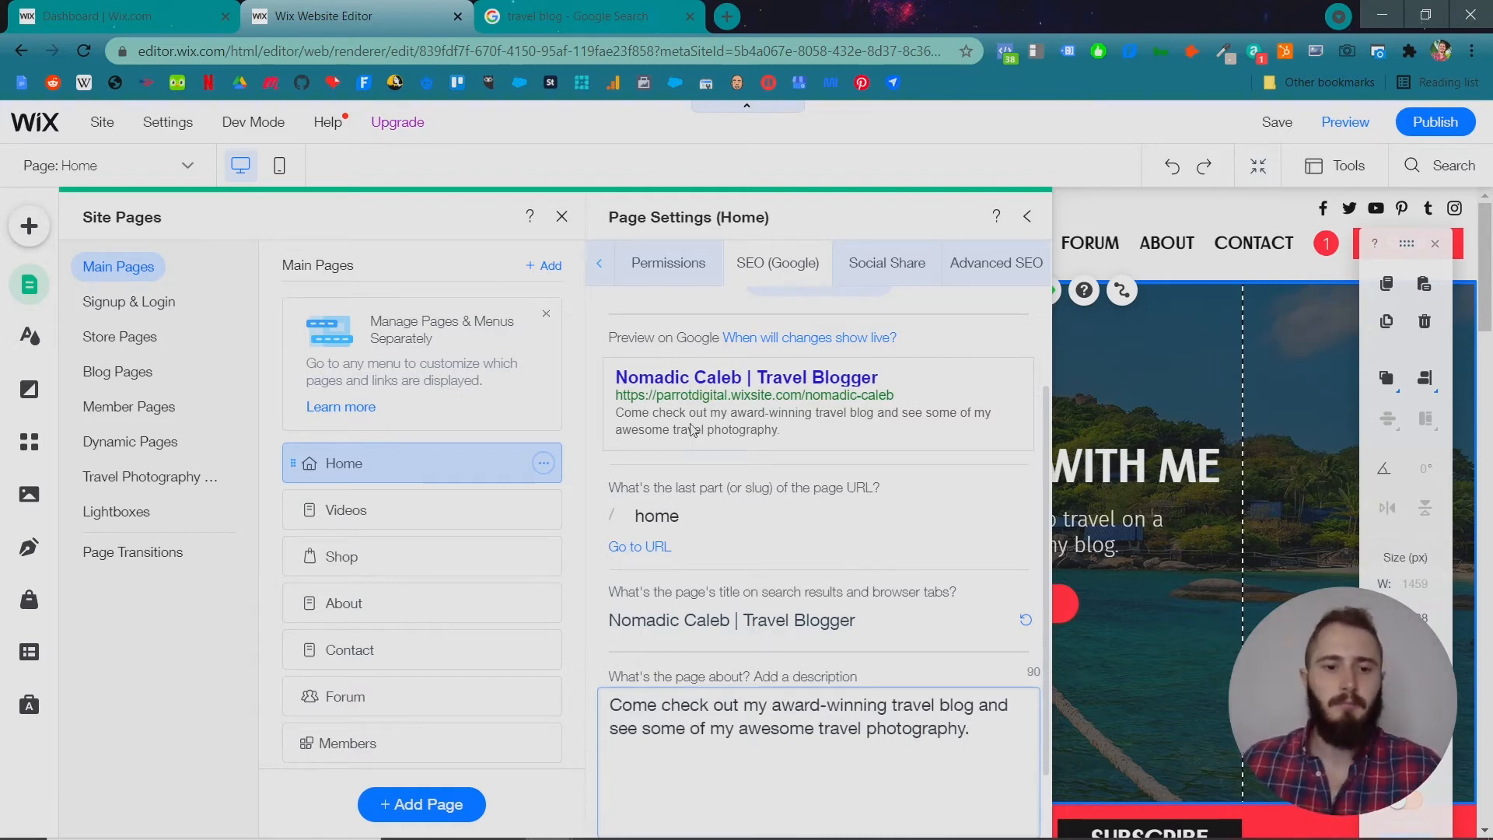
- Start the Videos page's SEO title with 'Travel'
click(346, 509)
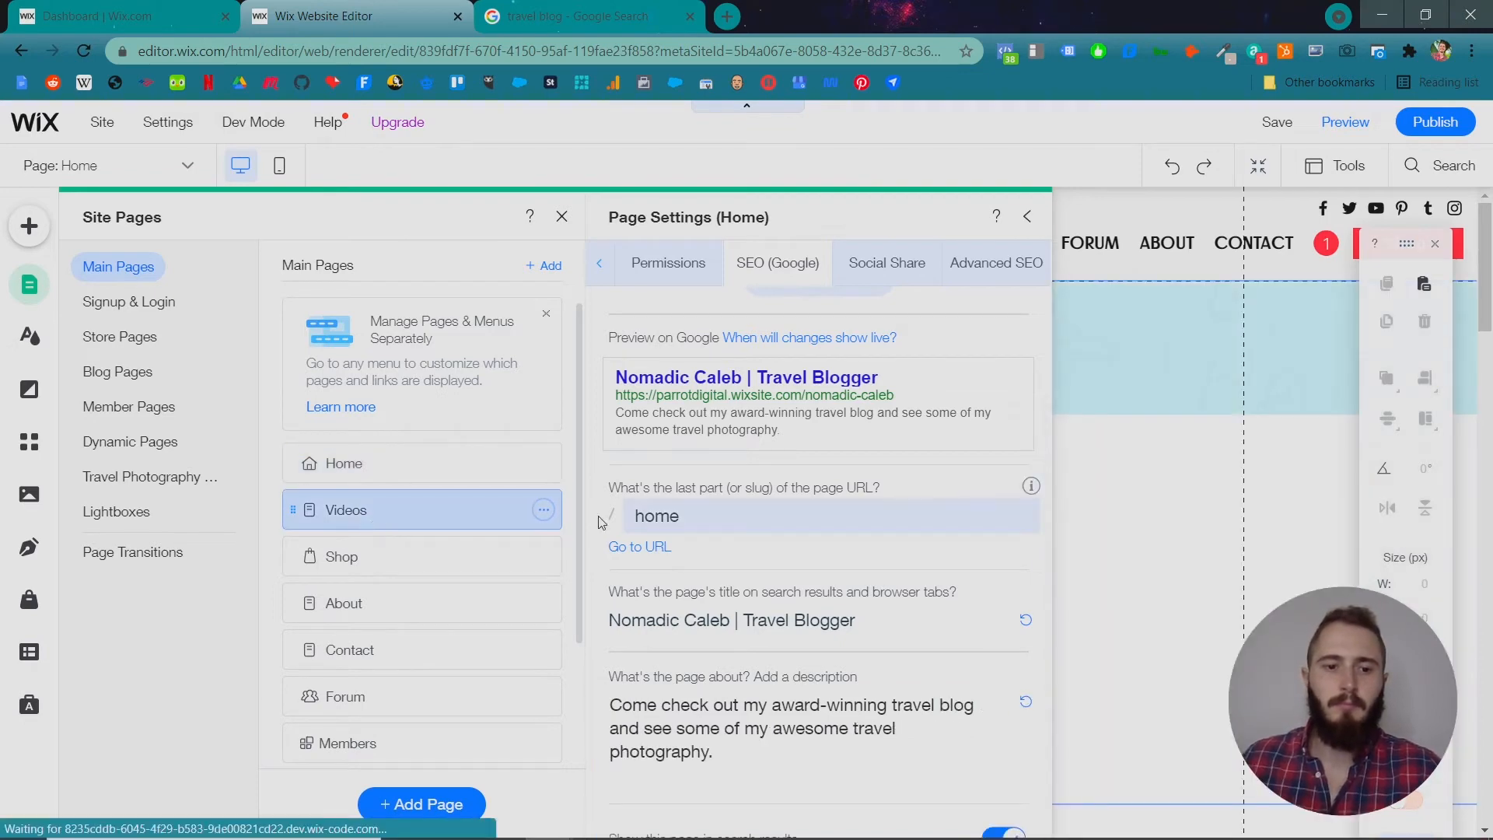
click(346, 509)
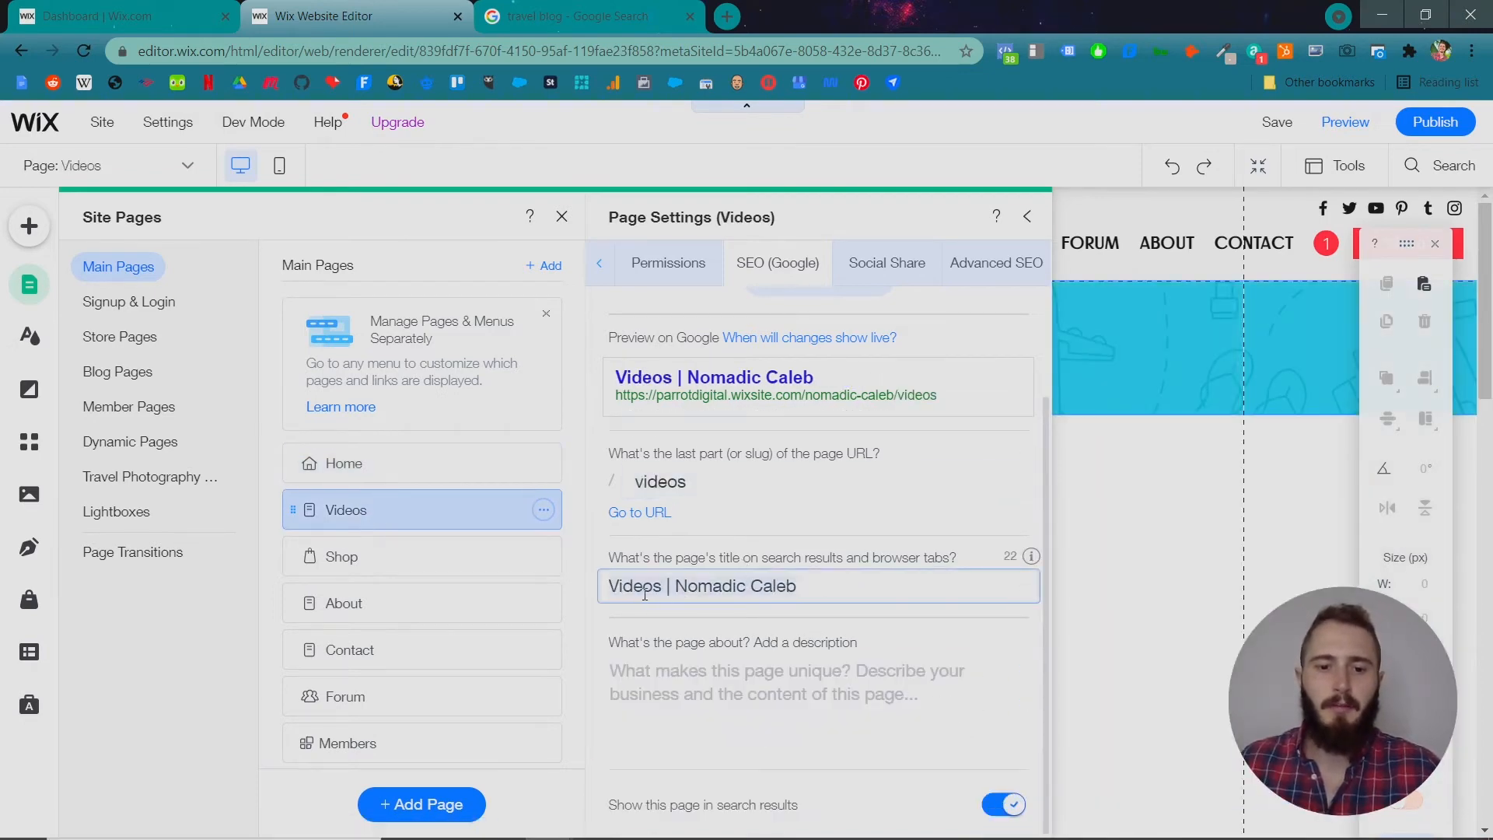
text(Travel Shop | Nomadic Caleb)
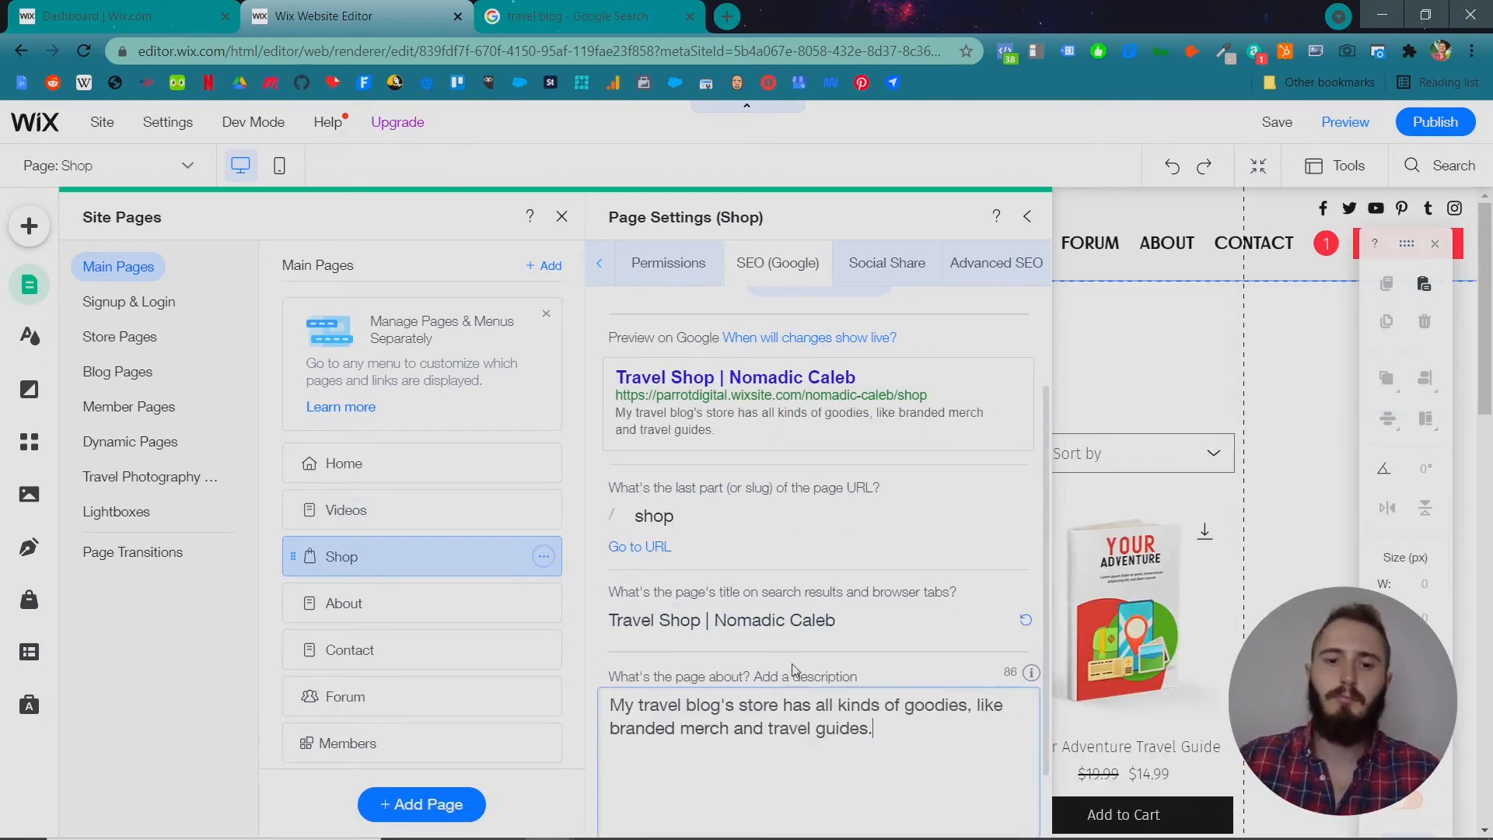
- Go through the SEO settings of the About, Contact, Forum and Blog pages
click(343, 602)
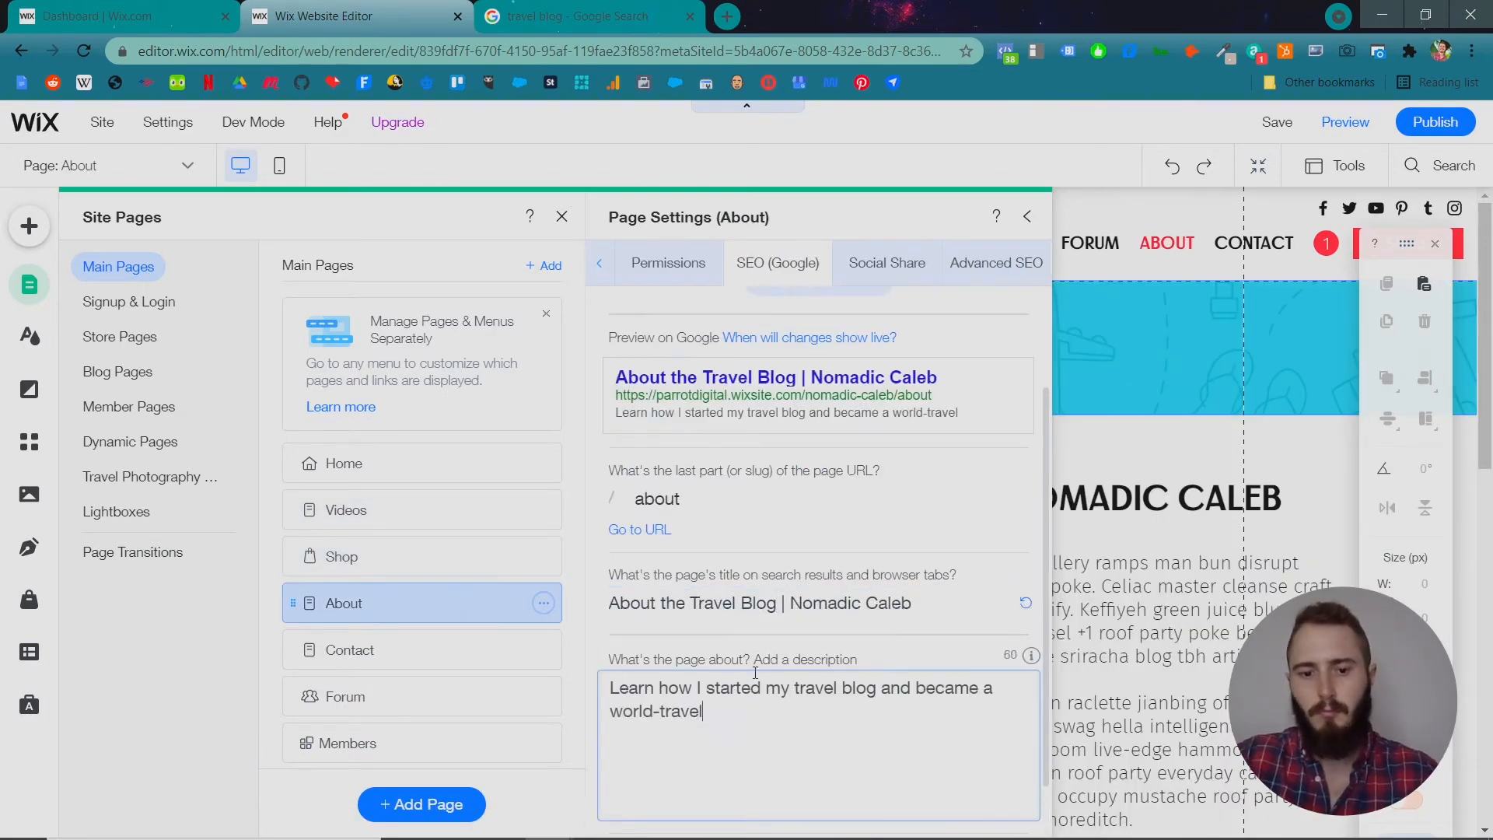
click(349, 650)
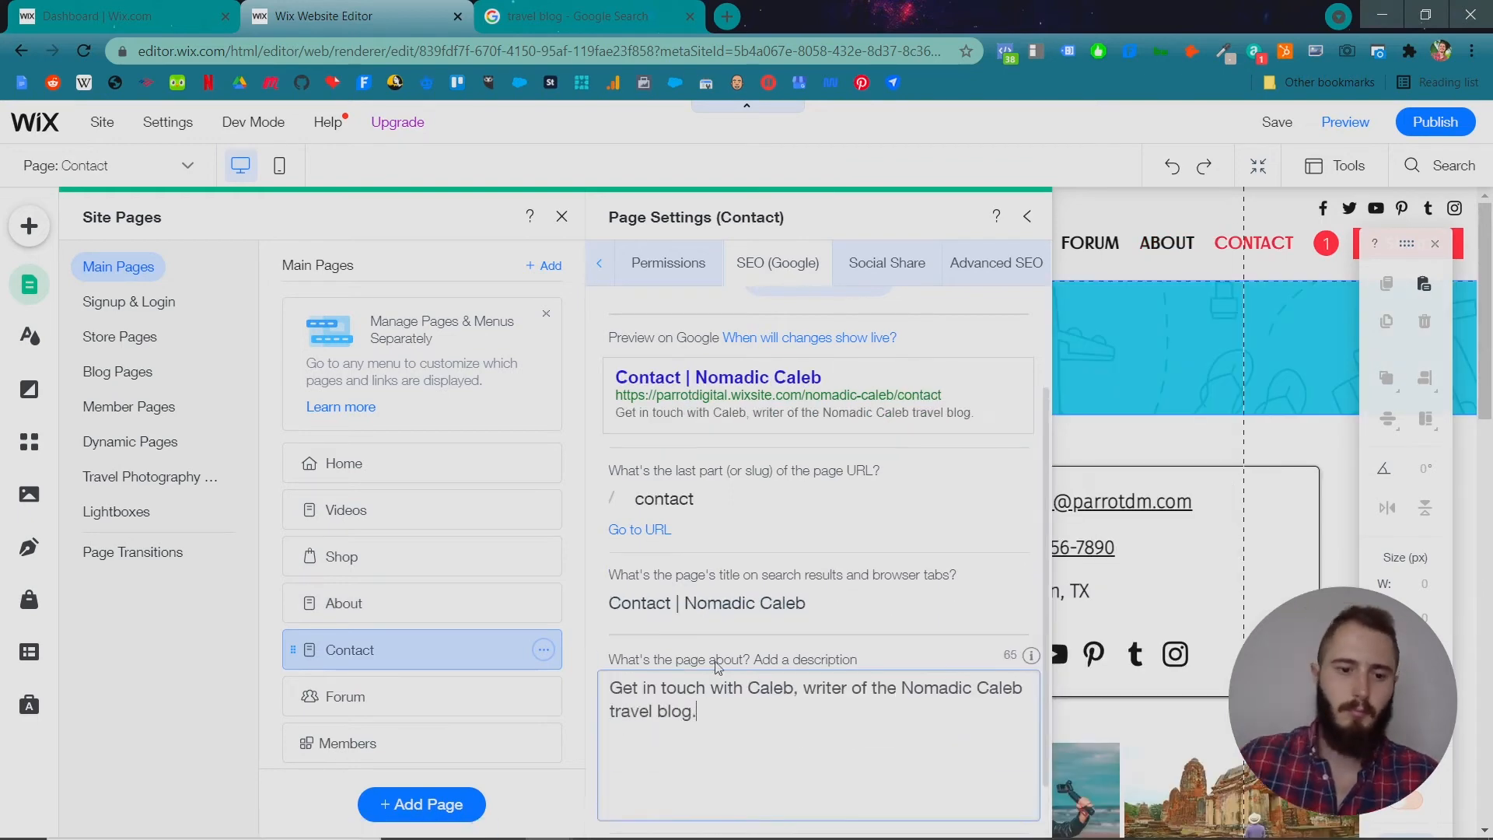
click(345, 696)
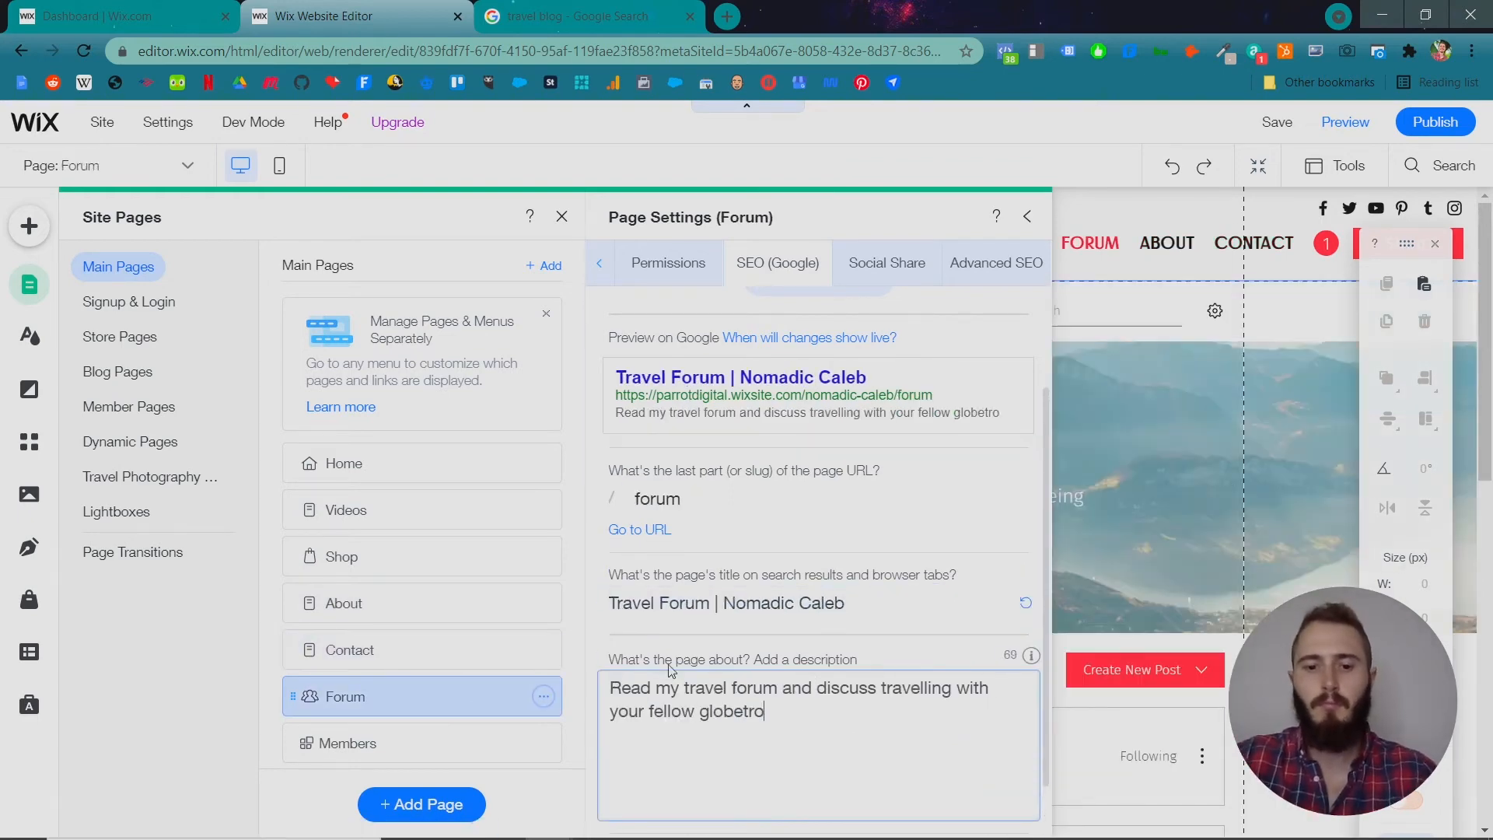
click(339, 629)
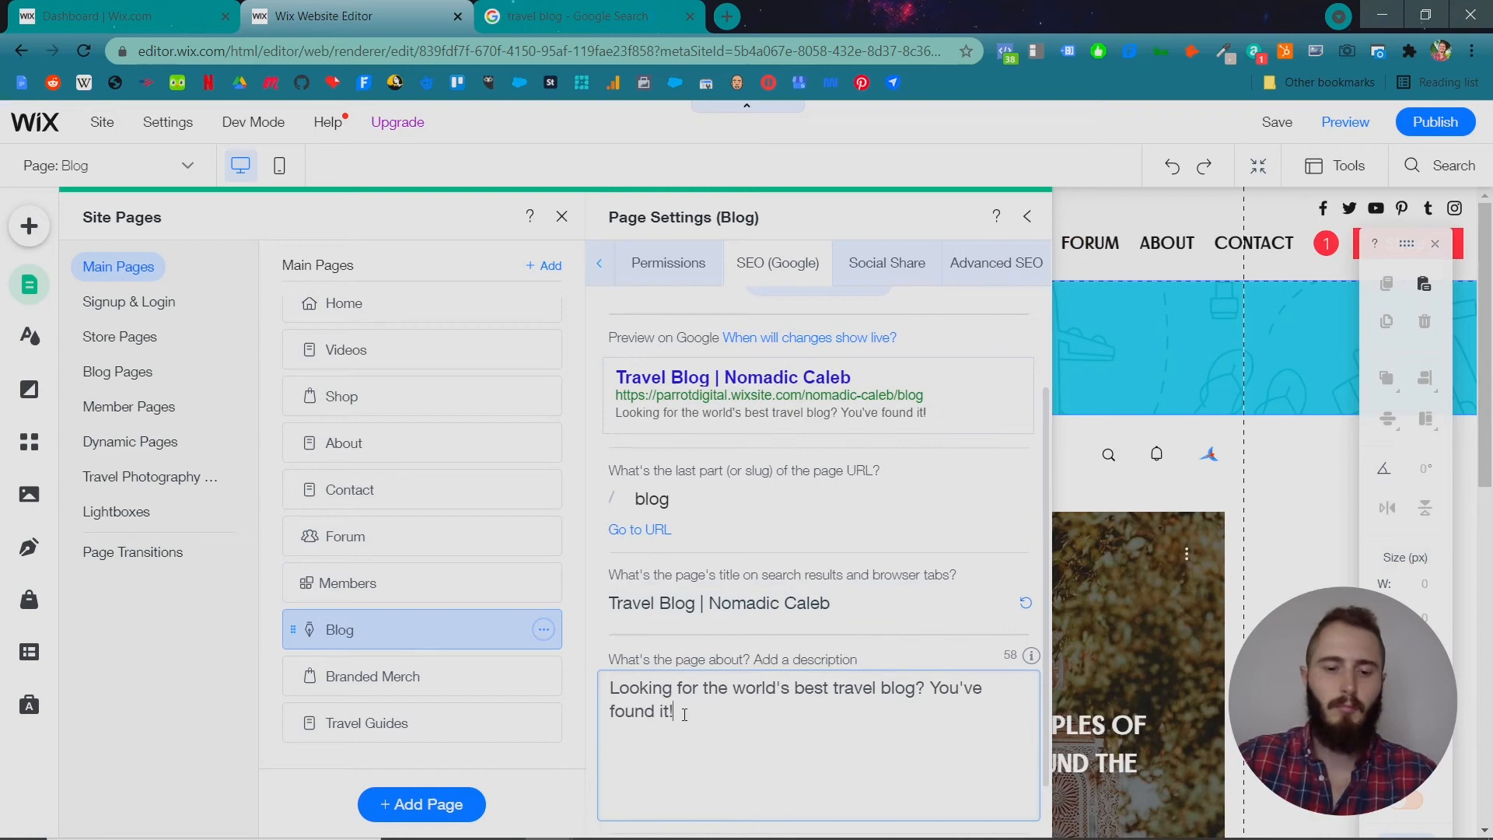
click(366, 723)
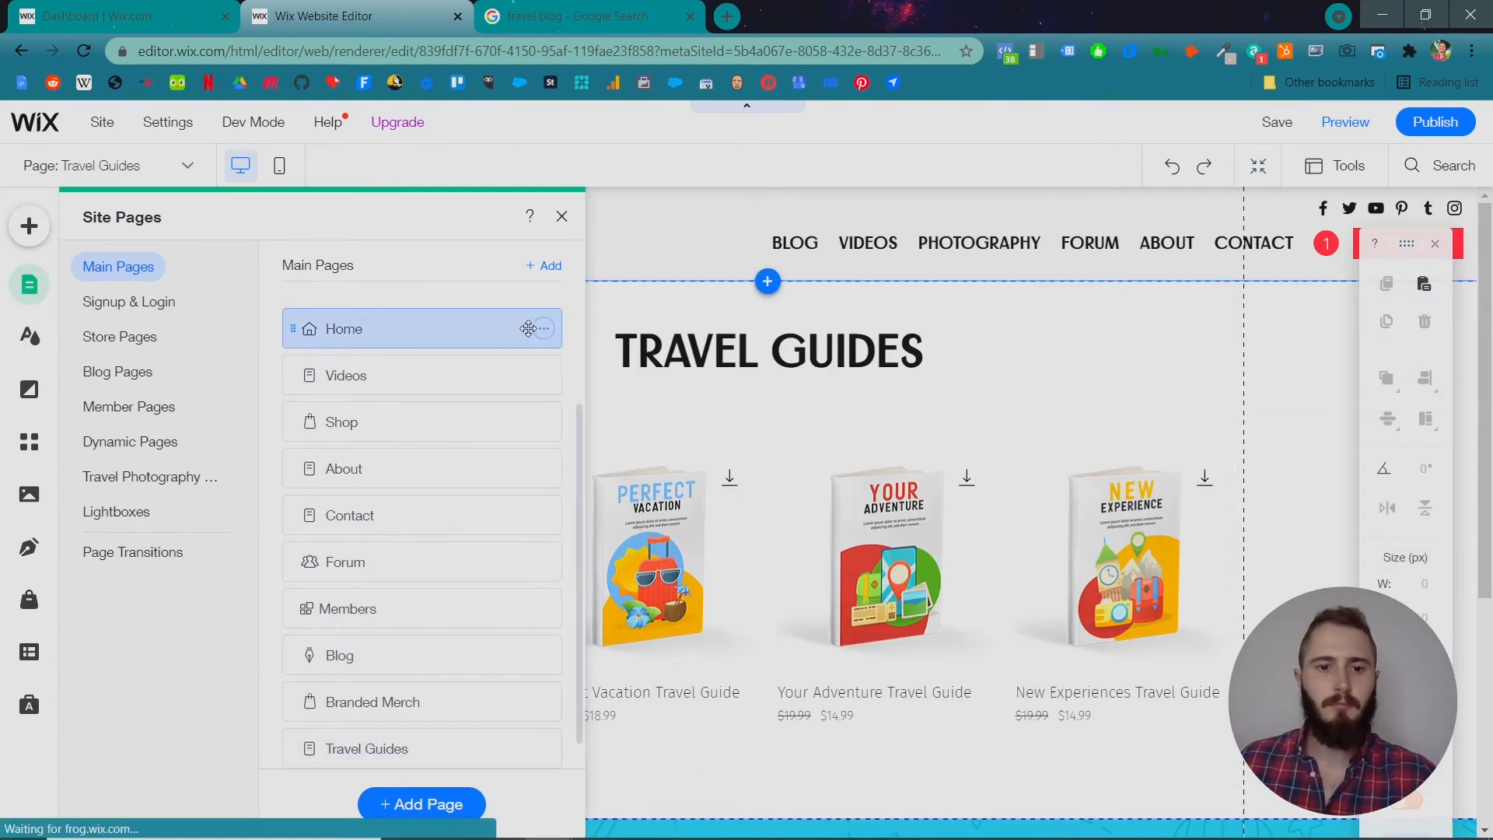
- Reopen Home's SEO (Google) settings to check title, description and search visibility
click(343, 328)
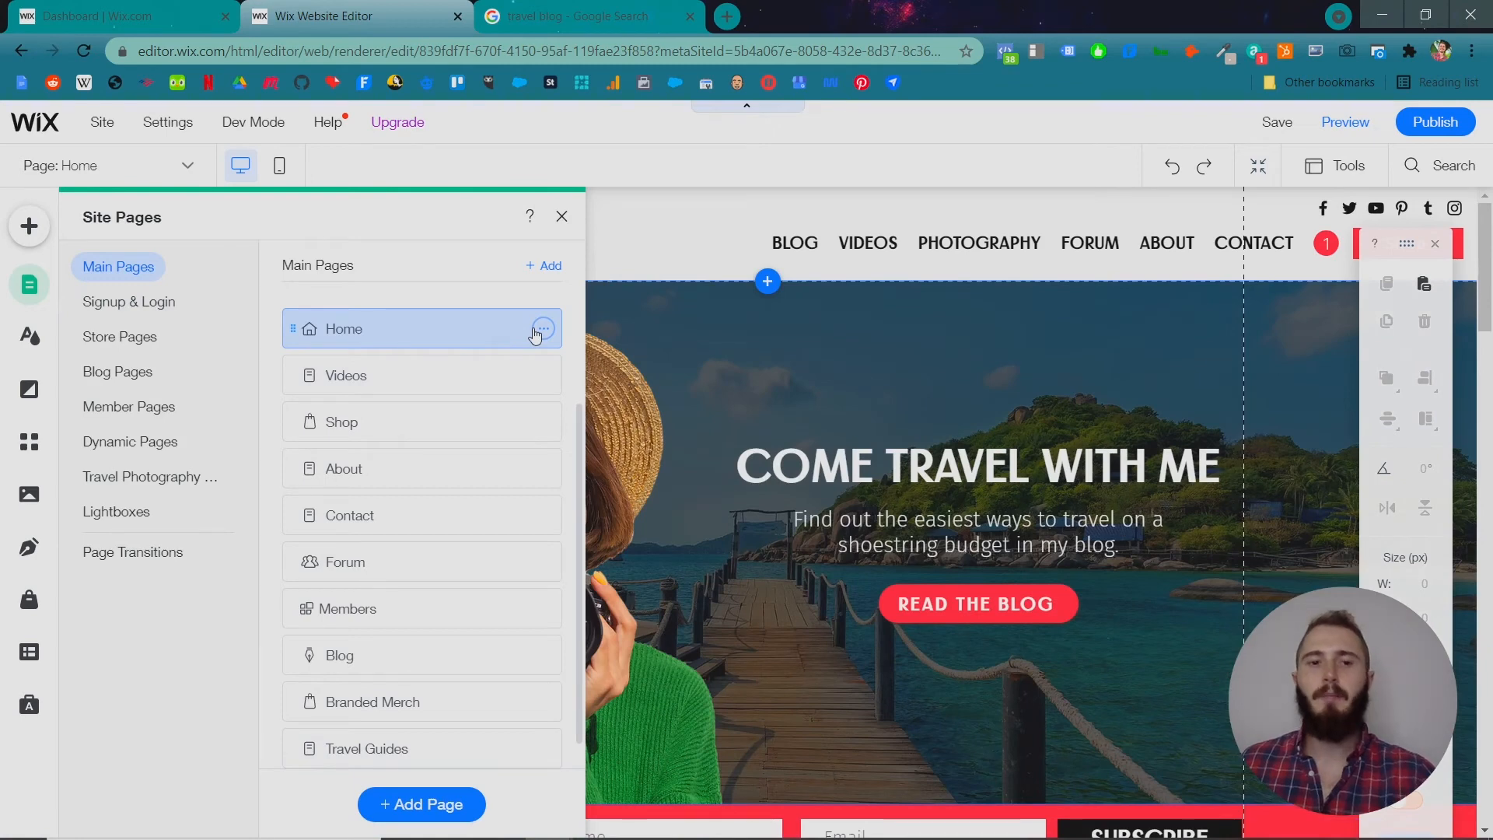
click(543, 328)
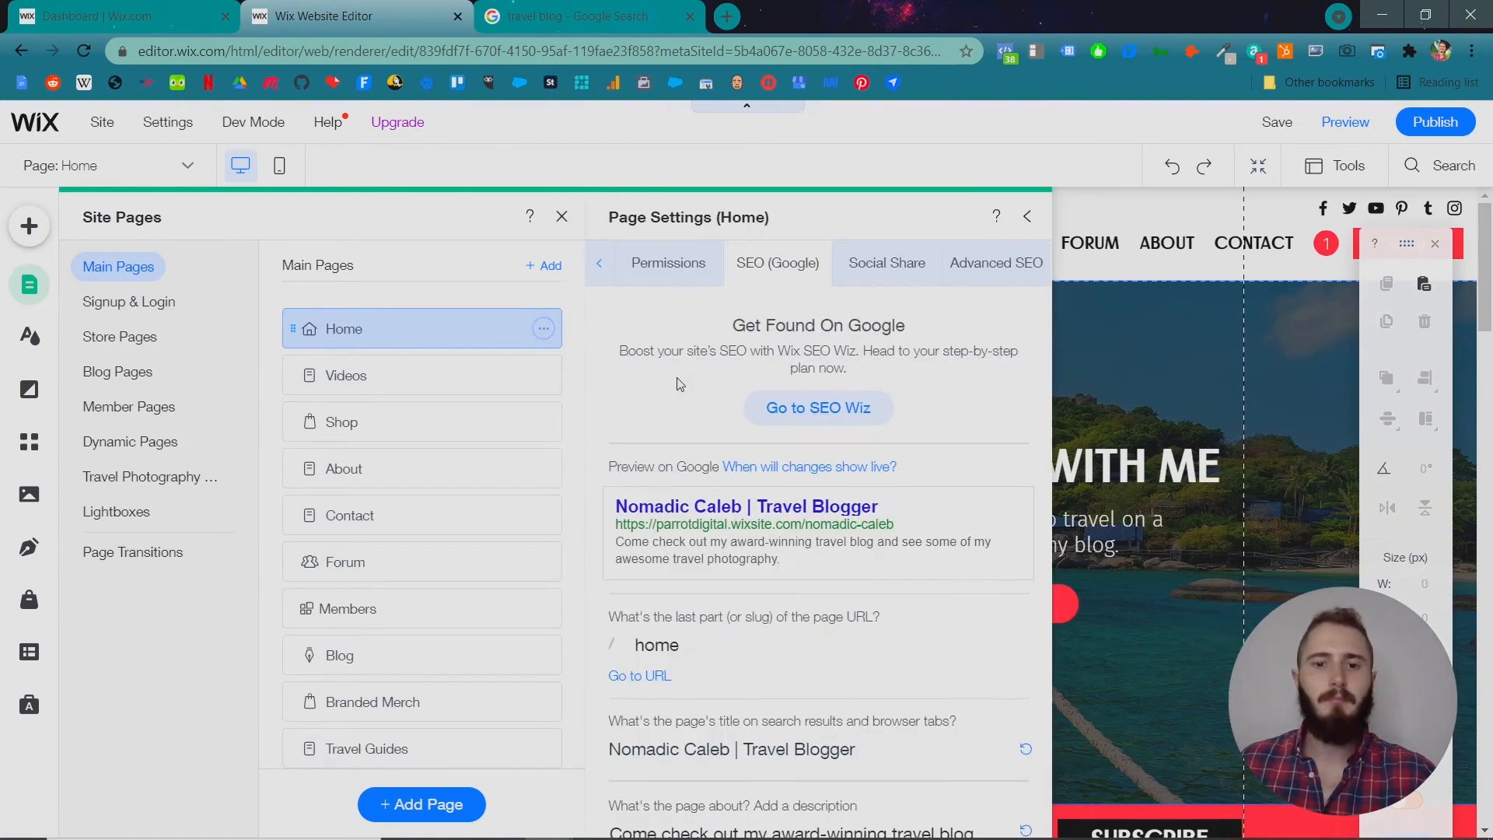
scroll(down, 3)
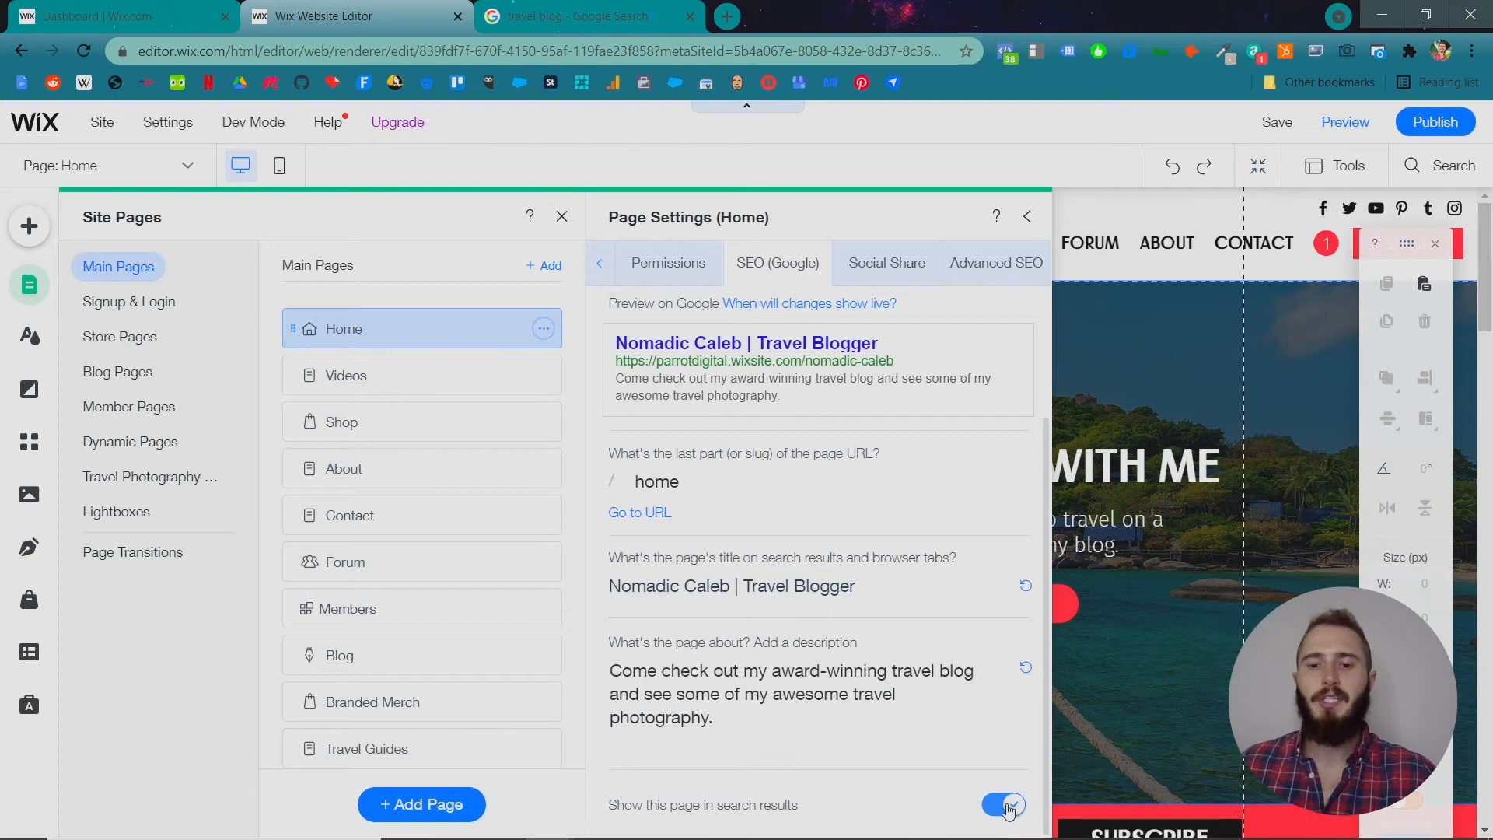
click(791, 694)
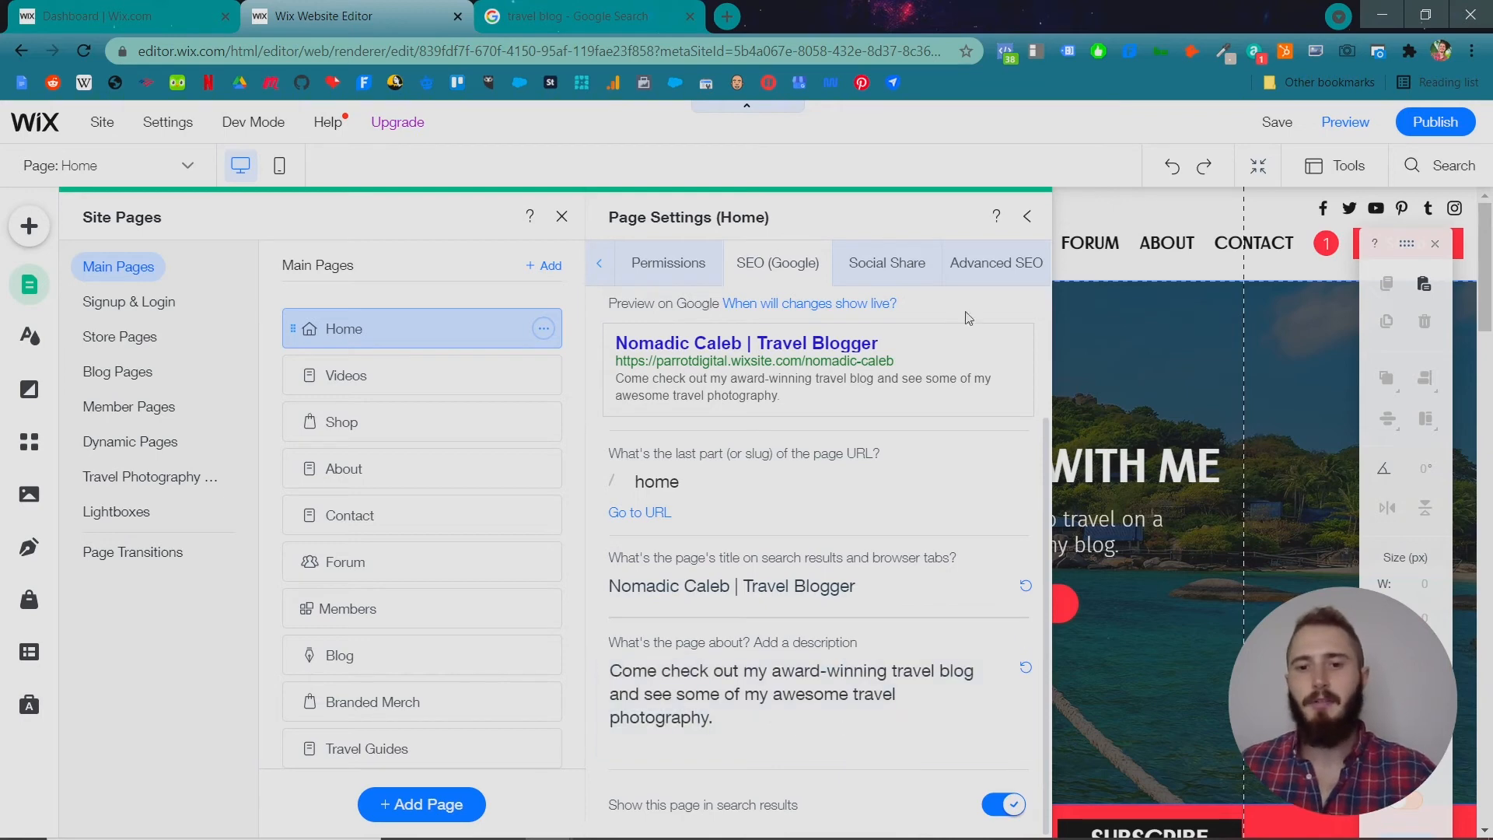
- View Home's Advanced SEO settings, then go back to the SEO plan dashboard
click(996, 263)
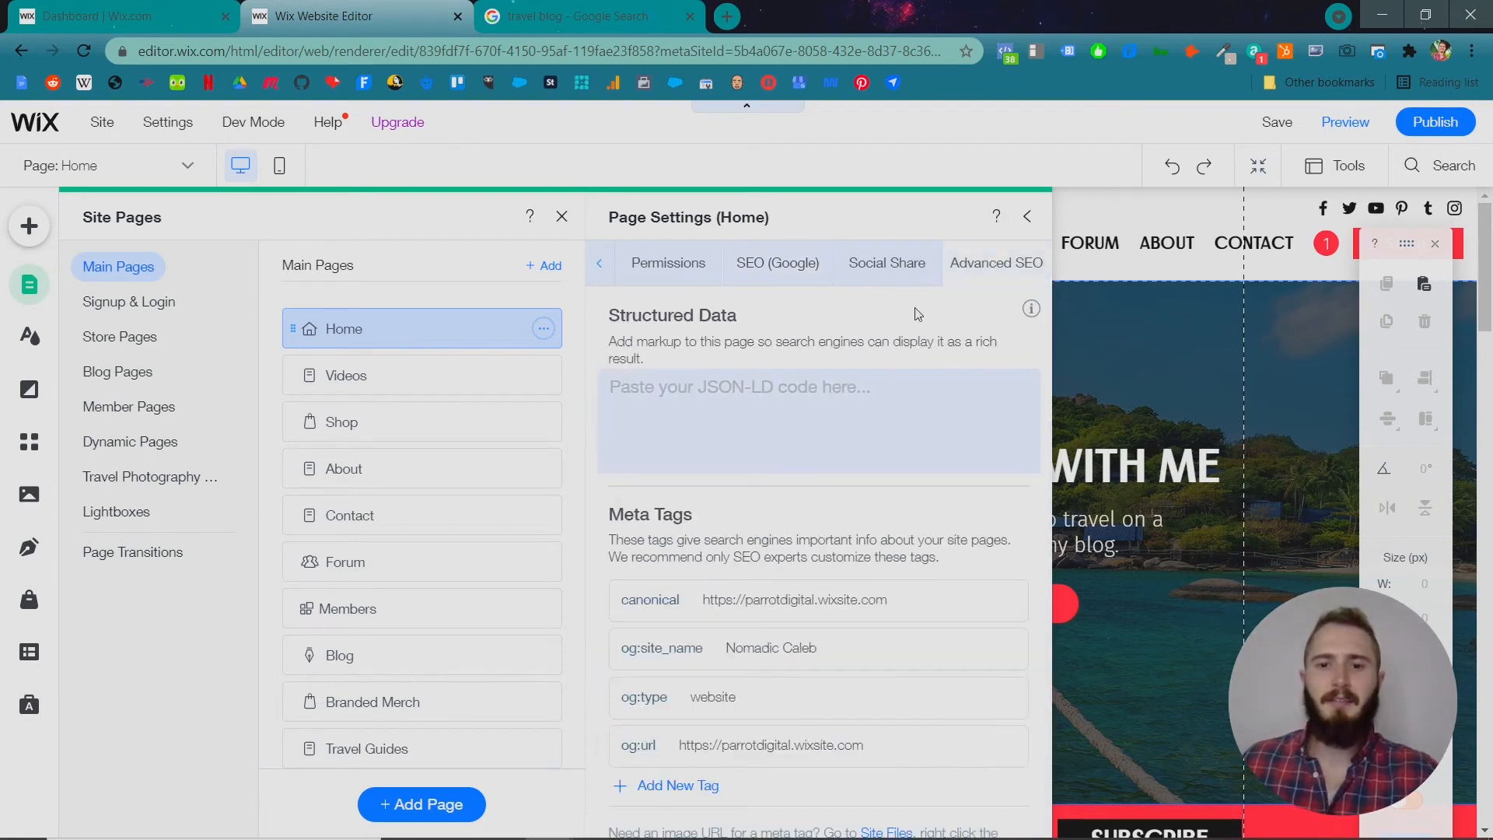
mouse_move(890, 345)
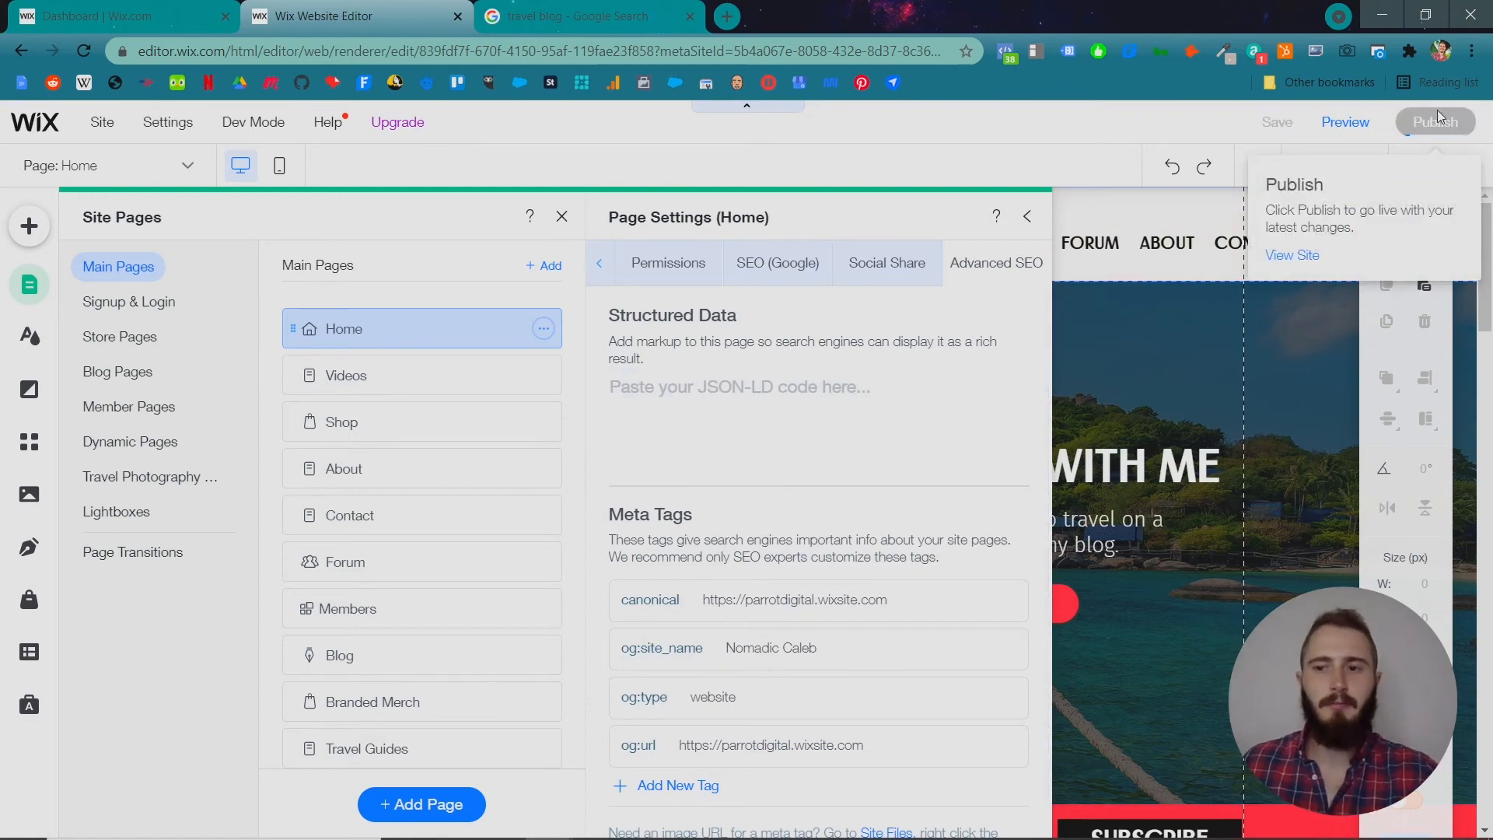
click(114, 16)
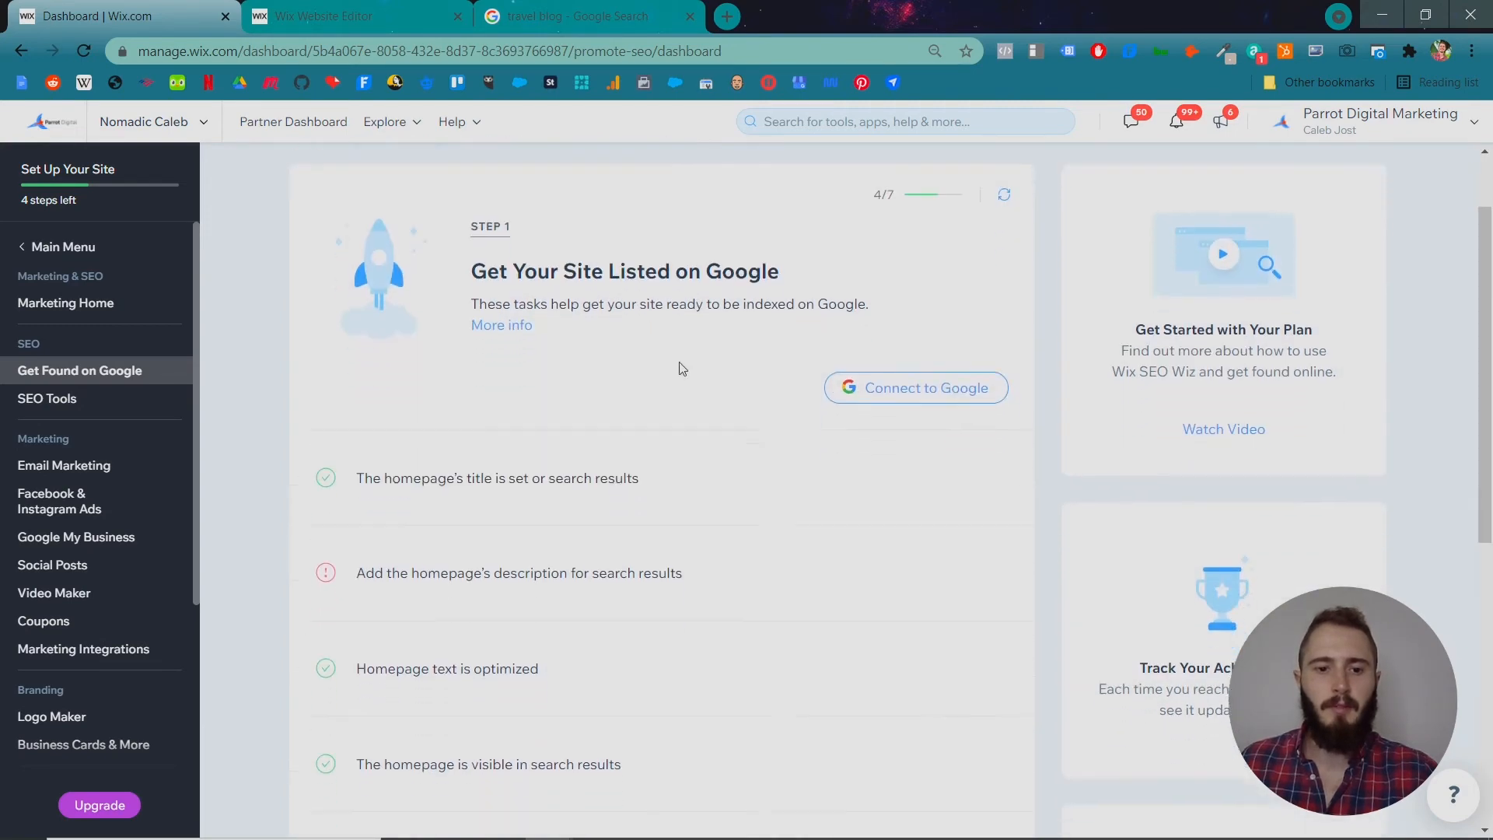
- Expand the homepage description task to see the missing site name, then return to the editor
click(518, 573)
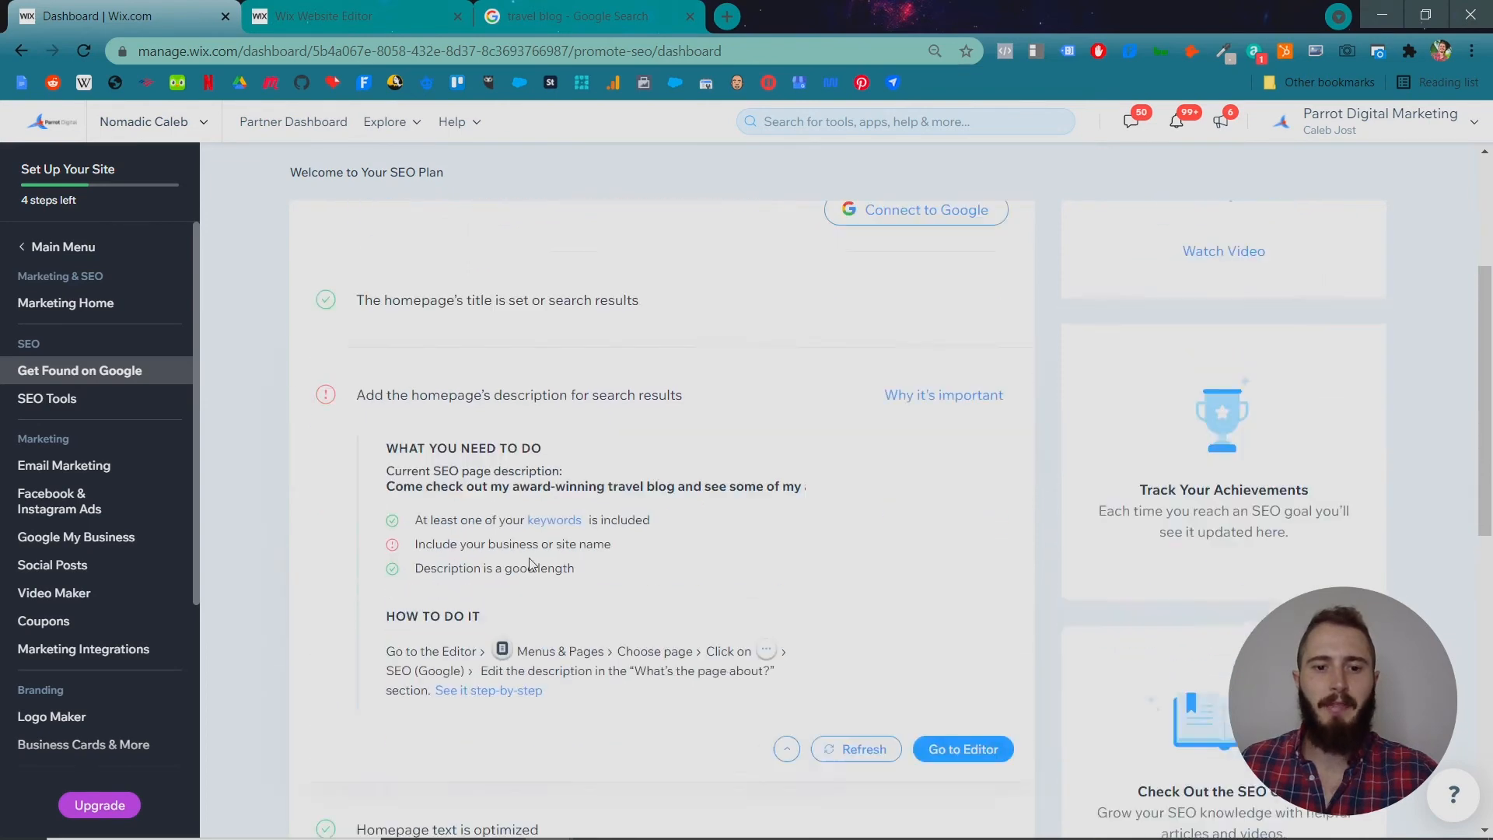
scroll(down, 3)
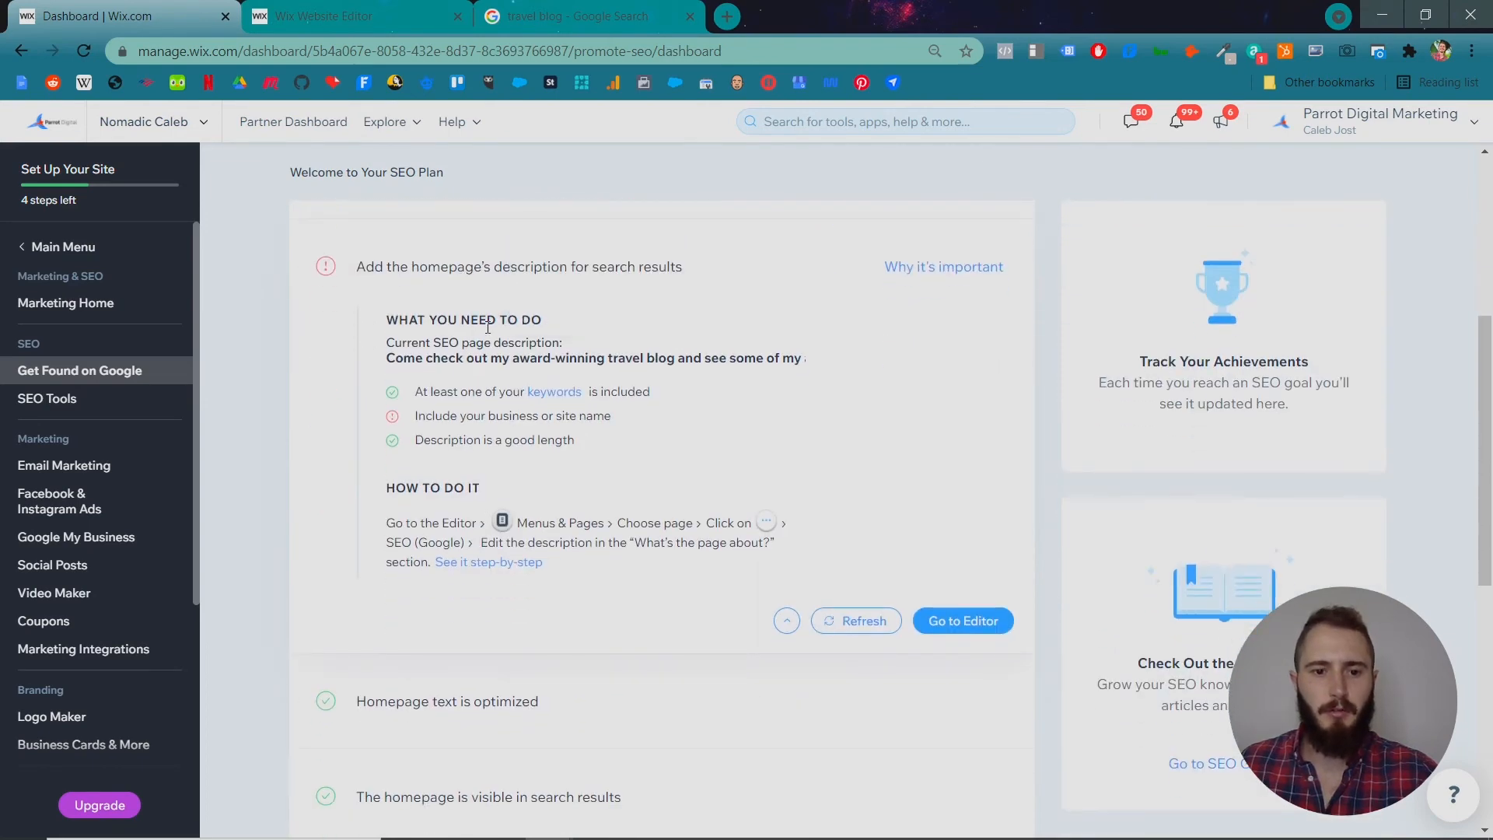
drag(457, 416, 591, 416)
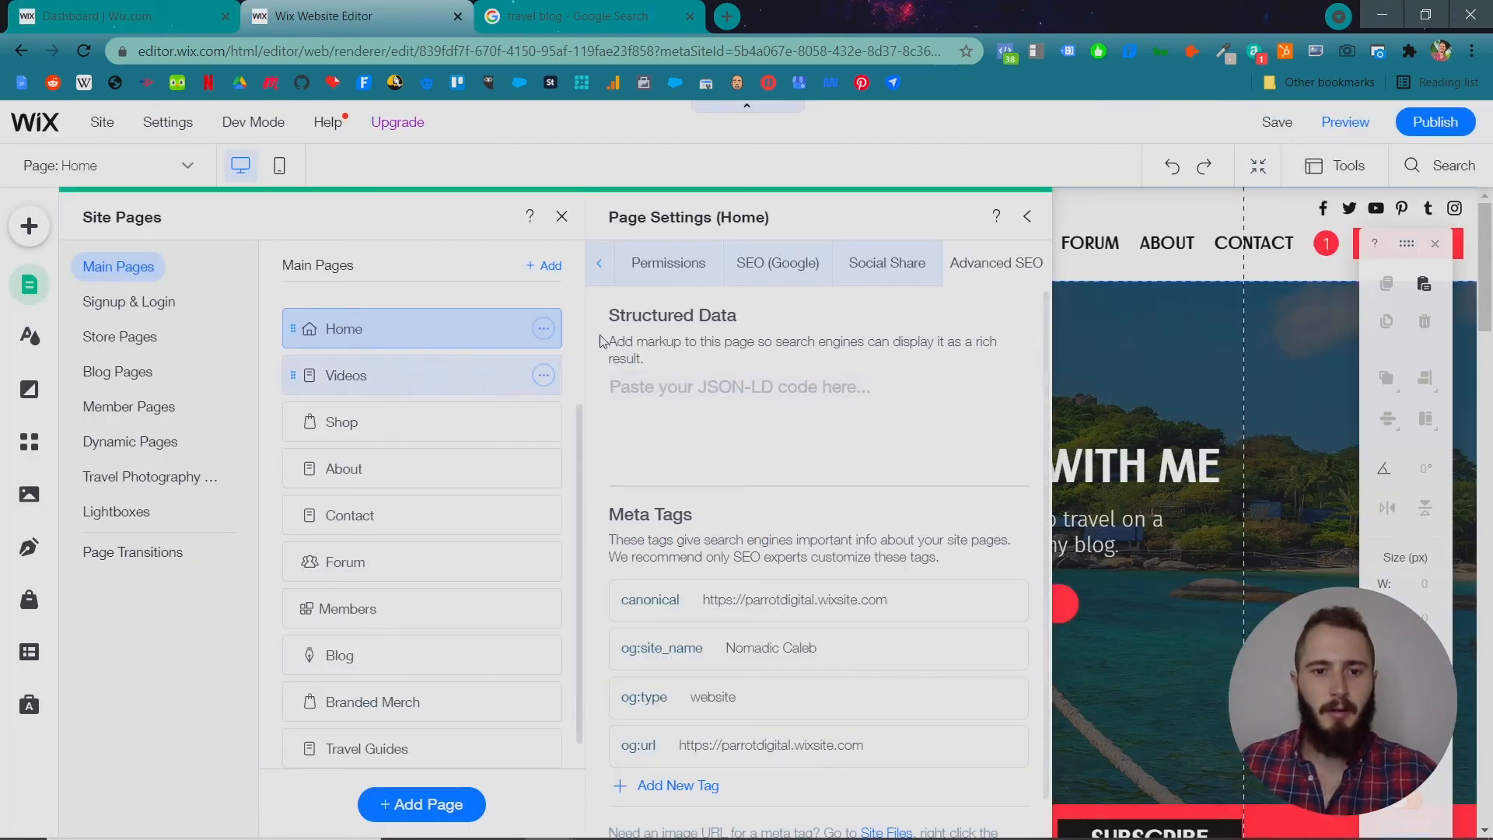
- Add 'Nomadic' to the Home page's search description in SEO (Google) settings
click(777, 263)
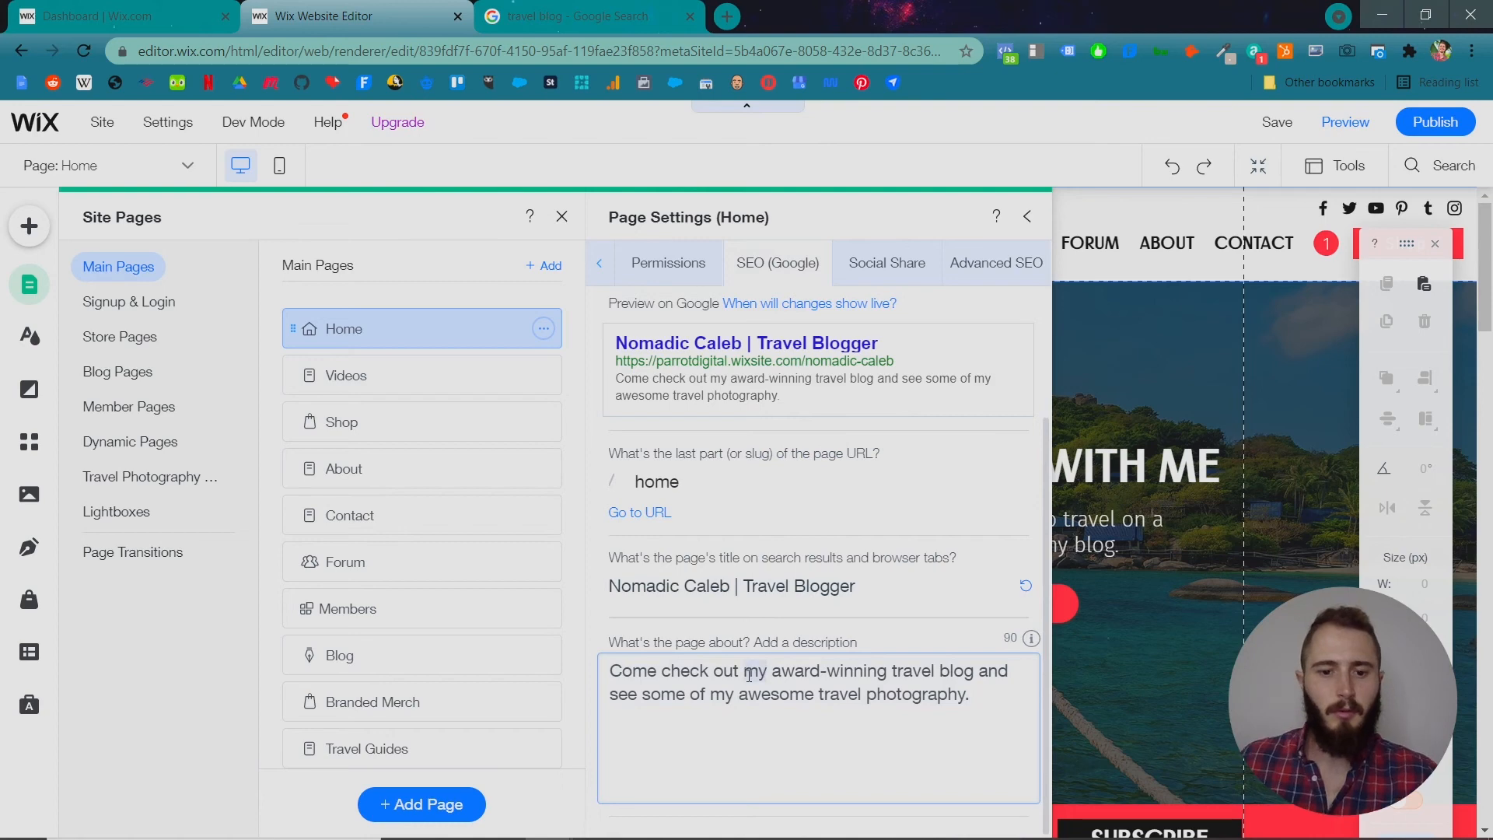
text(Nomadic)
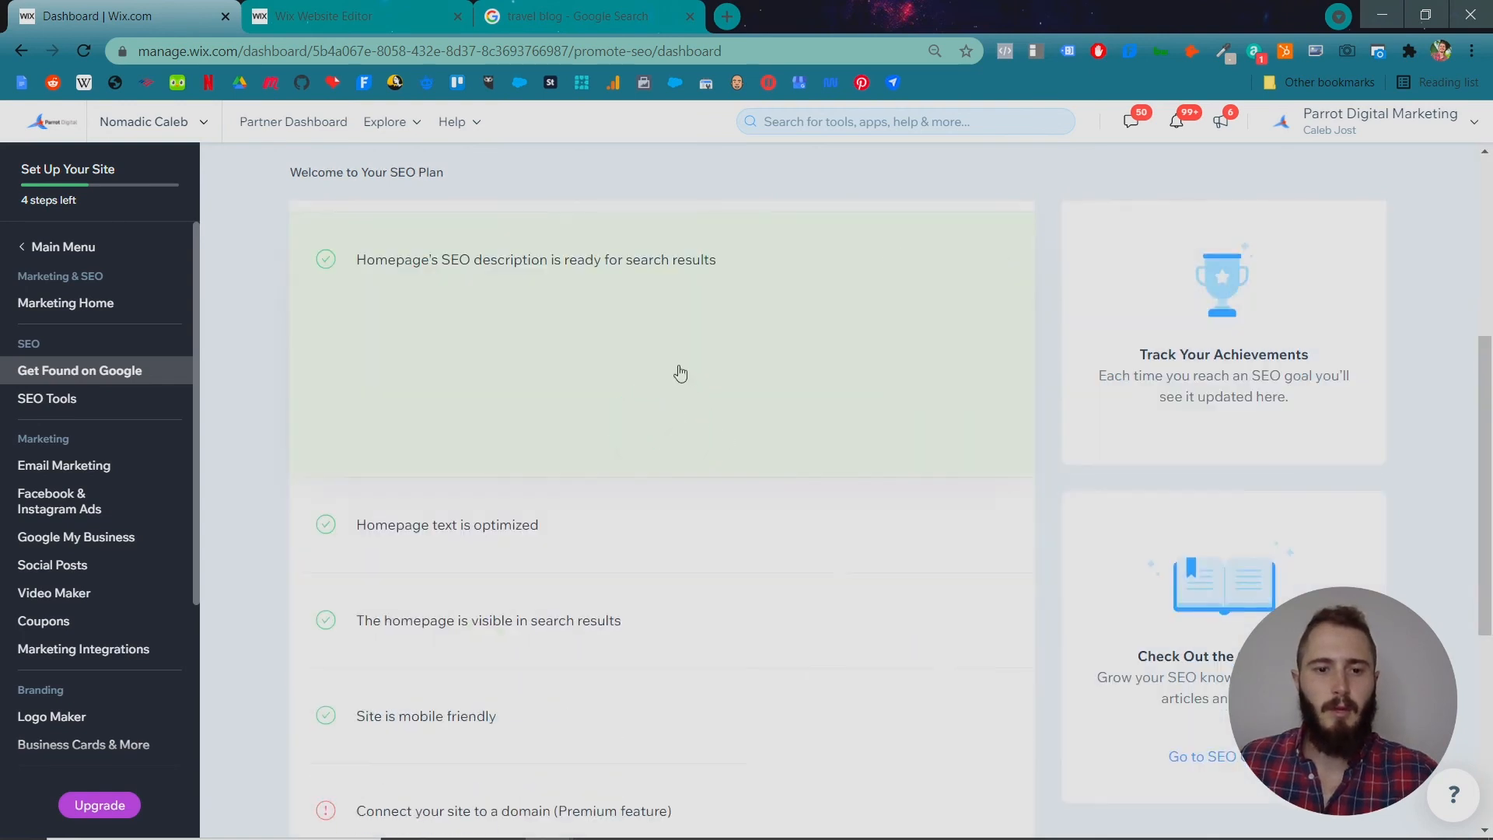
scroll(down, 3)
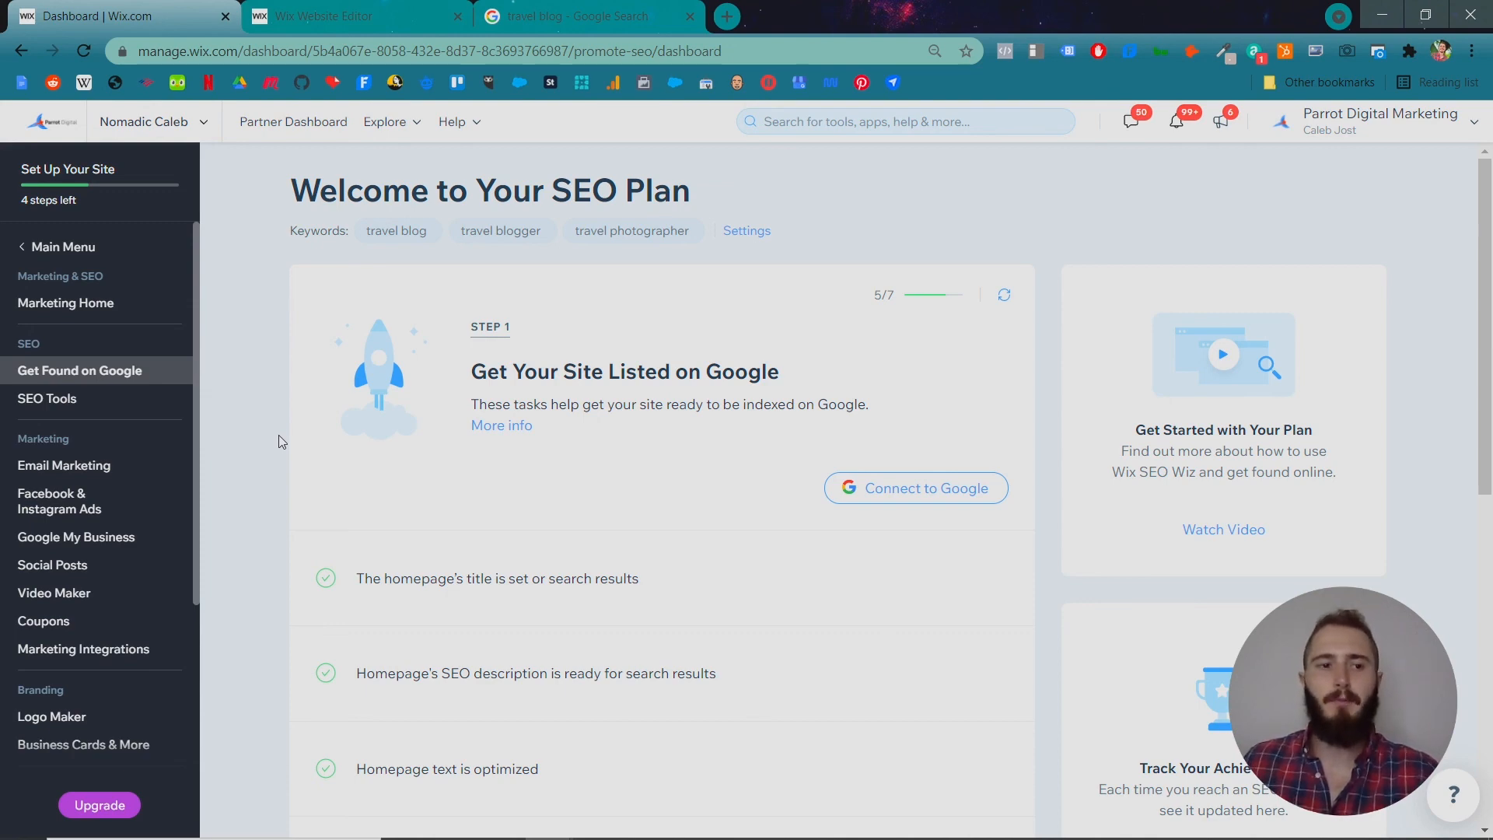
mouse_move(588, 16)
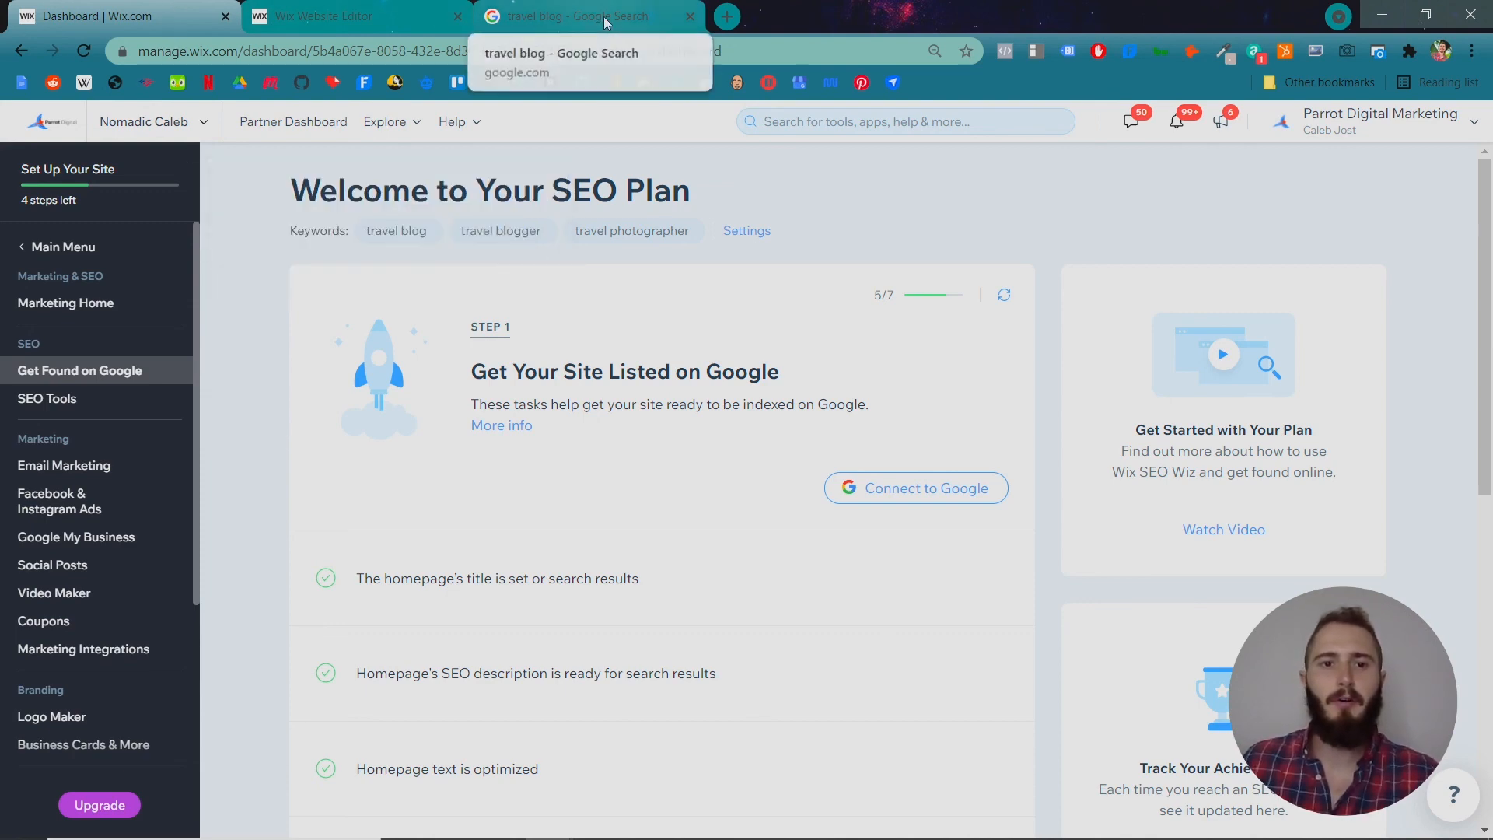
- Search Google for 'nomadic' and open the Nomadic Matt's Travel Site result
click(572, 17)
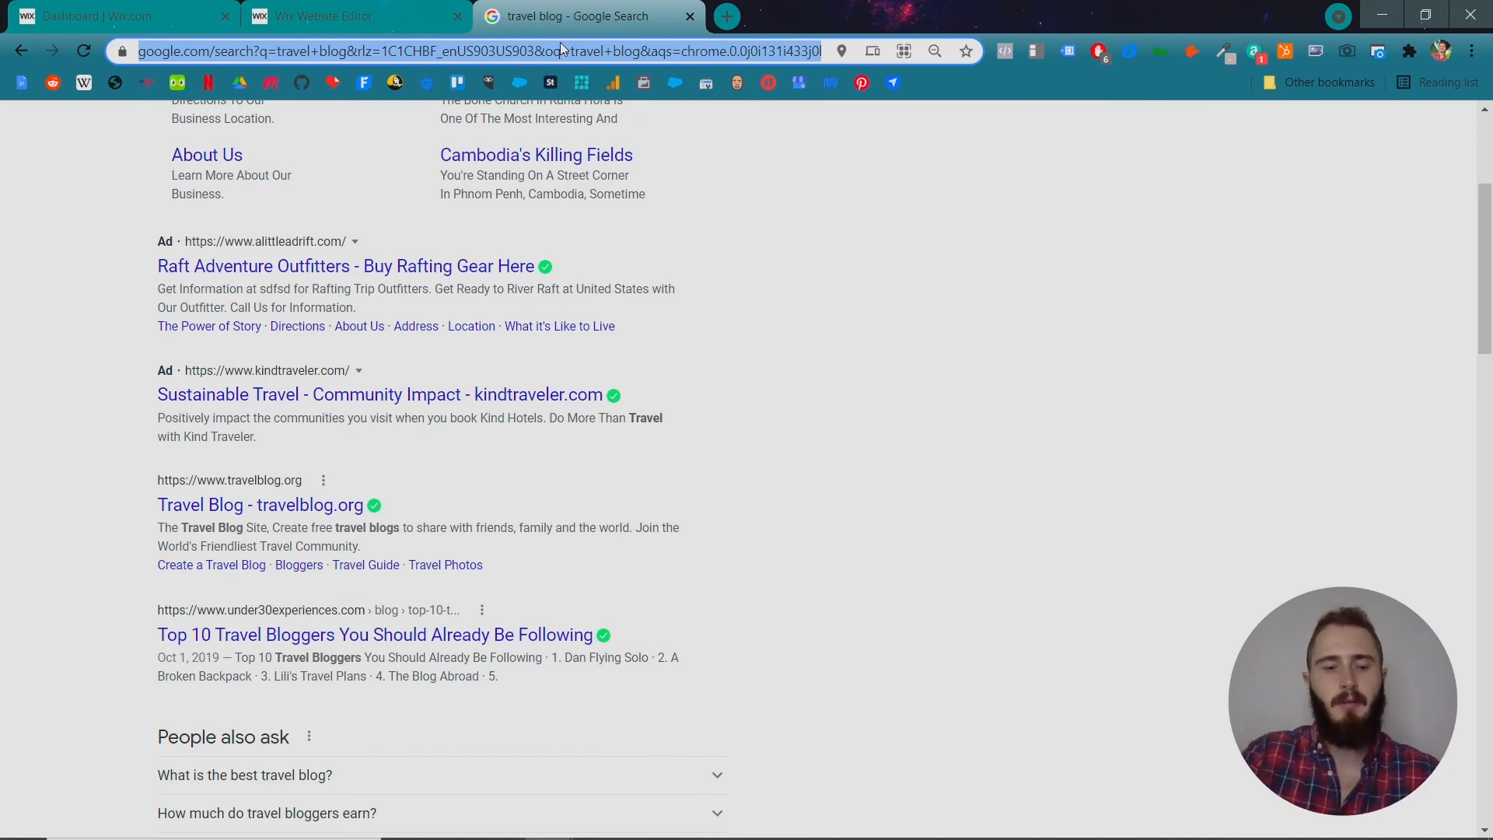
text(nomadicmatt.ocm)
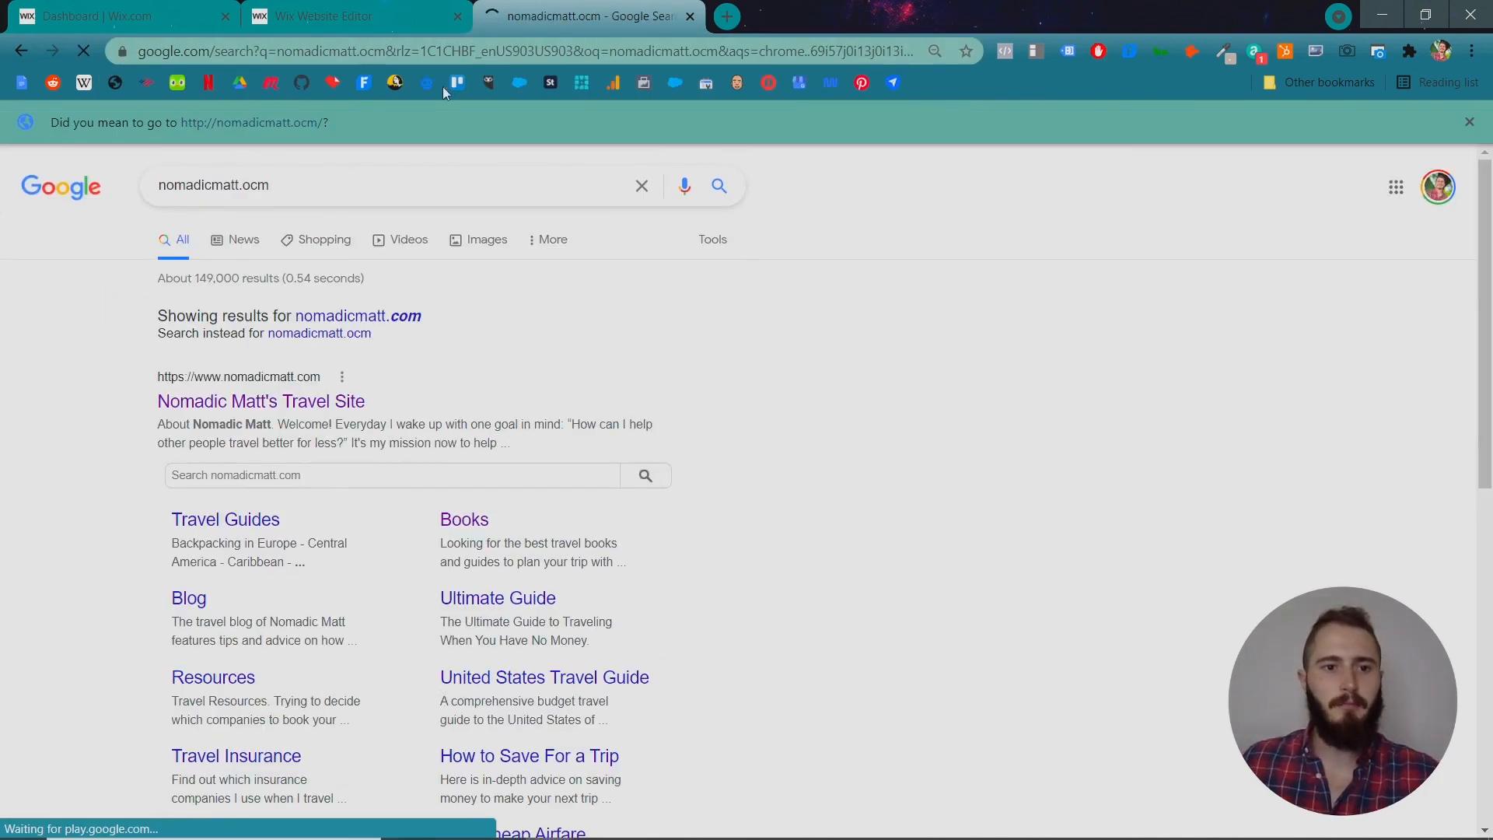
click(260, 402)
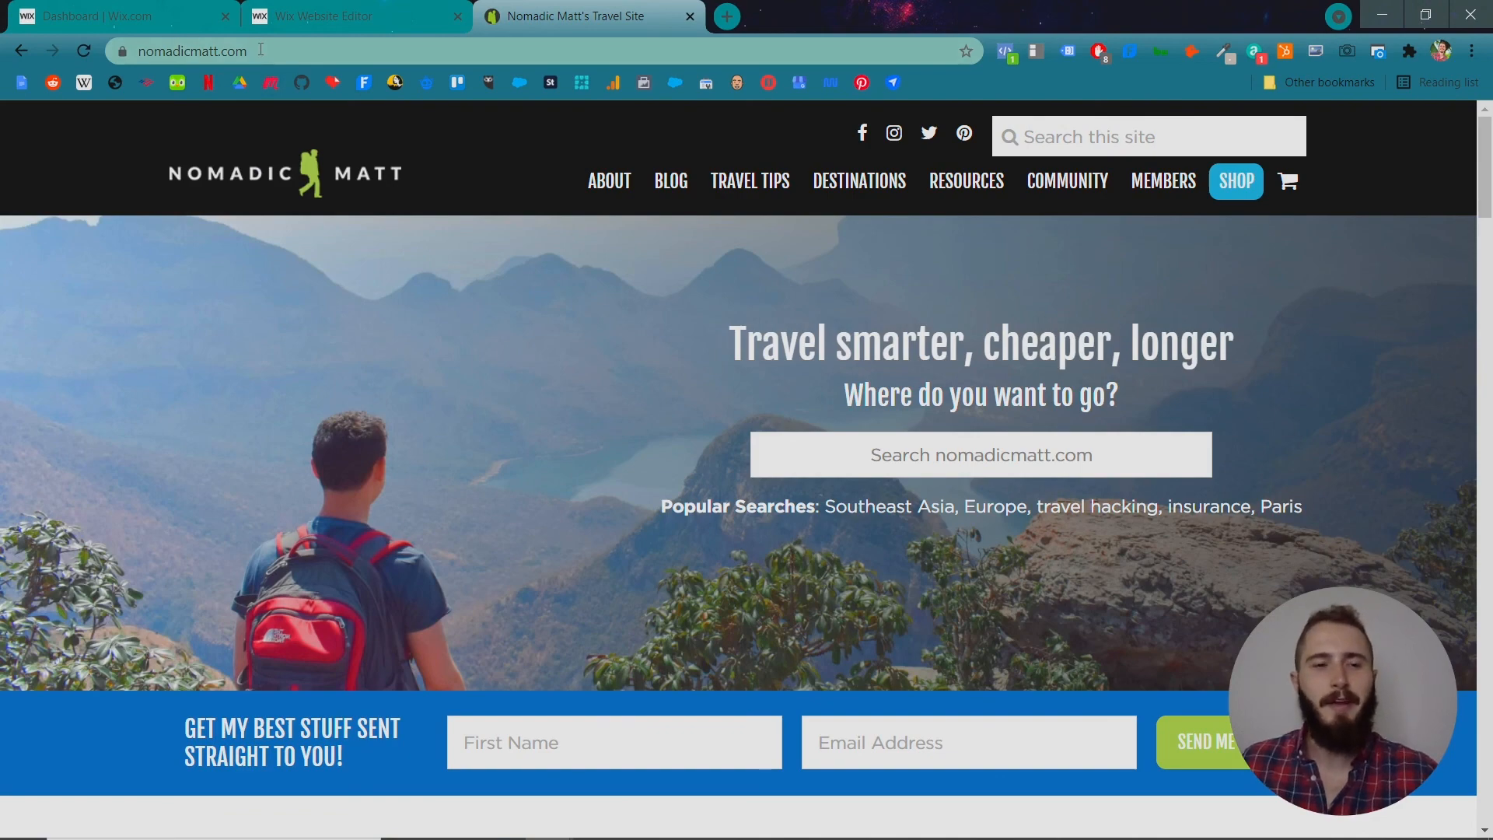